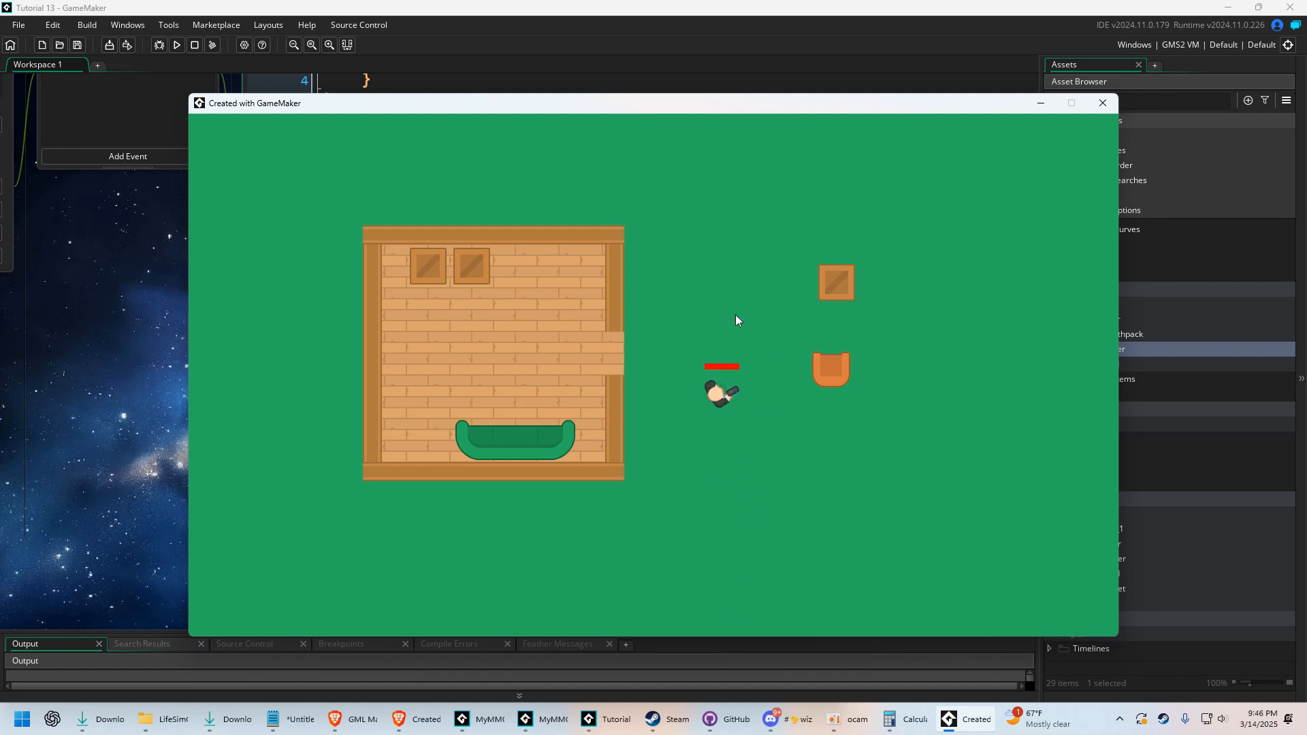
# Close the running game window to return to the obj_player Create event code
pyautogui.click(1102, 103)
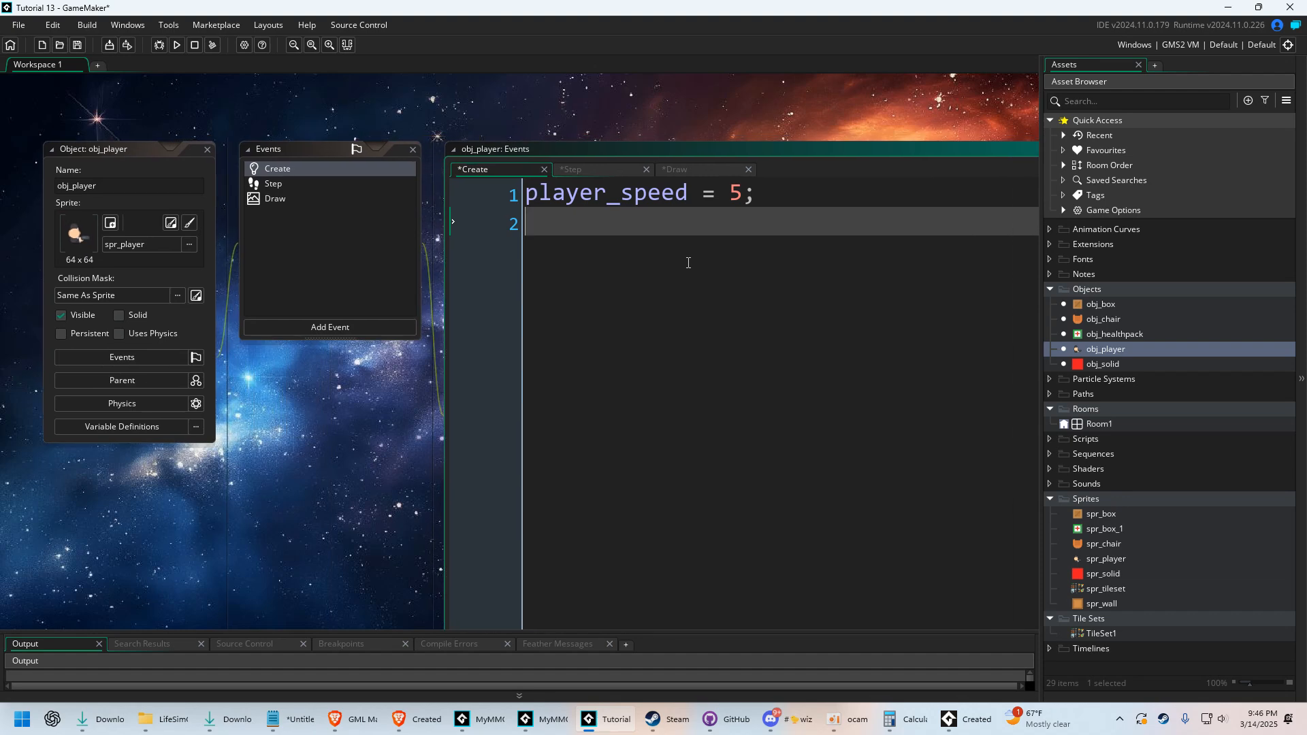
# In the Create event, set max_hitpoints = 250 and hitpoints = max_hitpoints
pyautogui.write('hitpoints =')
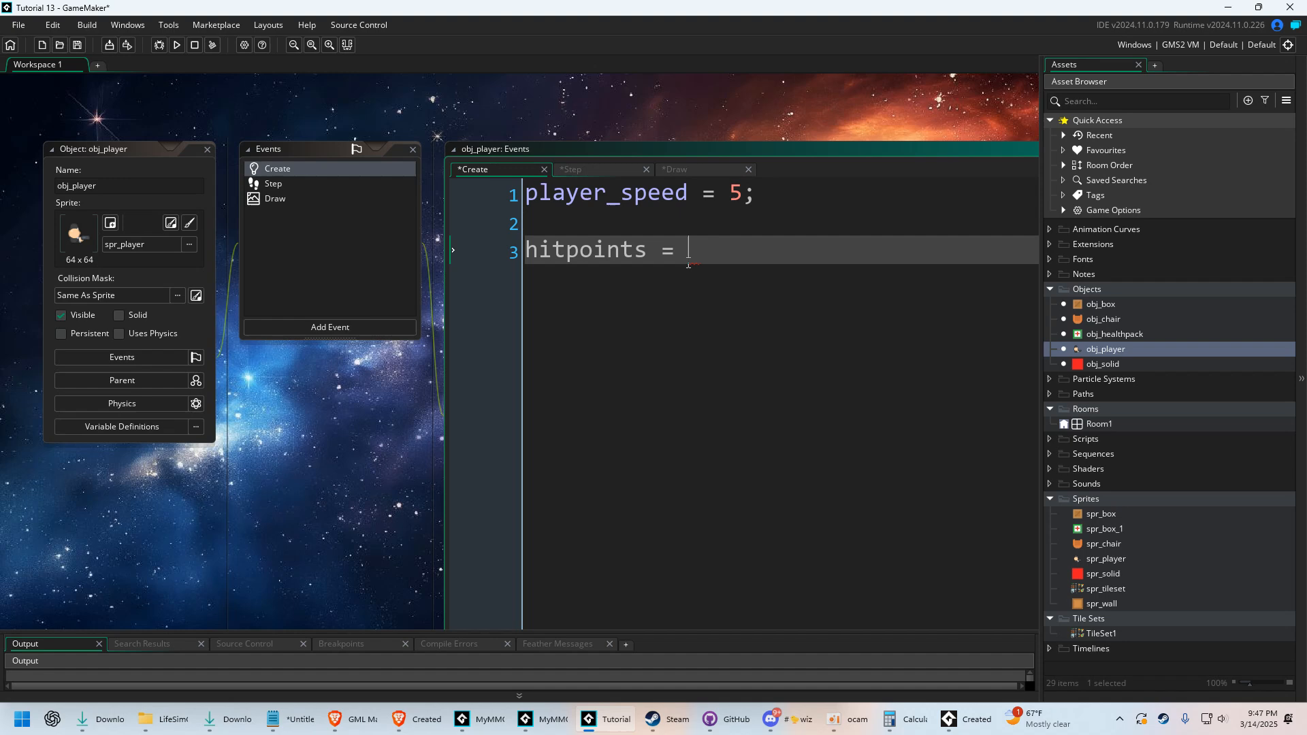
pyautogui.write('100;')
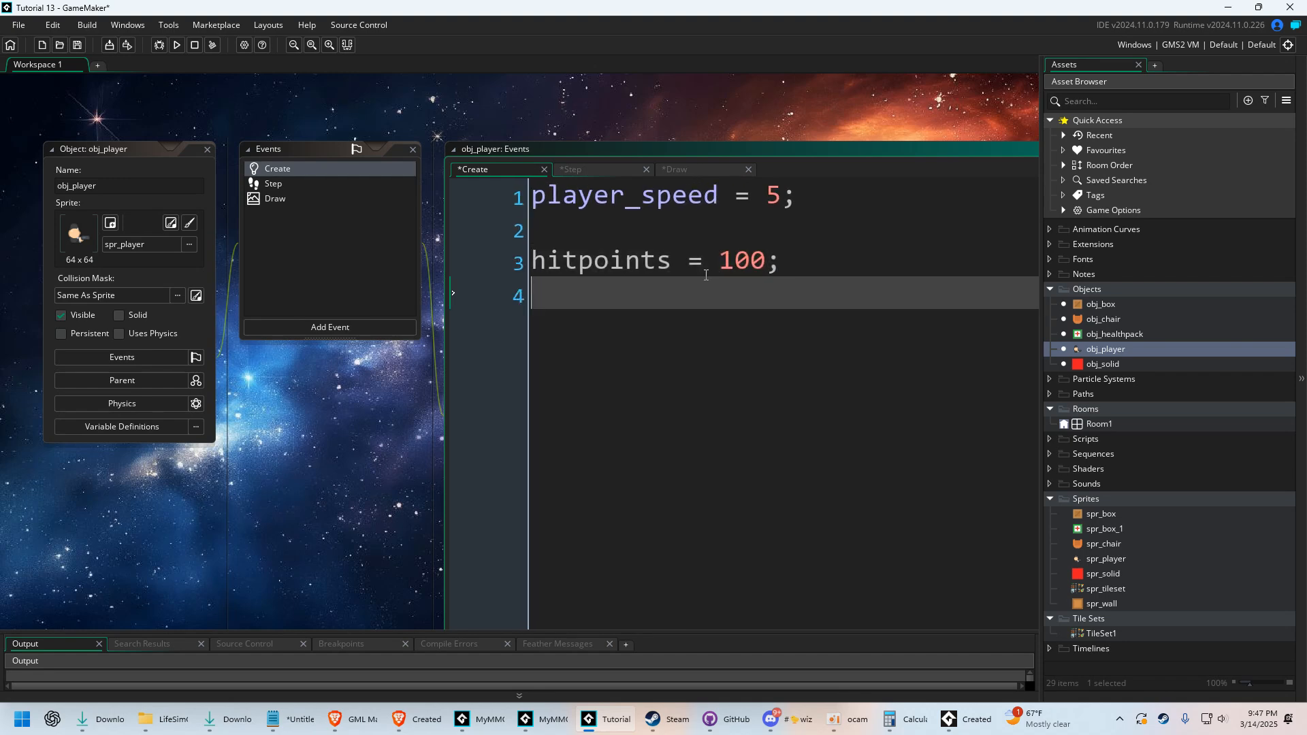
pyautogui.write('max_hitpoints =')
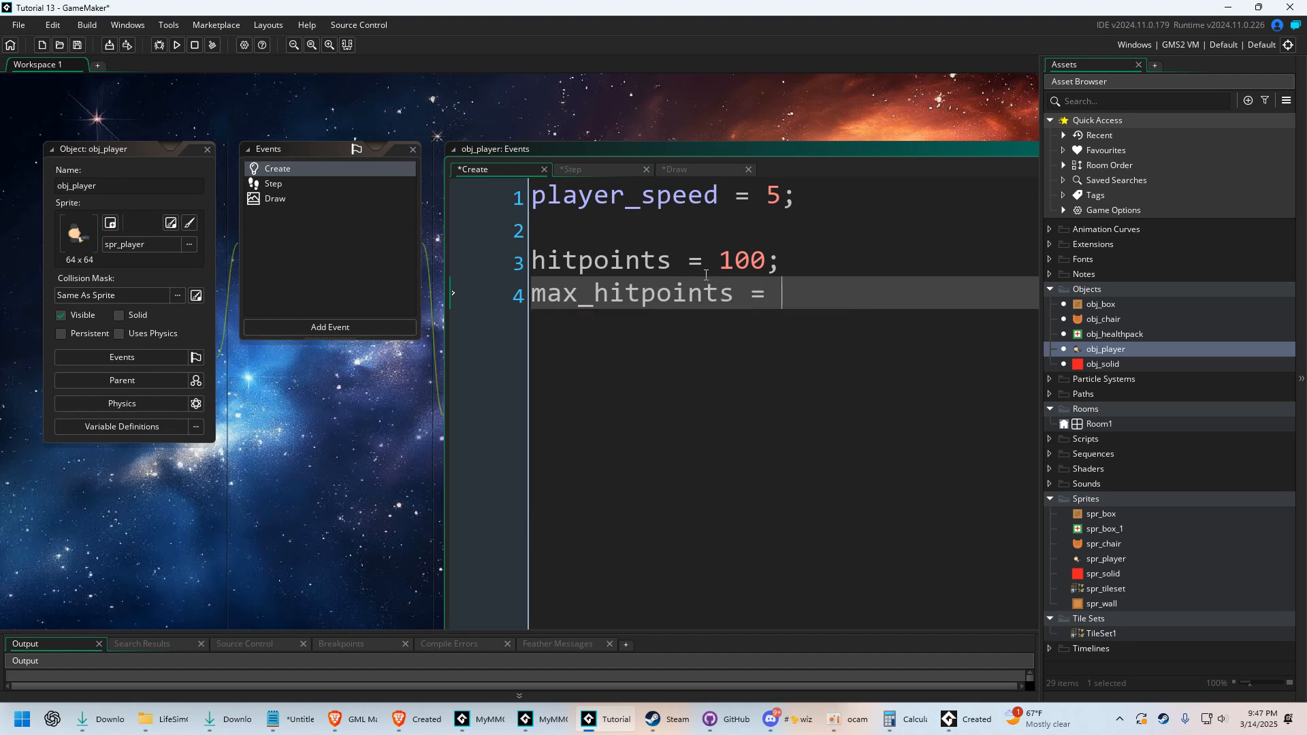
pyautogui.write('100;')
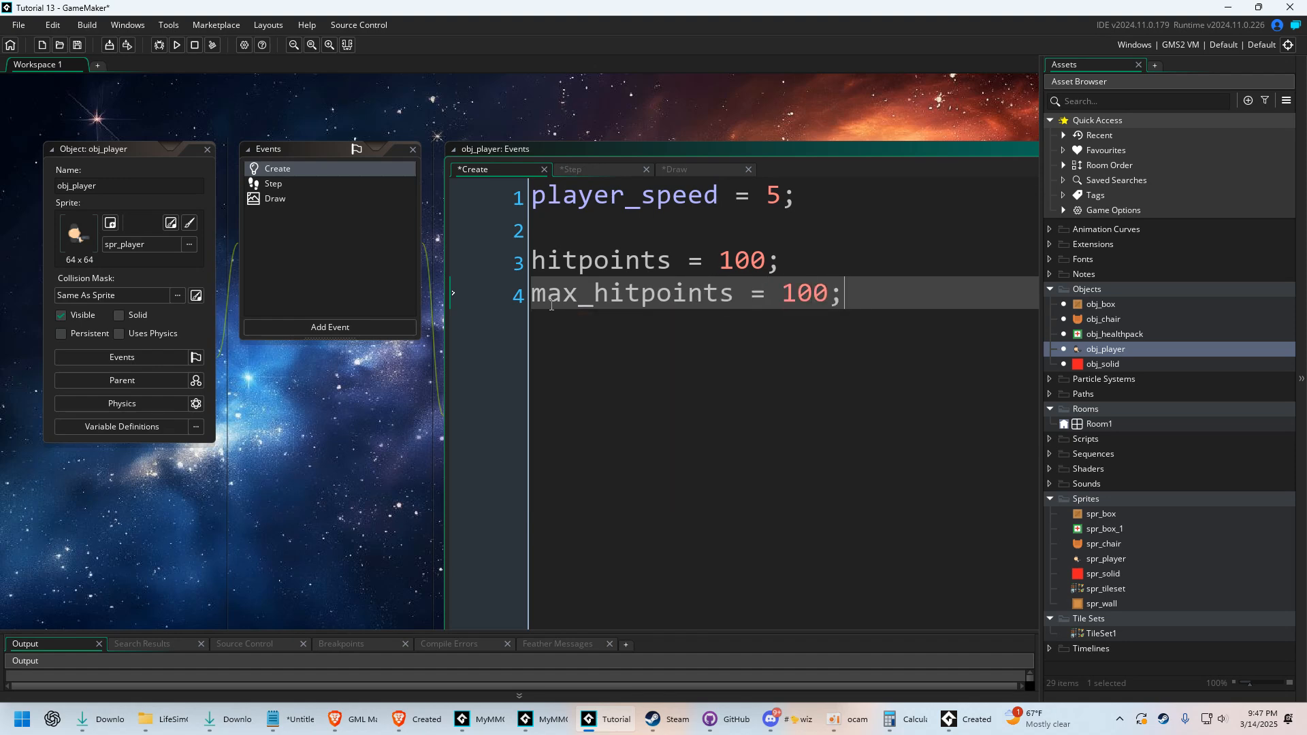
pyautogui.moveTo(554, 304)
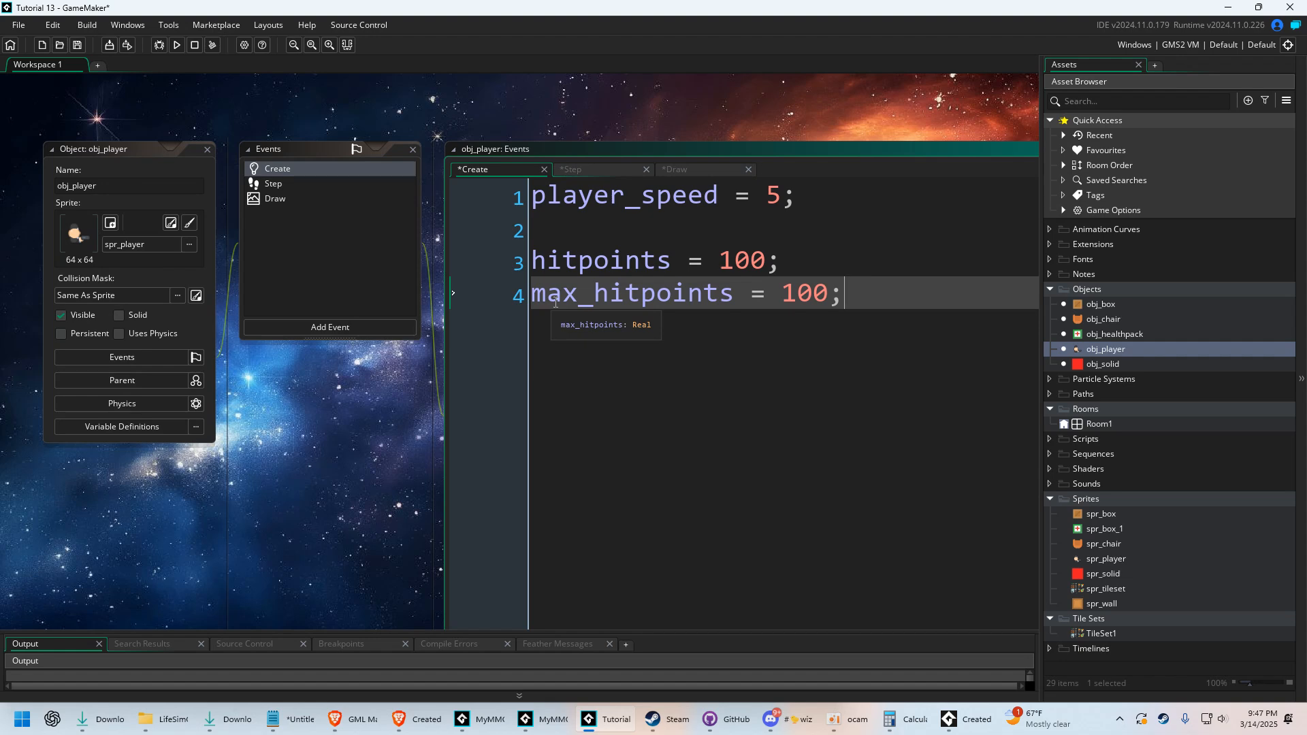
pyautogui.moveTo(882, 312)
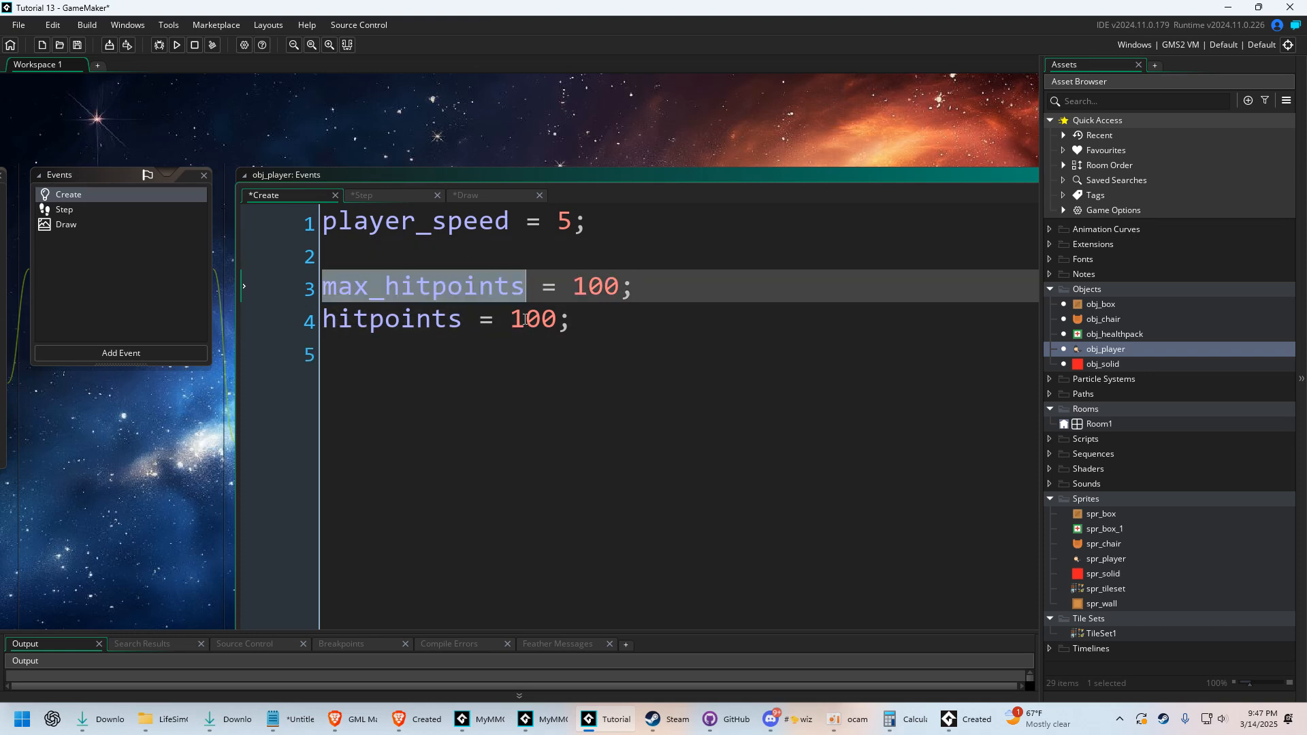
pyautogui.write('max_hitpoints')
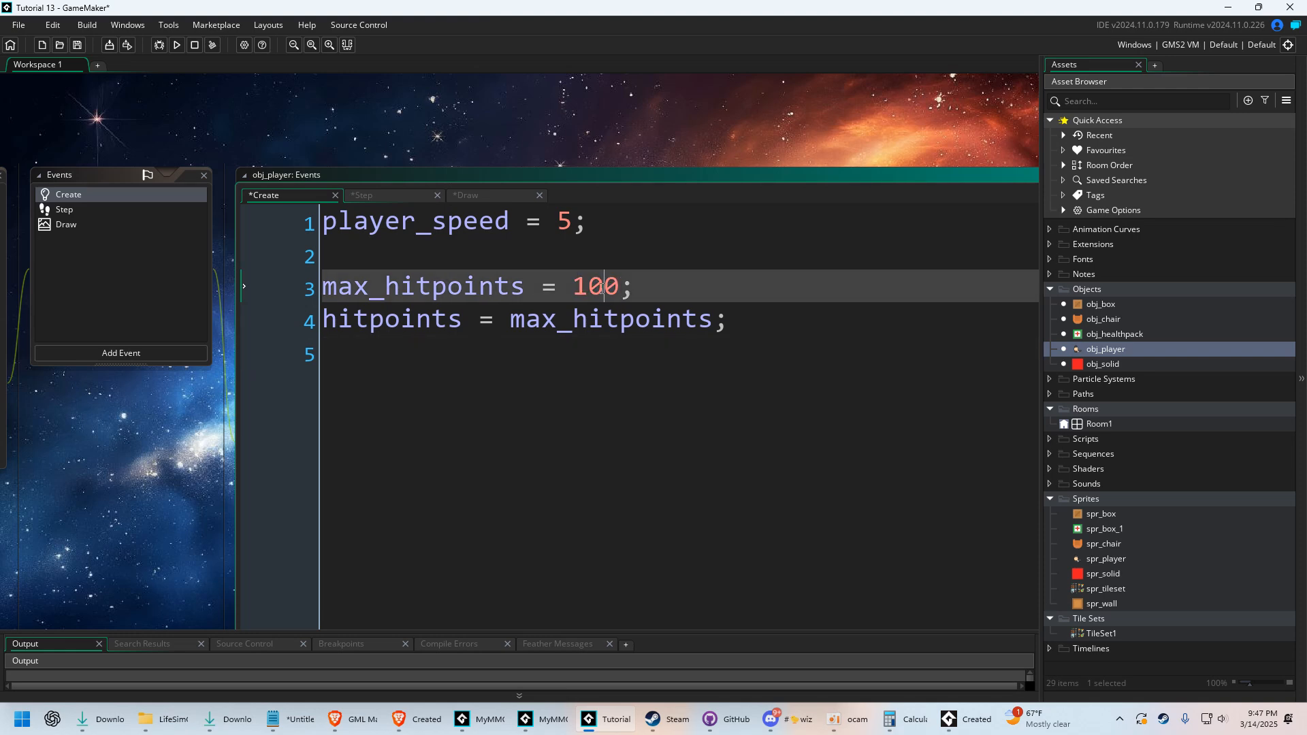
pyautogui.write('2')
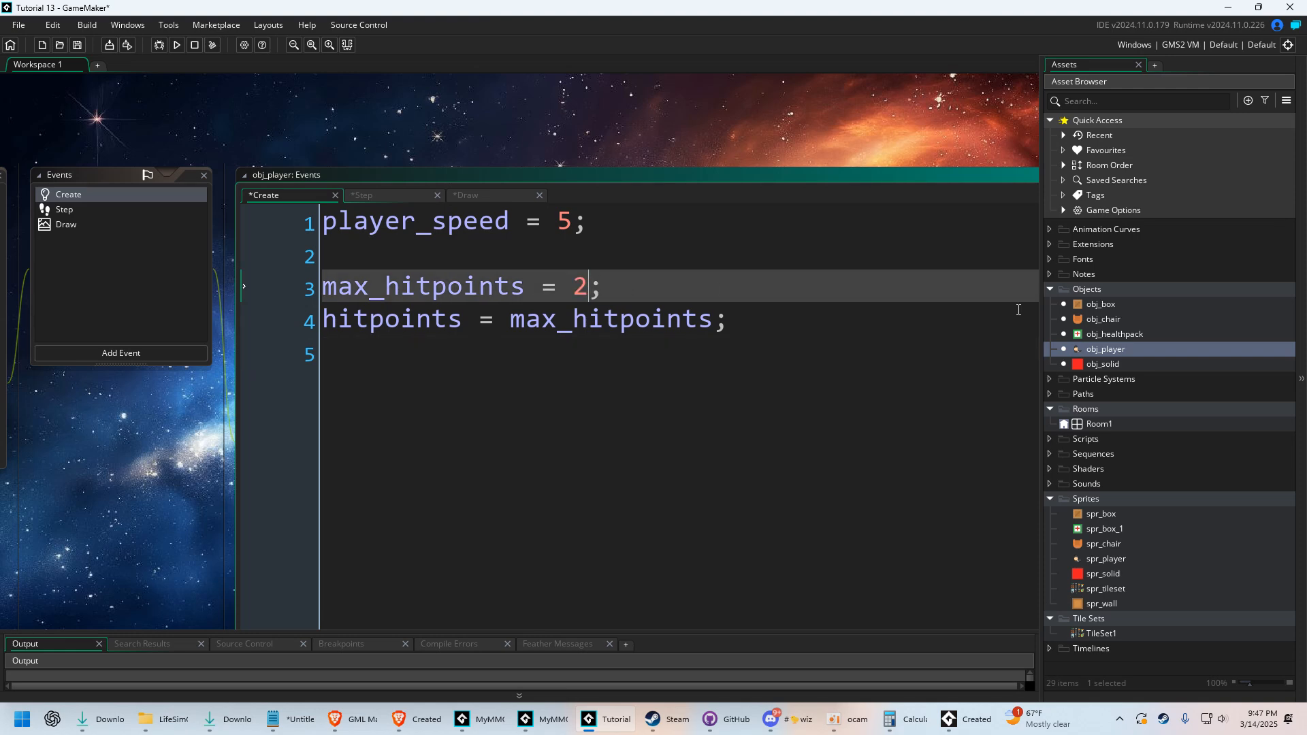
pyautogui.write('50')
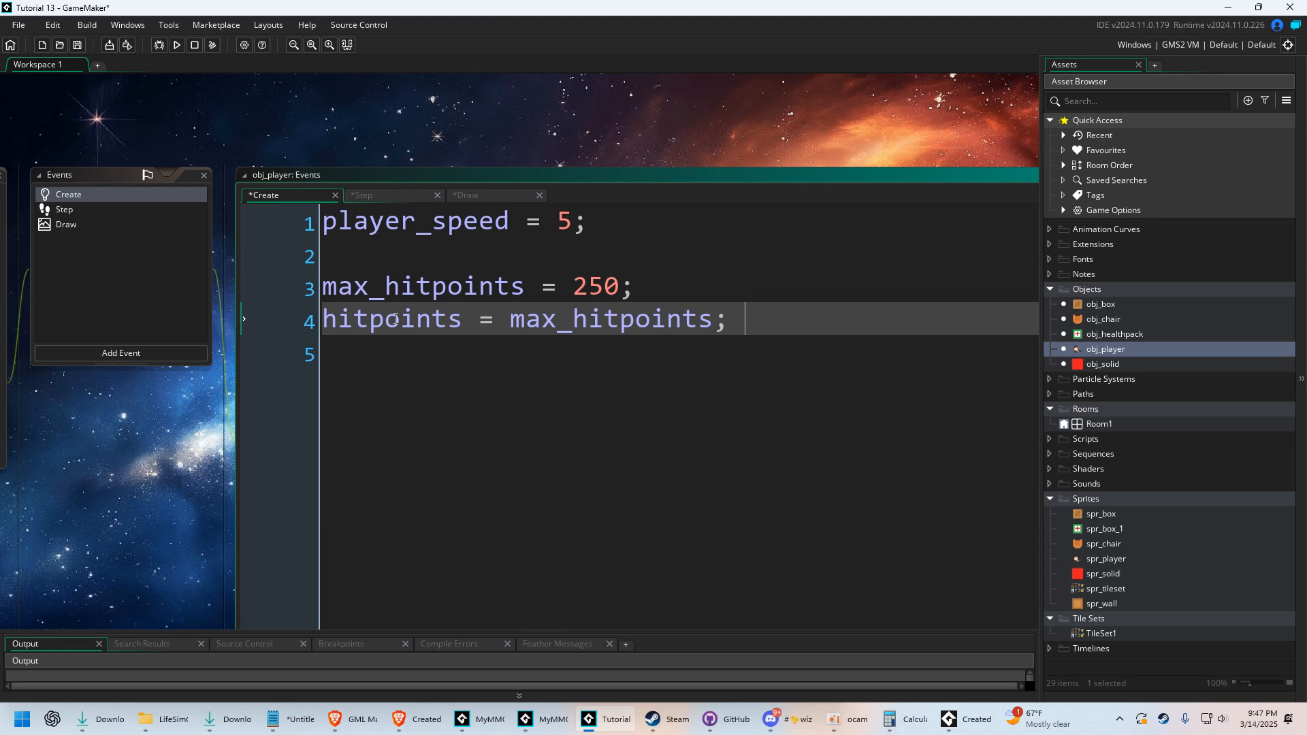
pyautogui.doubleClick(390, 319)
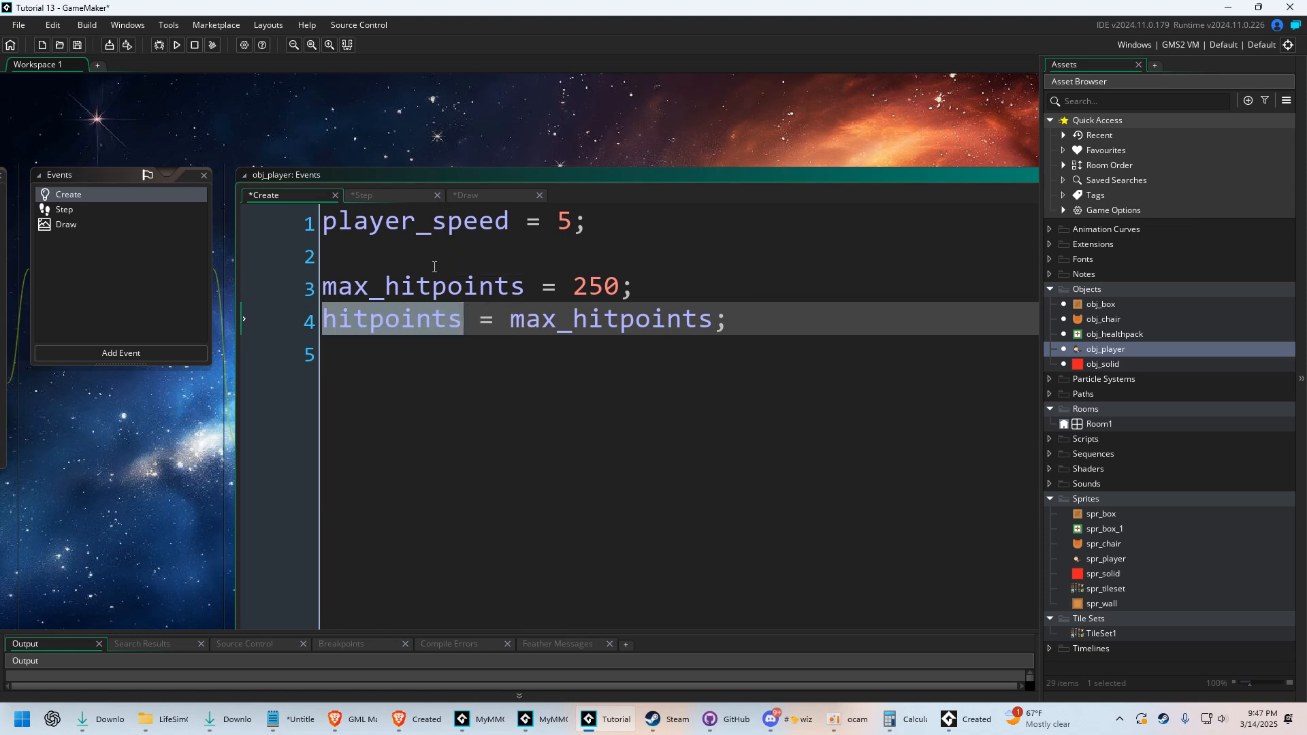
# Switch to the Draw event, test-run the game and close its window
pyautogui.click(467, 195)
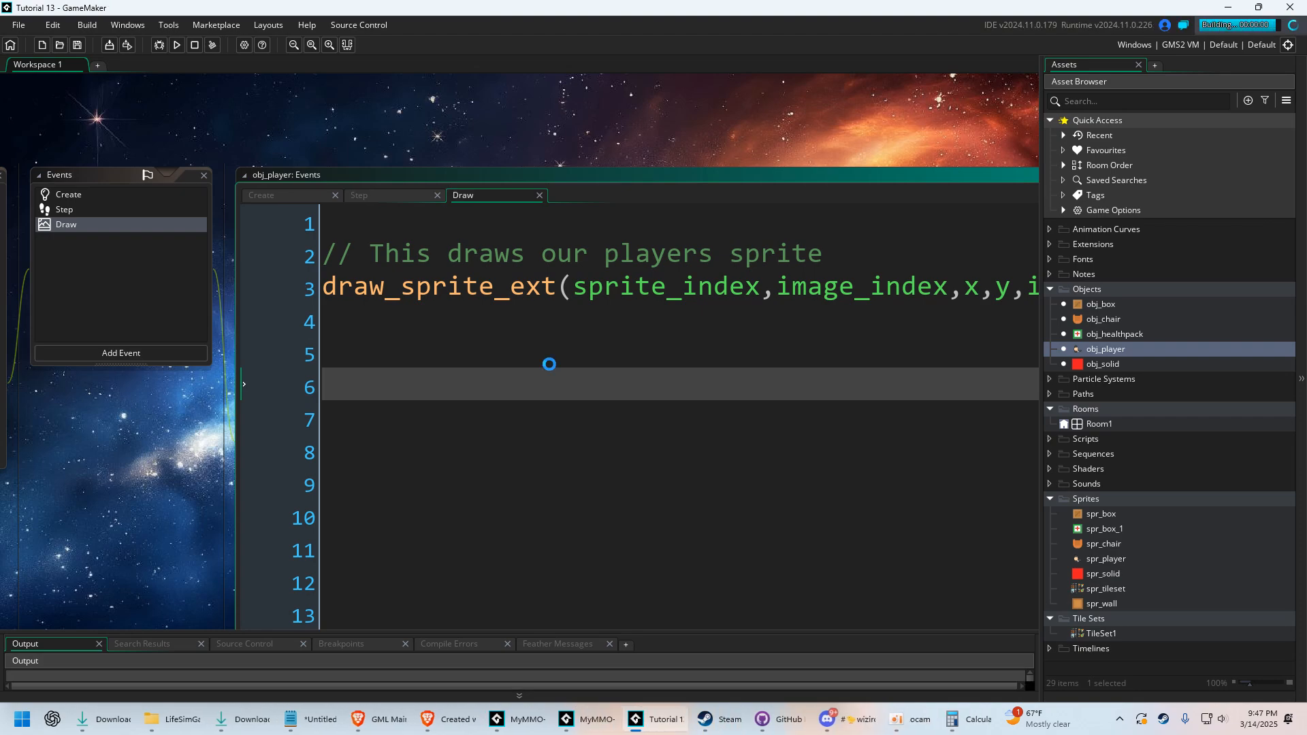
pyautogui.click(176, 45)
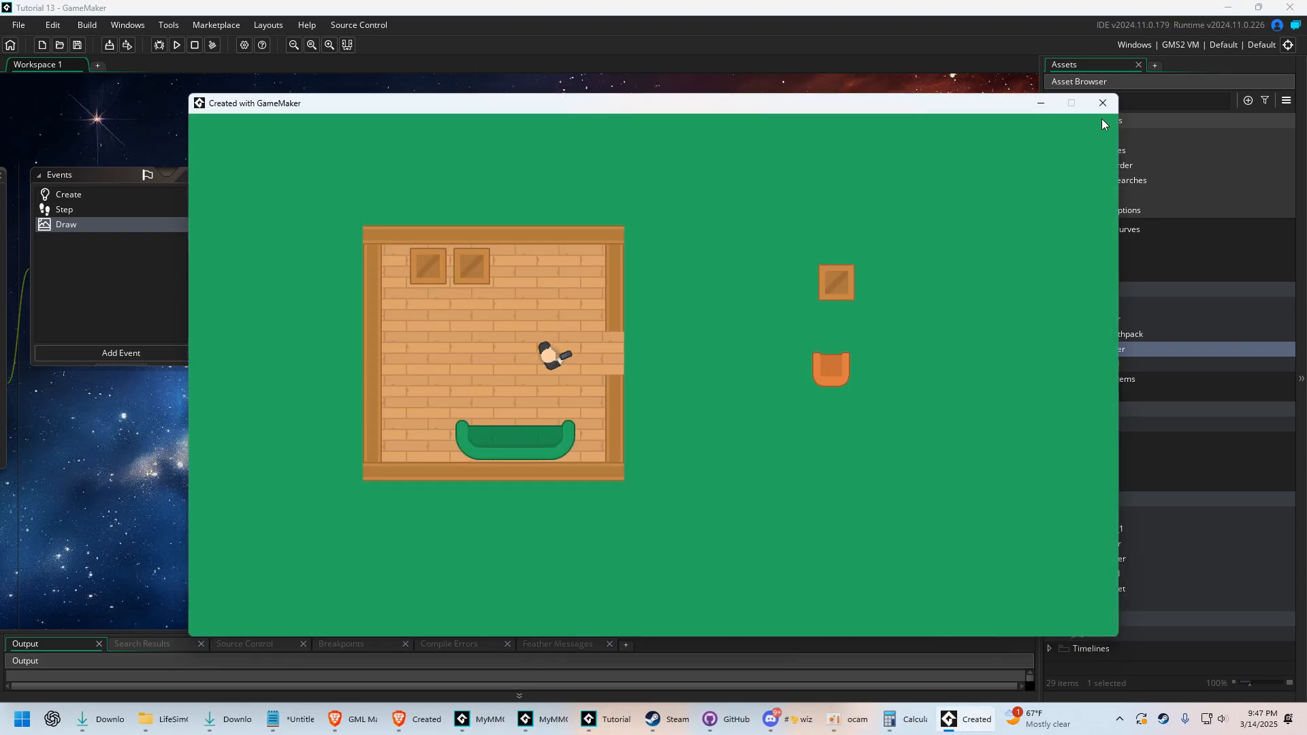
pyautogui.click(1102, 103)
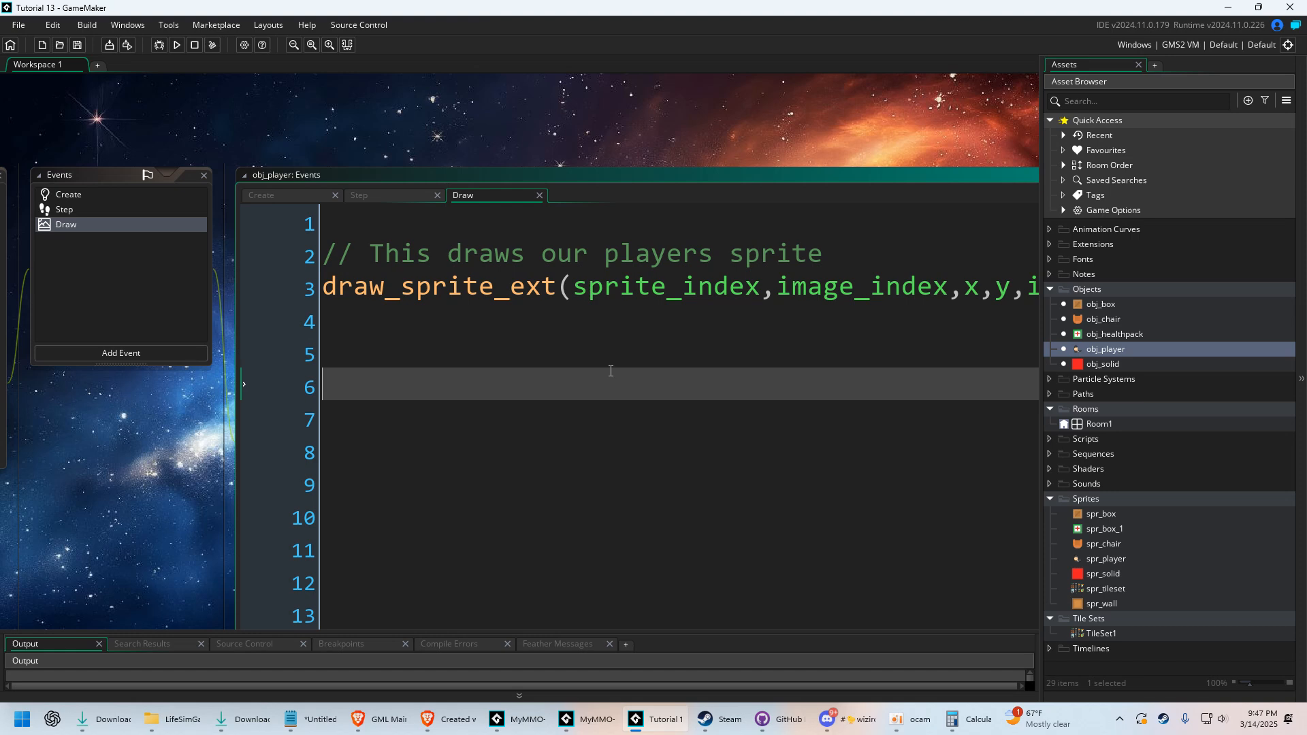
# Declare var bar_width = 50 and var bar_height = 8 after draw_sprite_ext
pyautogui.write('var bar')
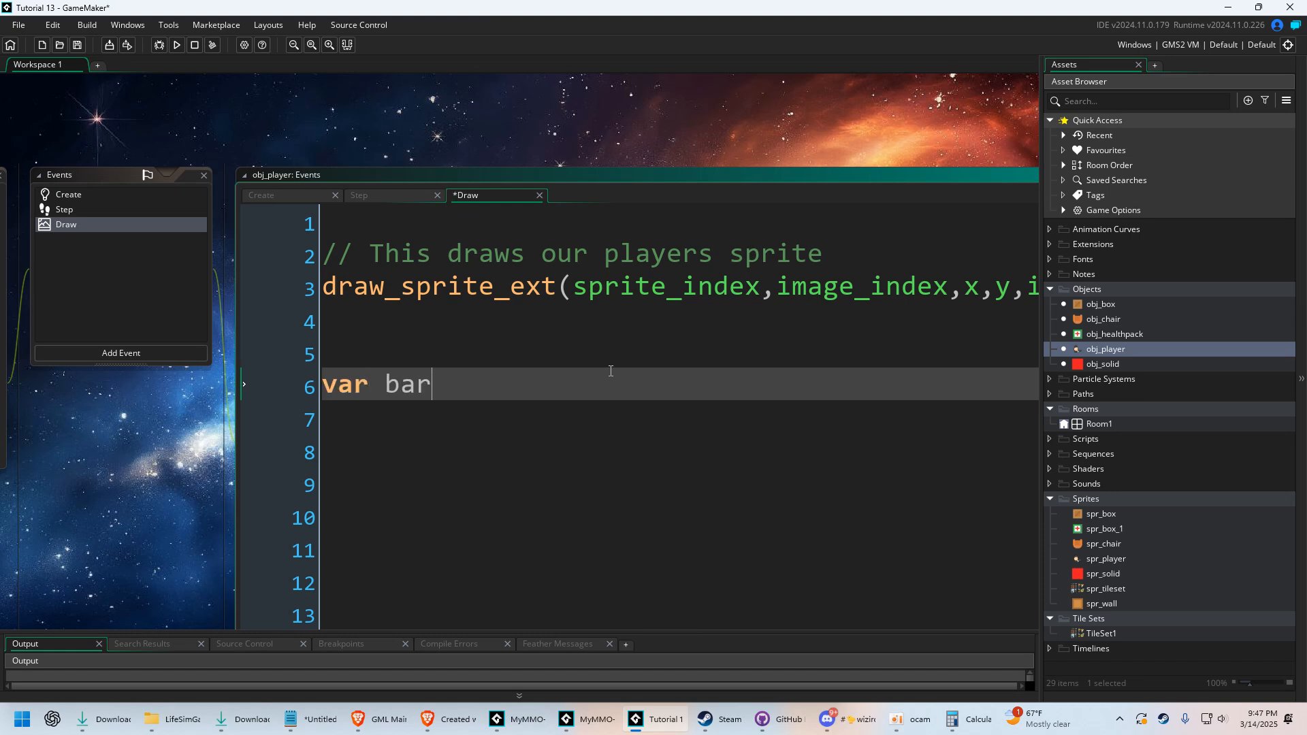
pyautogui.write('_width')
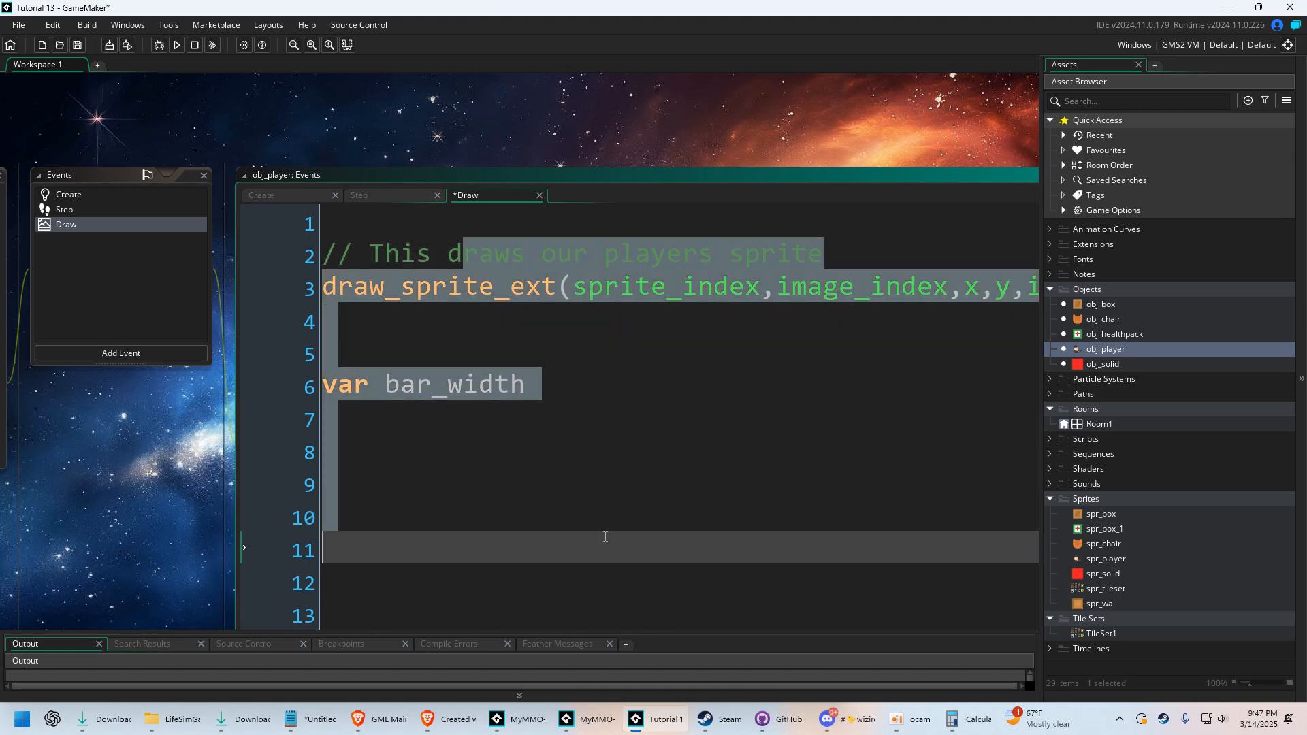
pyautogui.click(360, 406)
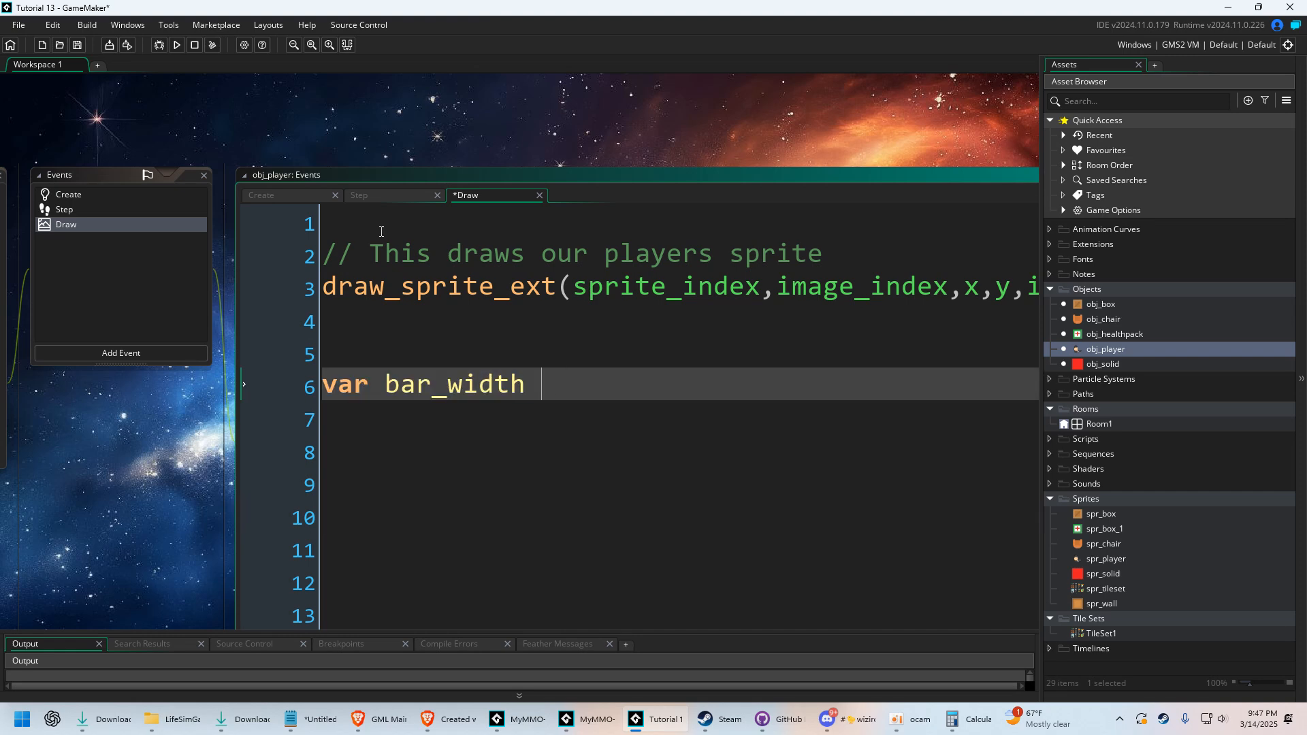
pyautogui.click(262, 195)
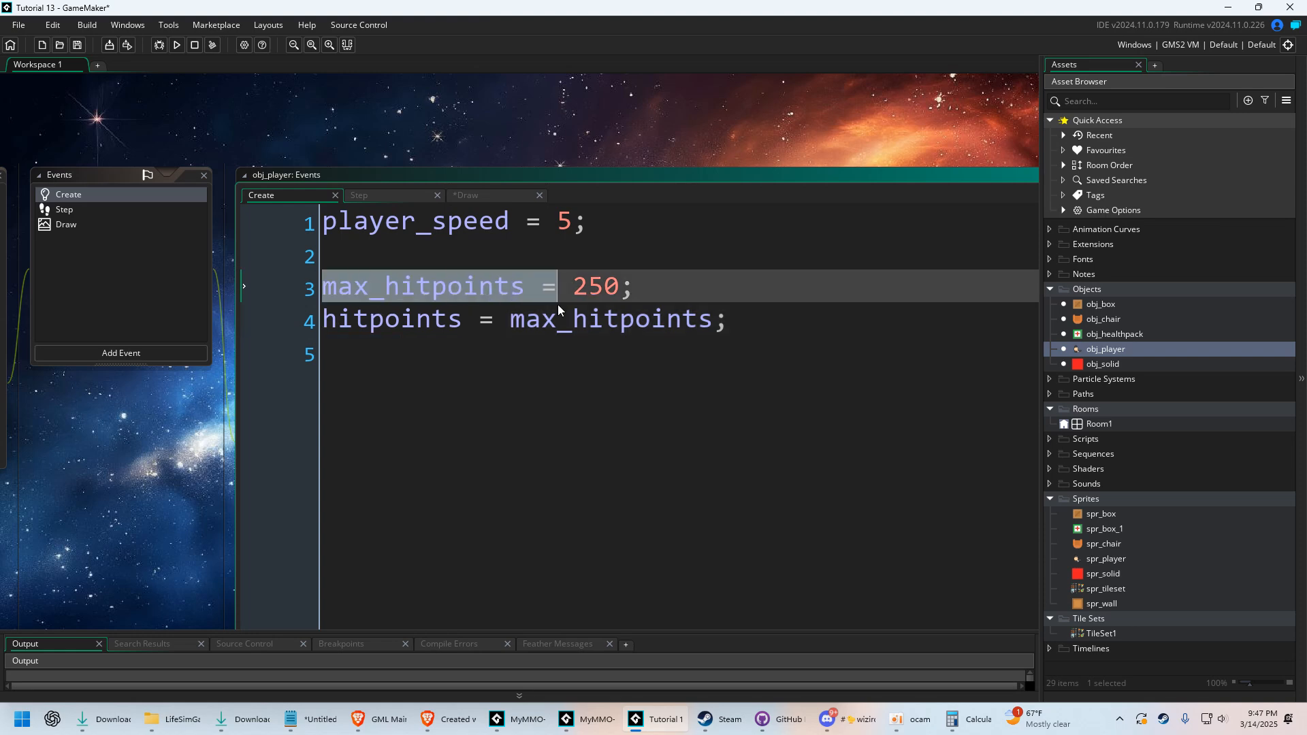
pyautogui.click(466, 195)
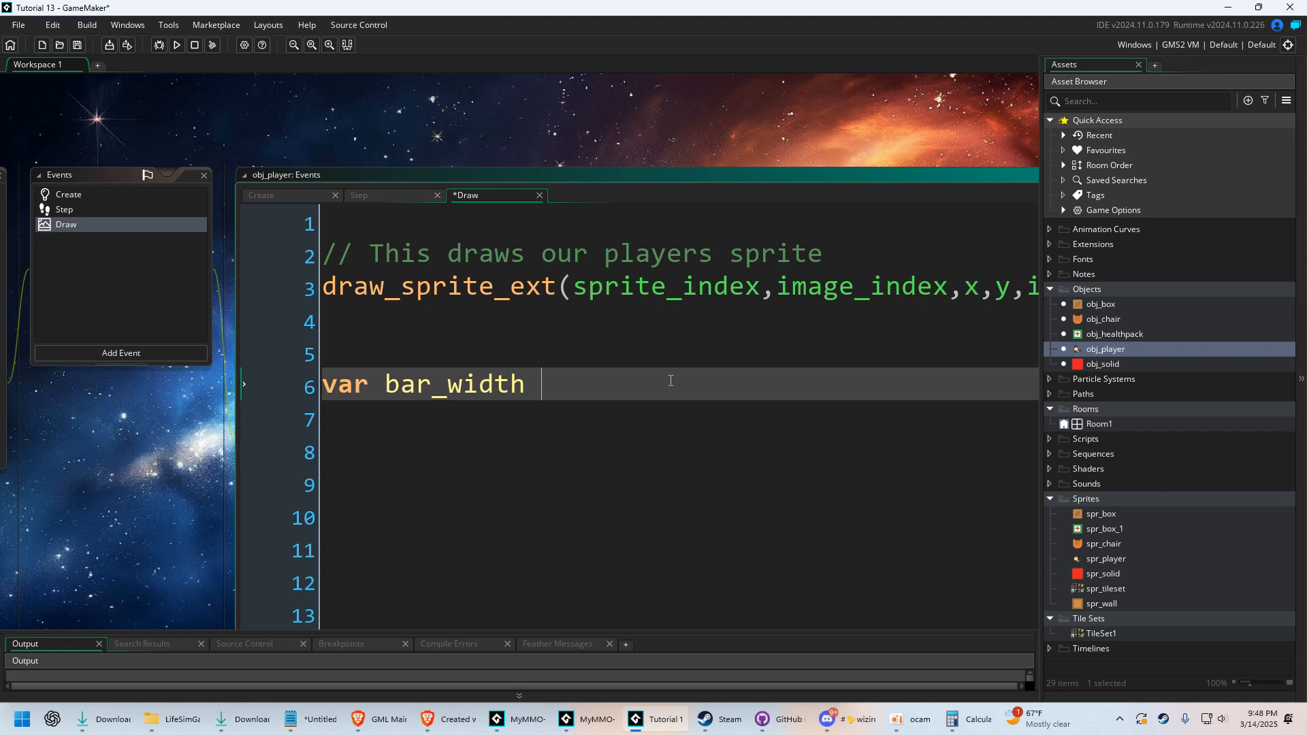
pyautogui.write('= 50;')
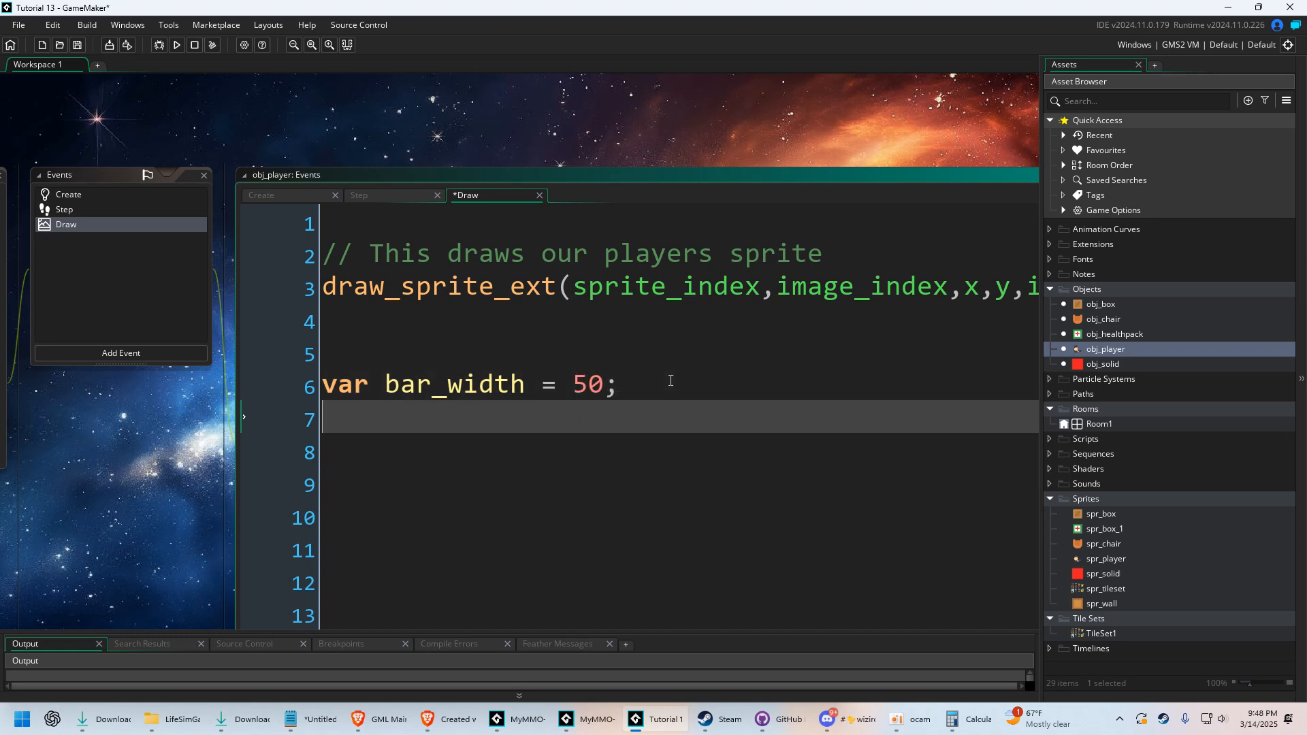
pyautogui.write('var bar_height')
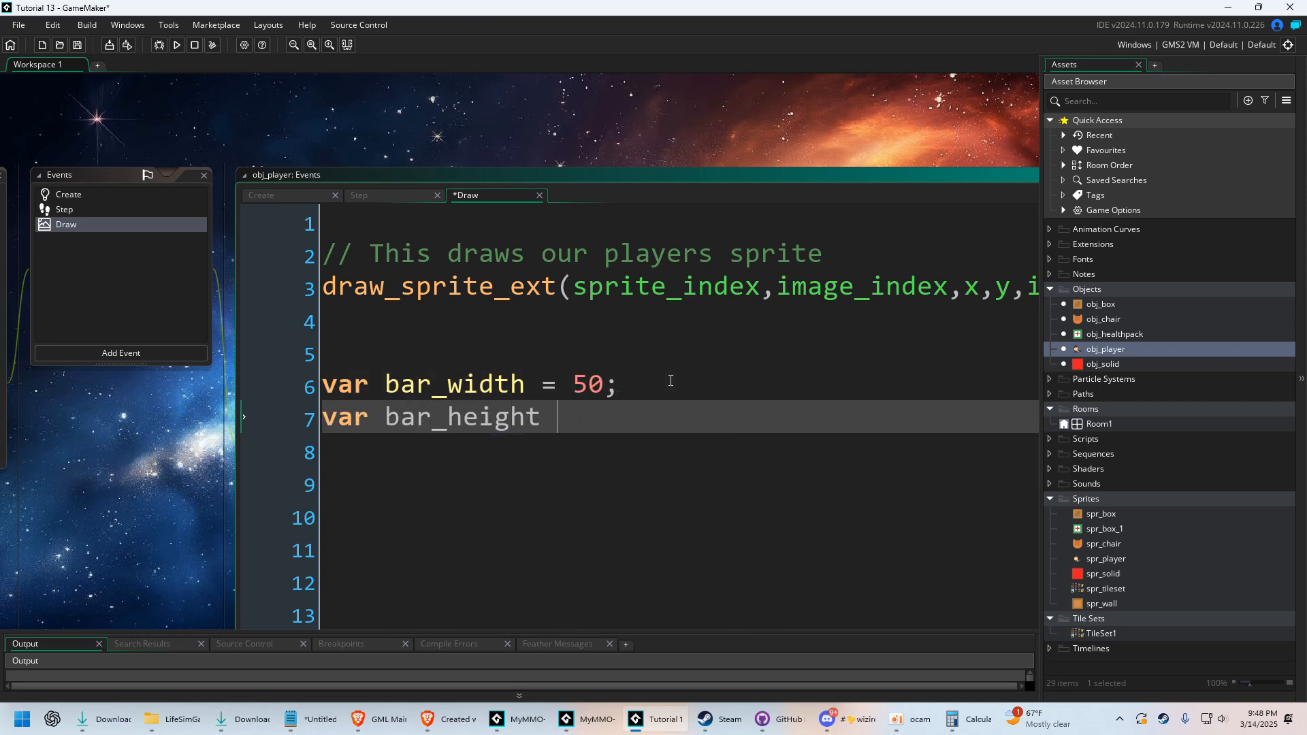
pyautogui.write('= 8')
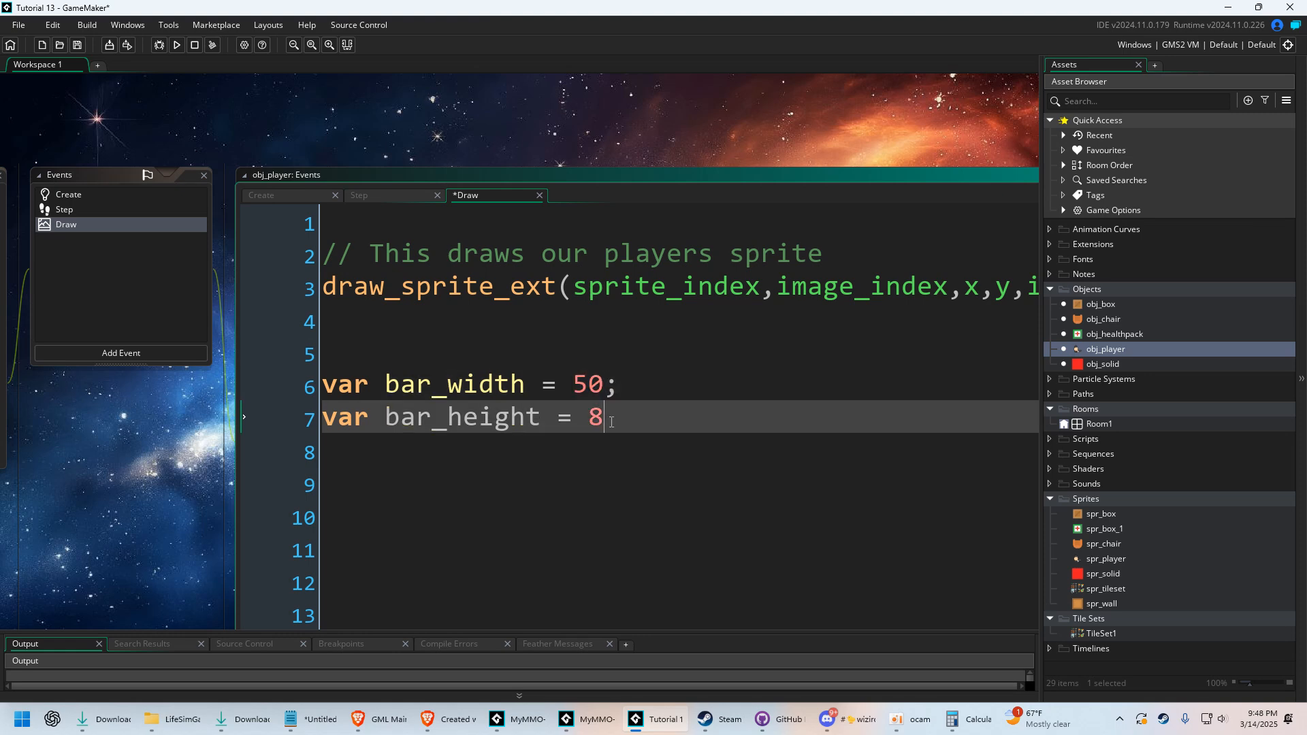
pyautogui.write(';')
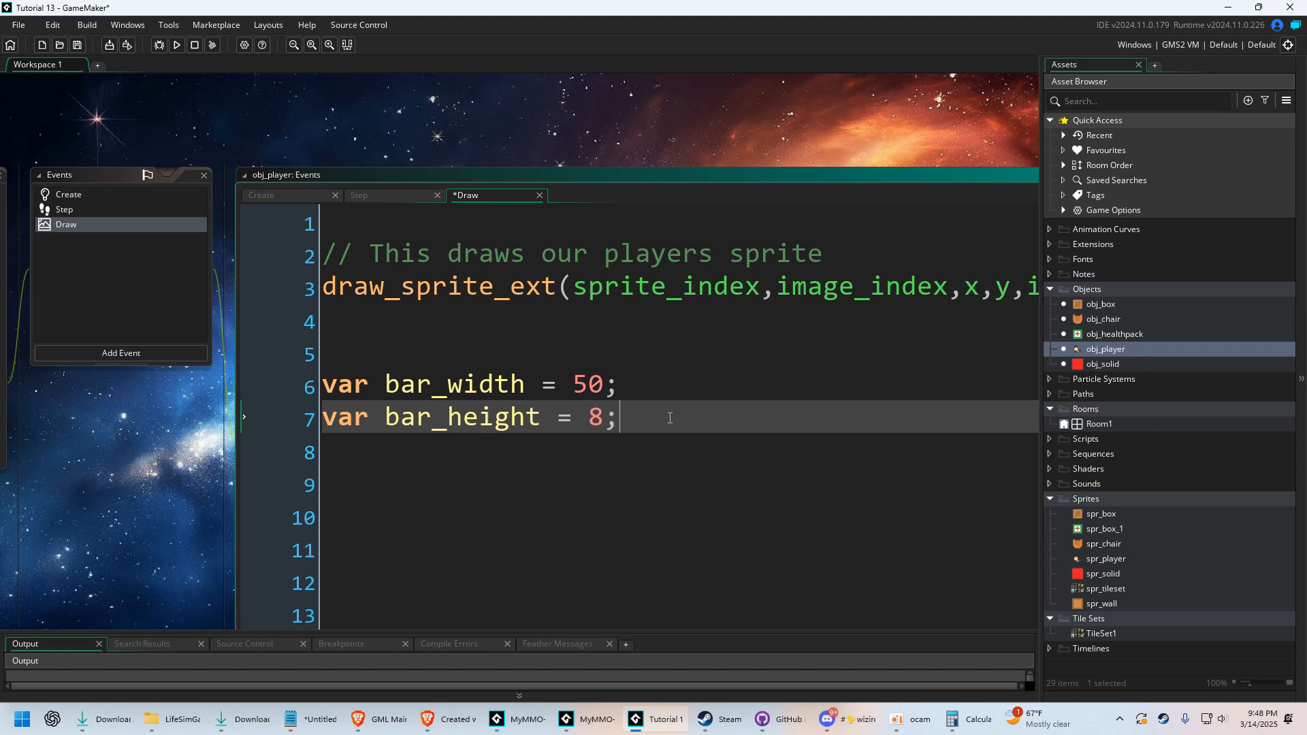
pyautogui.write('var bar_')
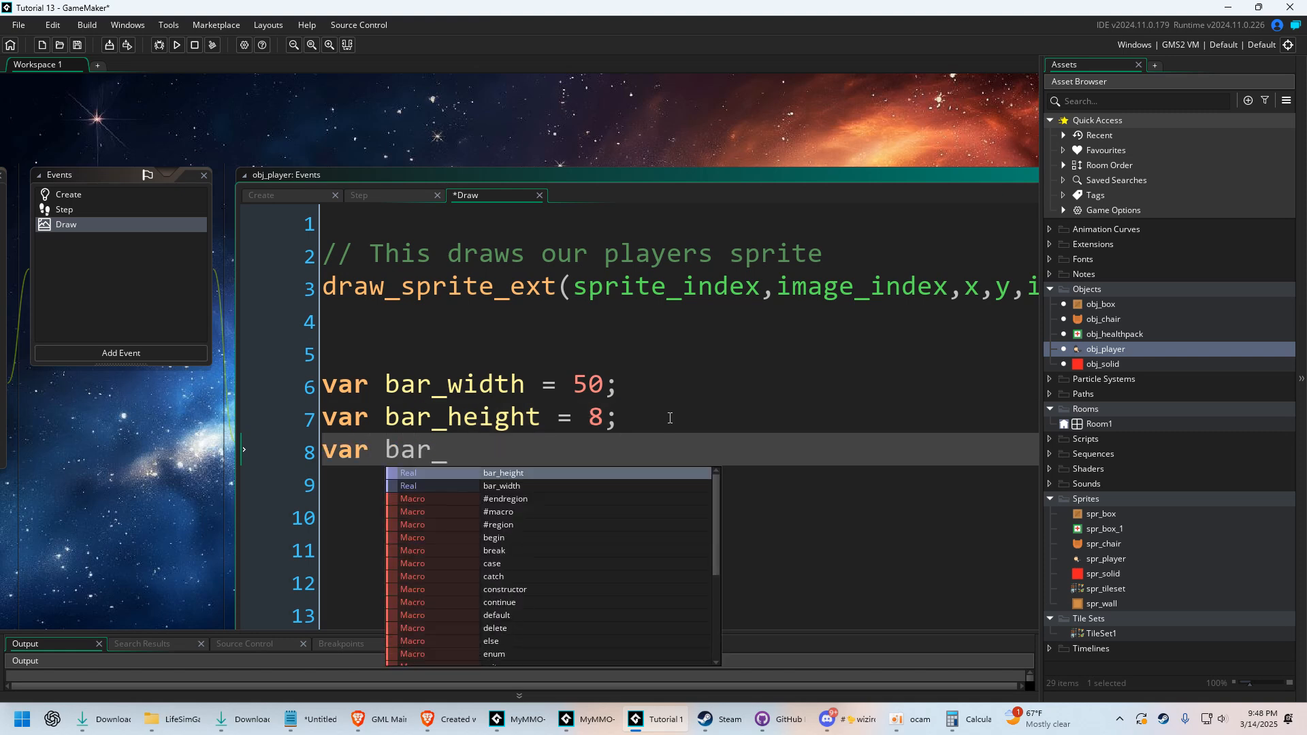
# Write var bar_x = x - bar_width/2; in the Draw event
pyautogui.write('x =')
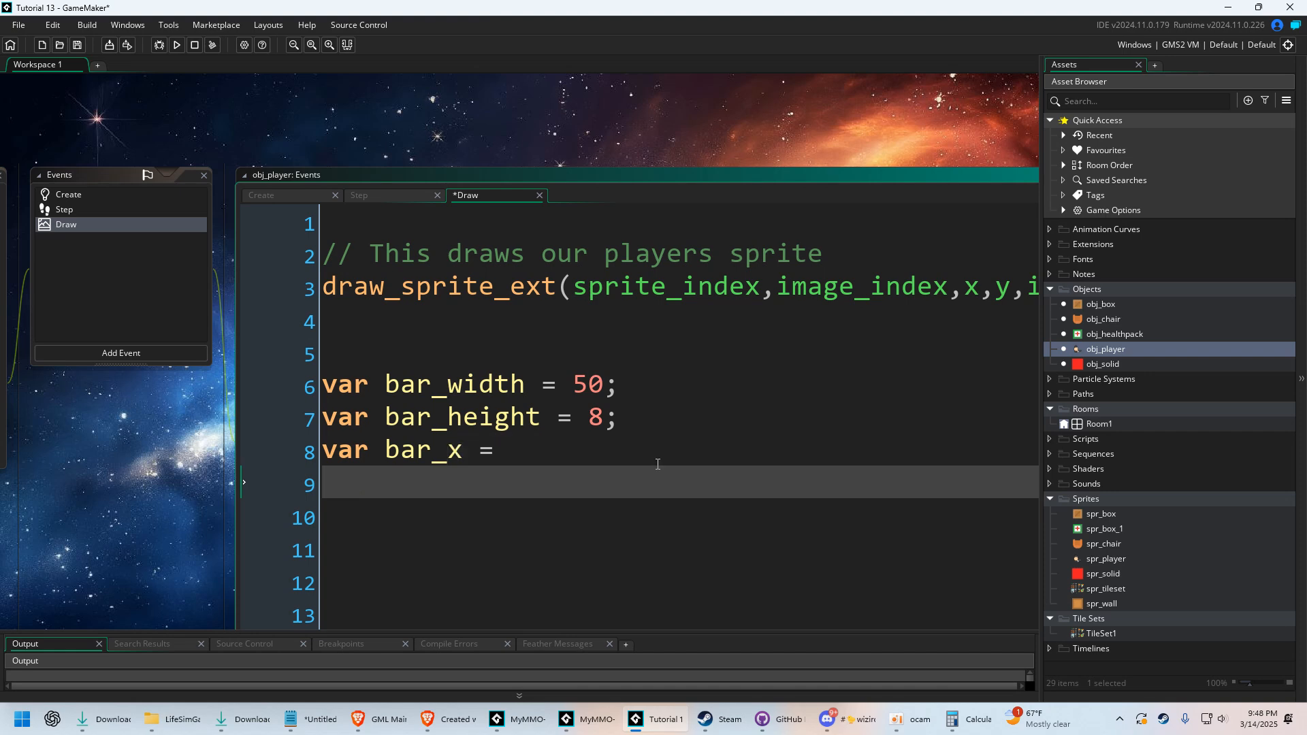
pyautogui.click(516, 450)
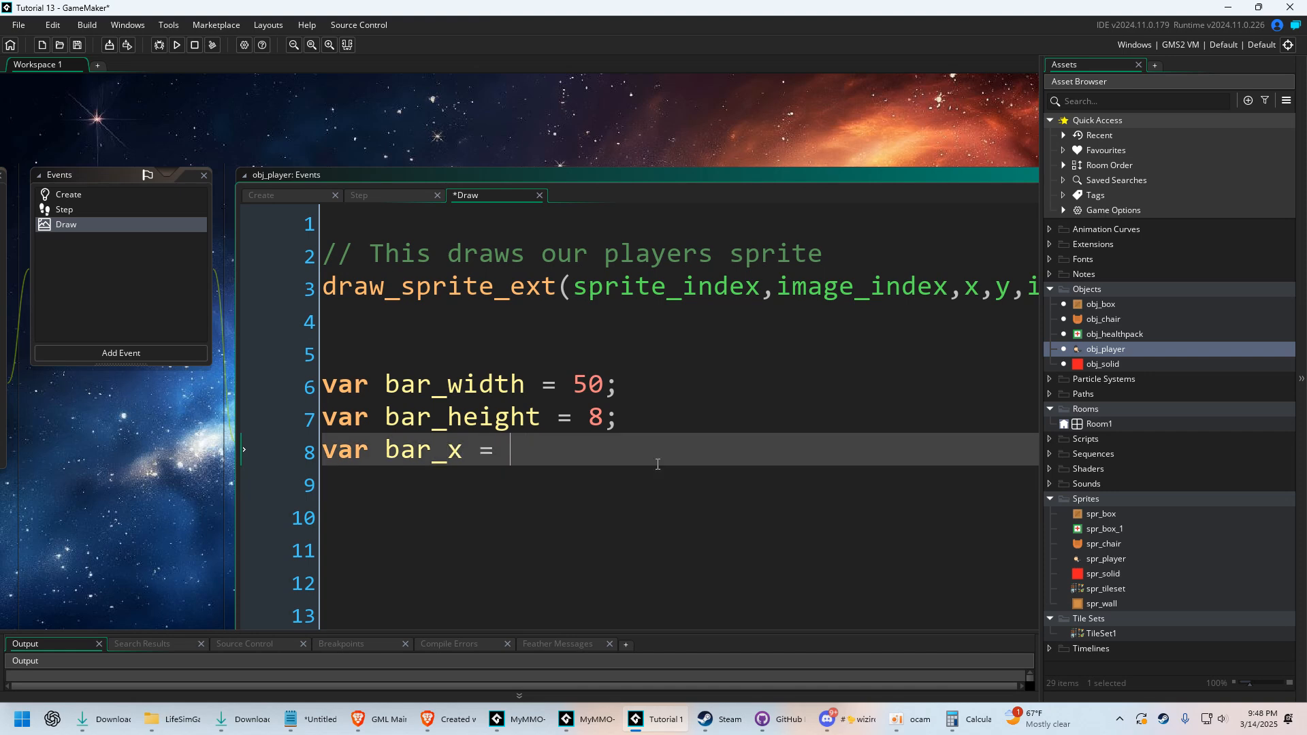
pyautogui.write('x -')
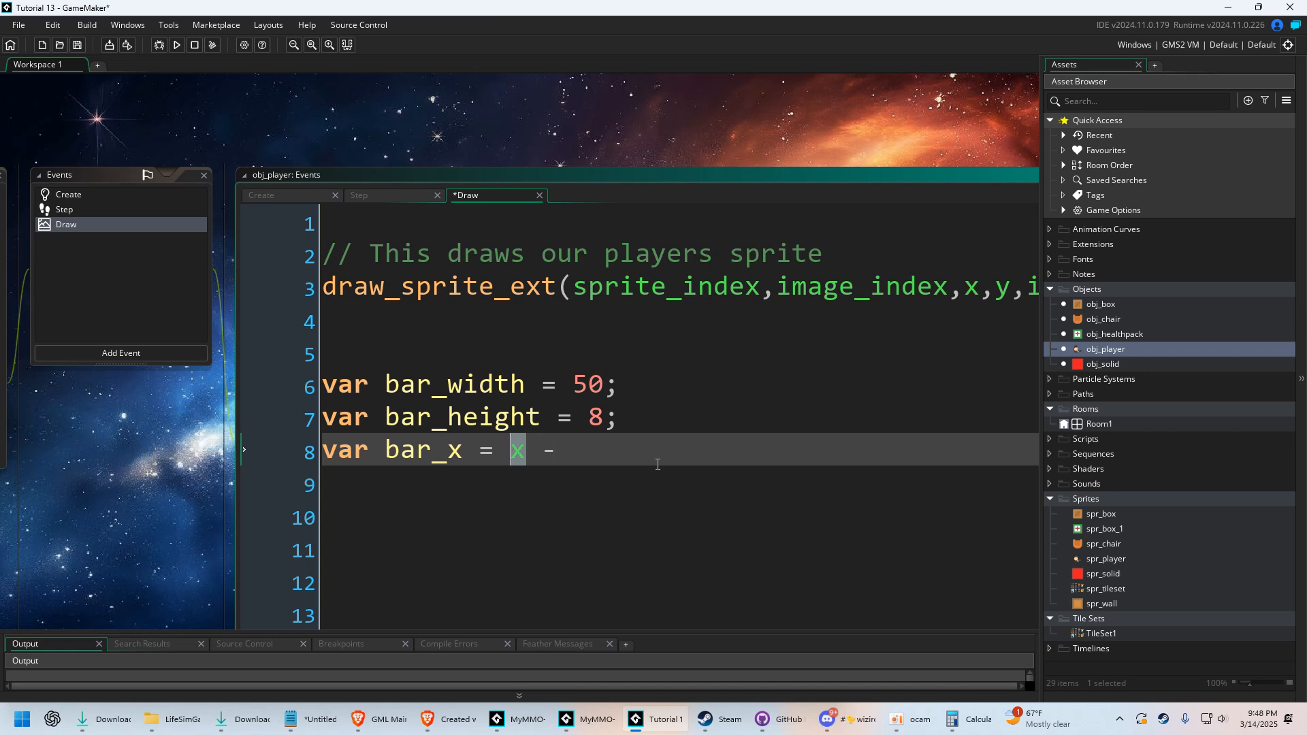
pyautogui.moveTo(698, 469)
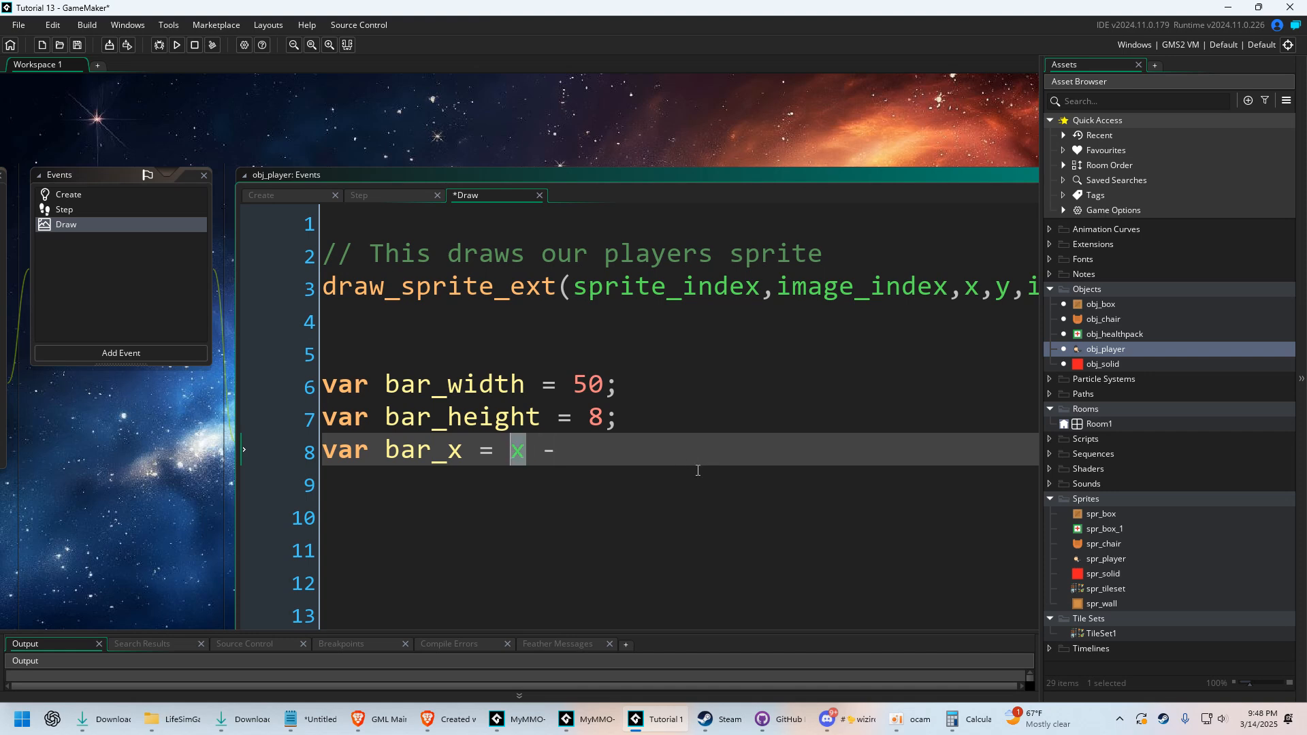
pyautogui.click(699, 435)
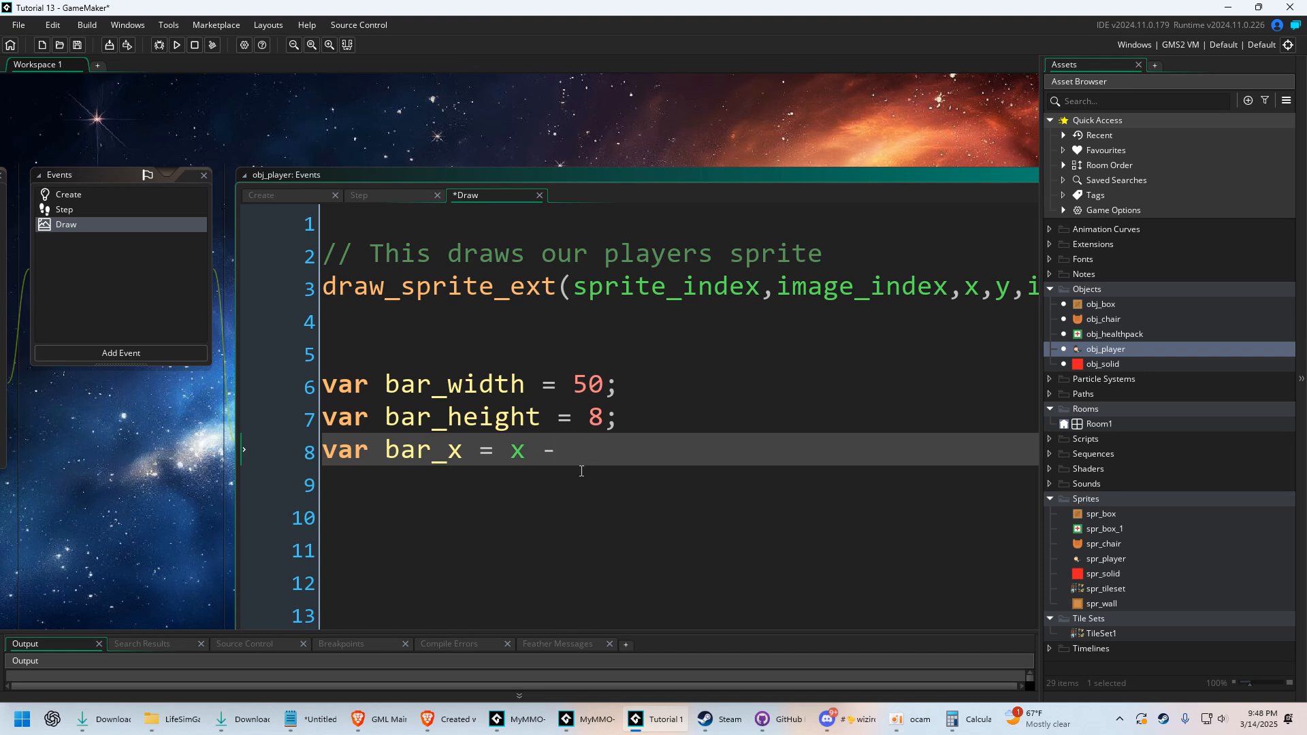
pyautogui.write('bar_width/')
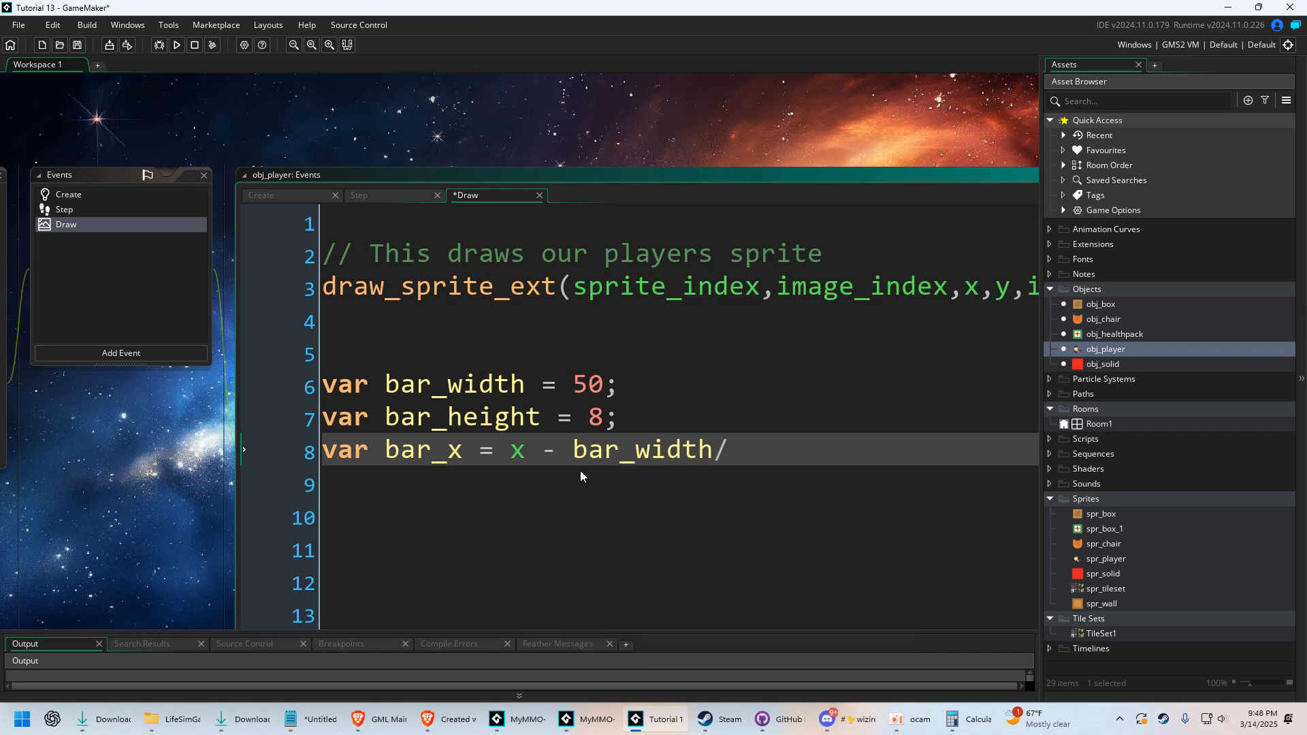
pyautogui.write('2;')
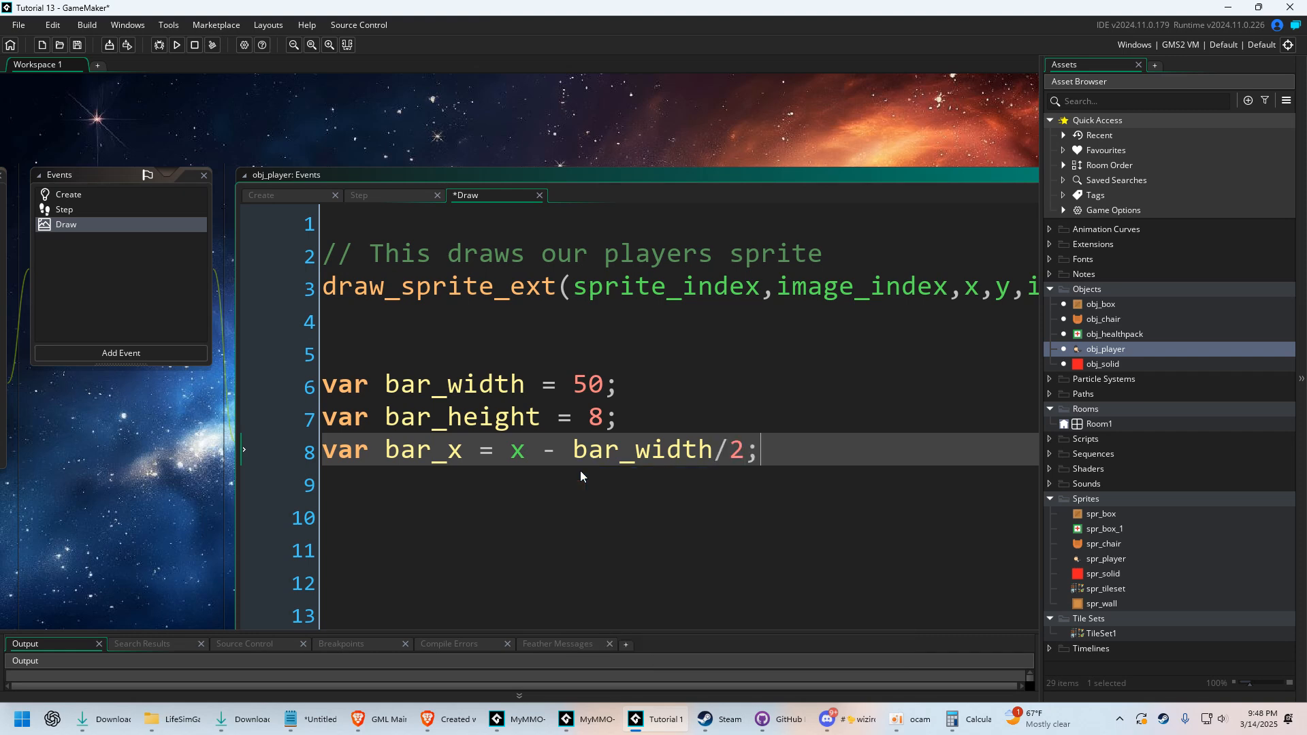
pyautogui.moveTo(561, 448)
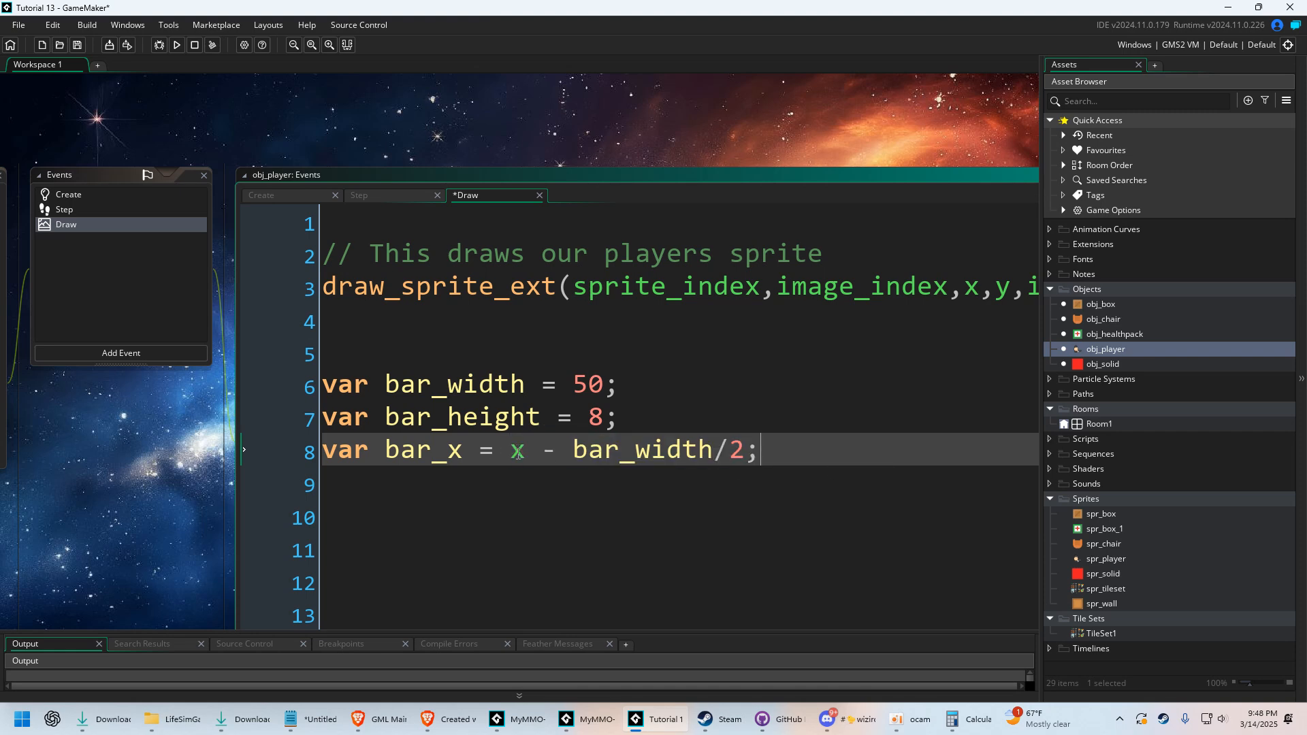
pyautogui.moveTo(516, 450)
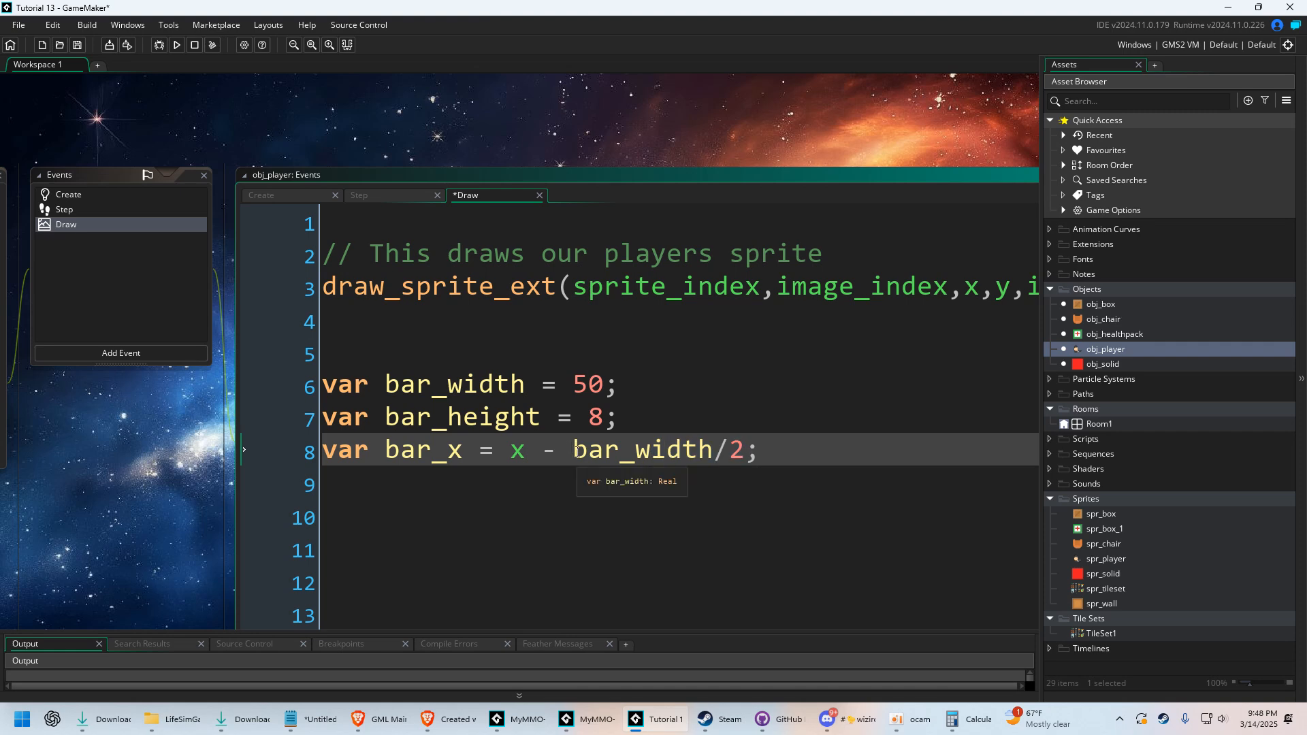
pyautogui.write('25/')
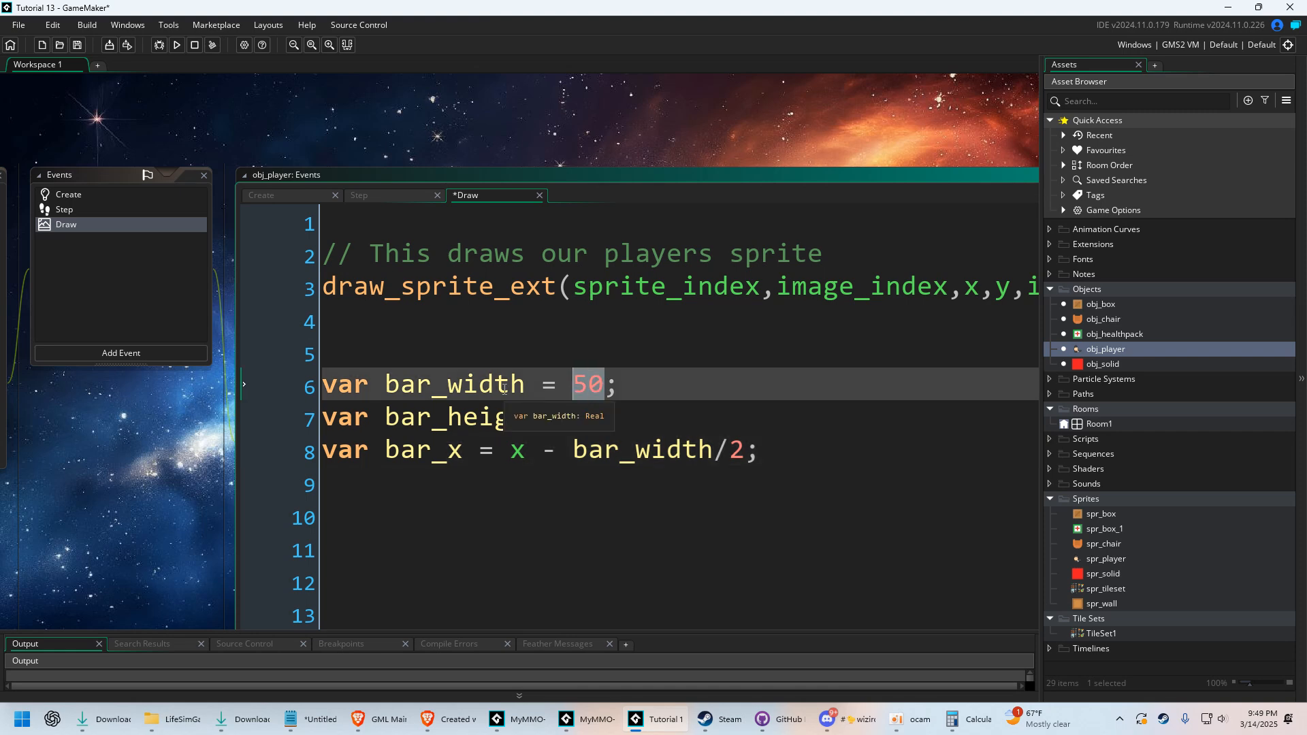
pyautogui.write('200')
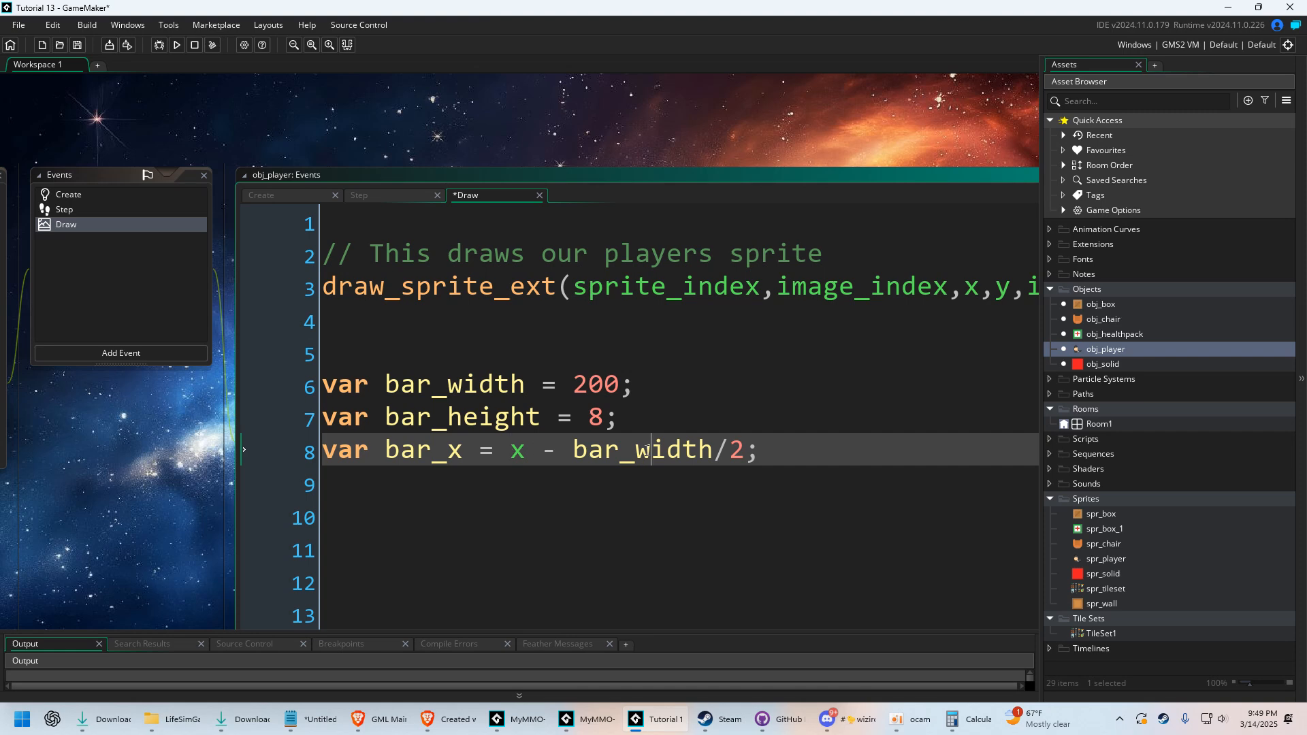
pyautogui.click(175, 45)
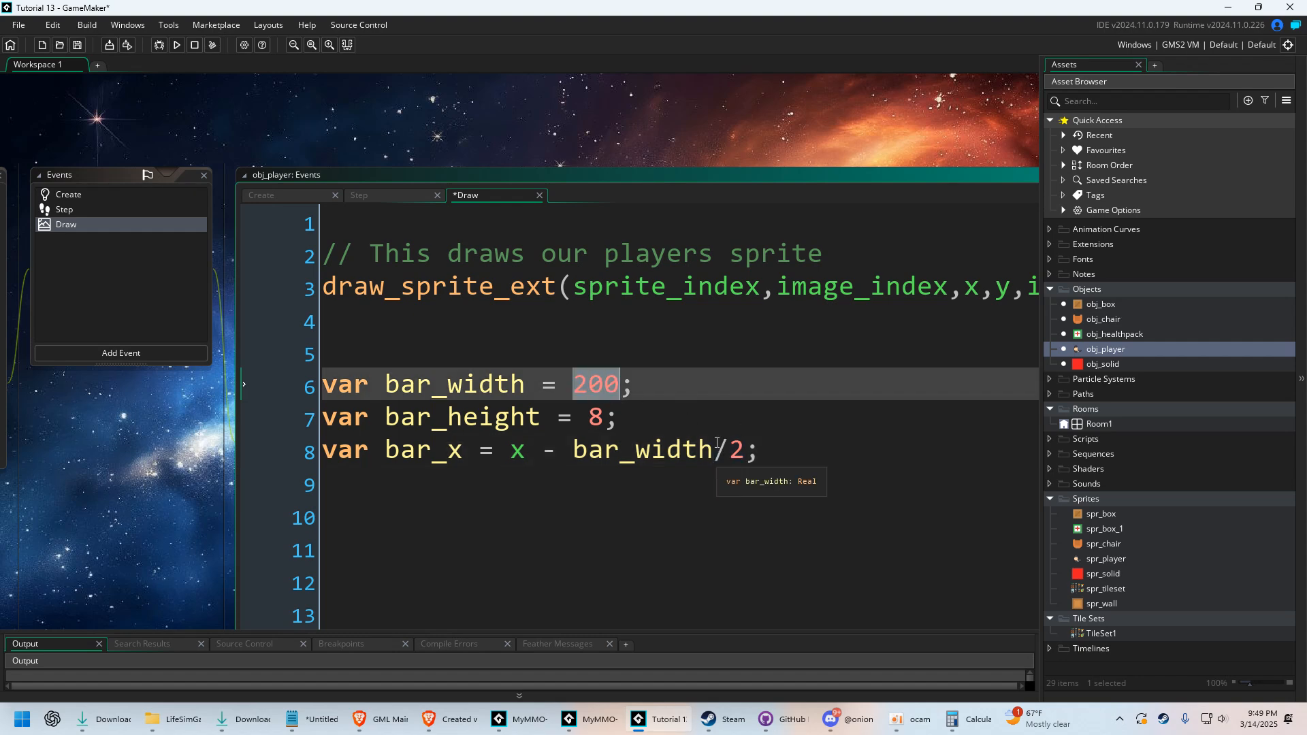
pyautogui.write('50')
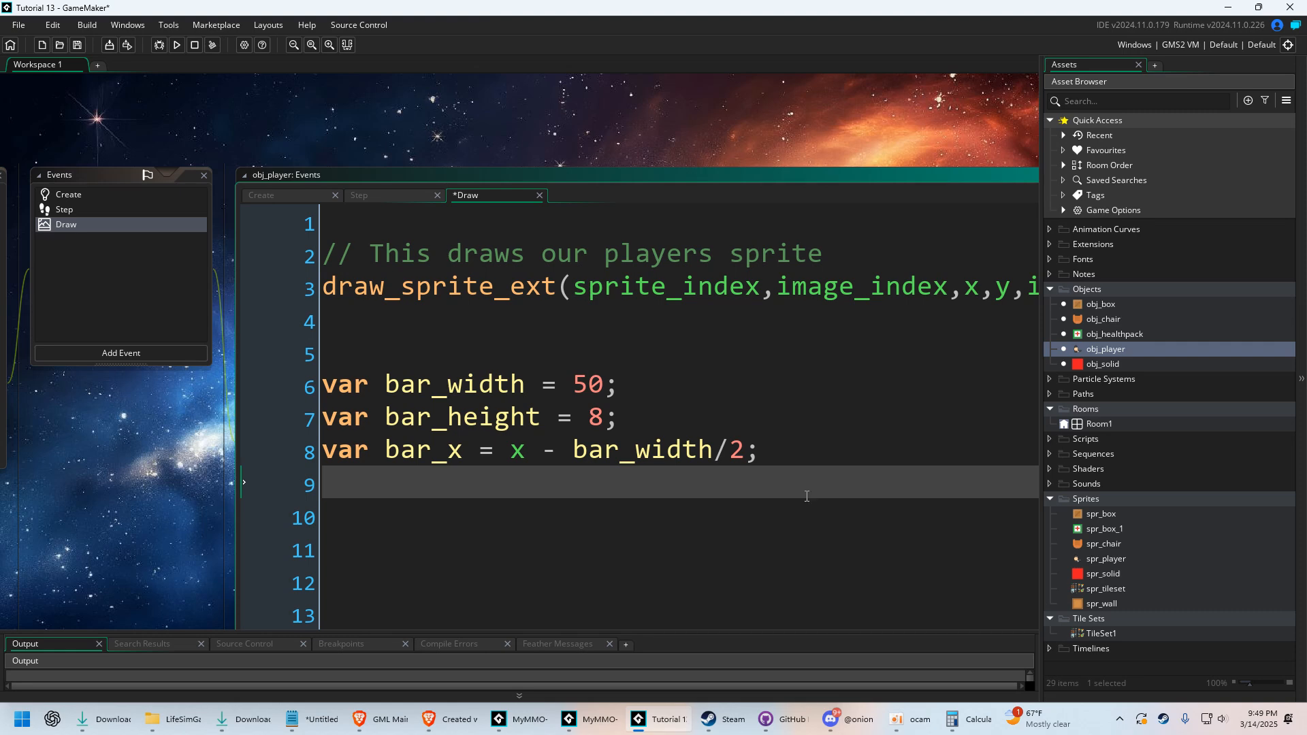
# Add var bar_y = y - 40; below the bar_x line
pyautogui.write('var bar_y =')
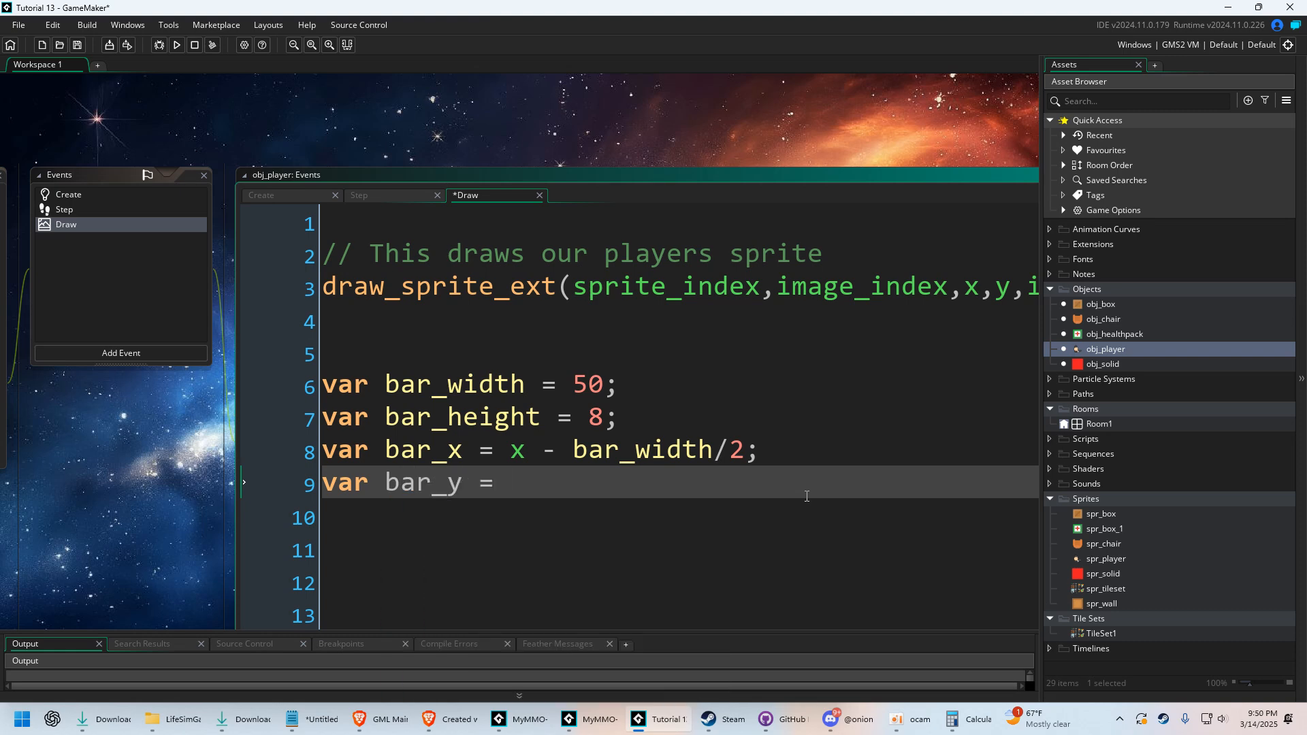
pyautogui.write('y -')
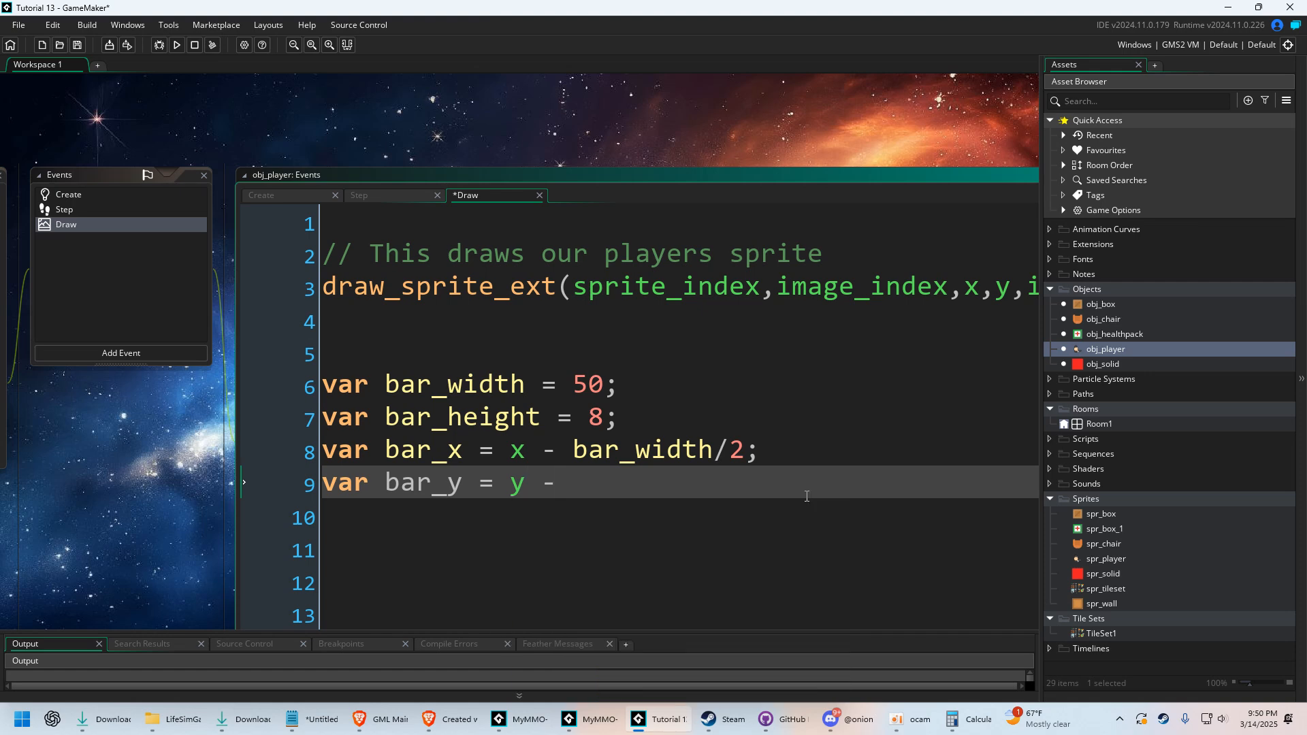
pyautogui.write('40;')
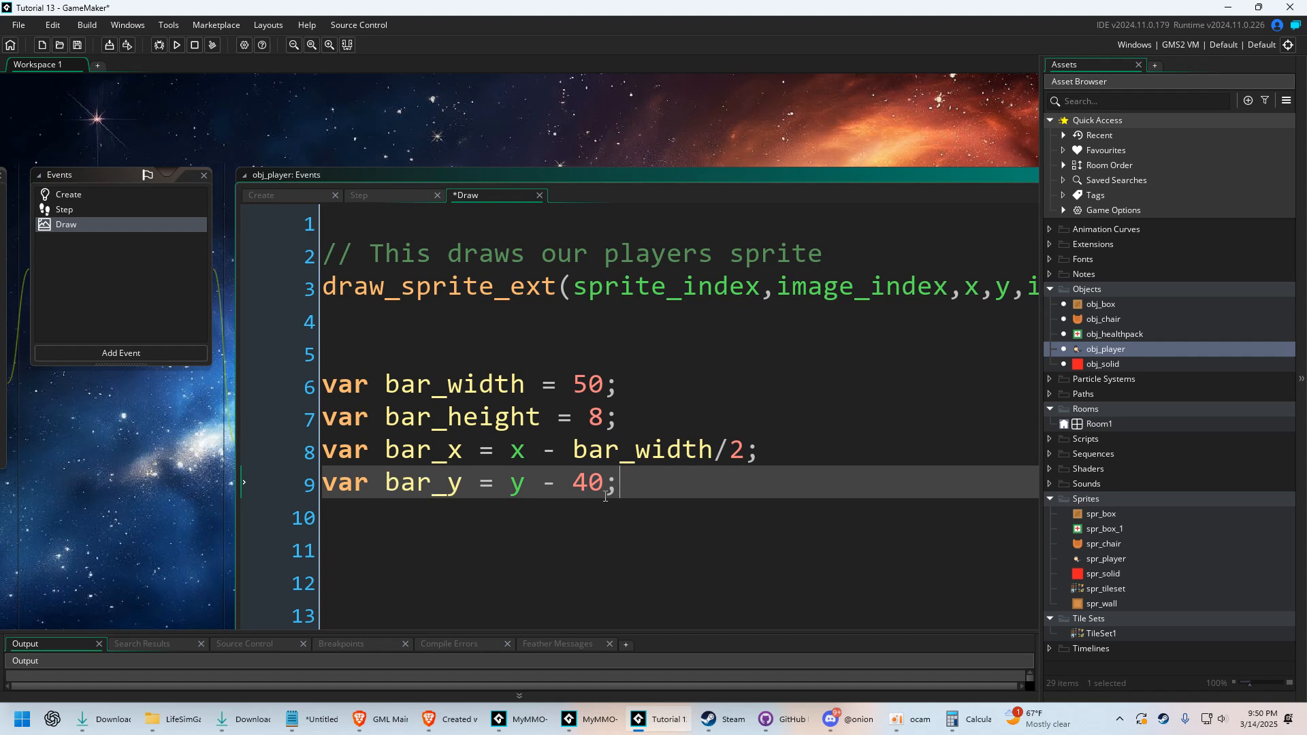
pyautogui.press('Backspace')
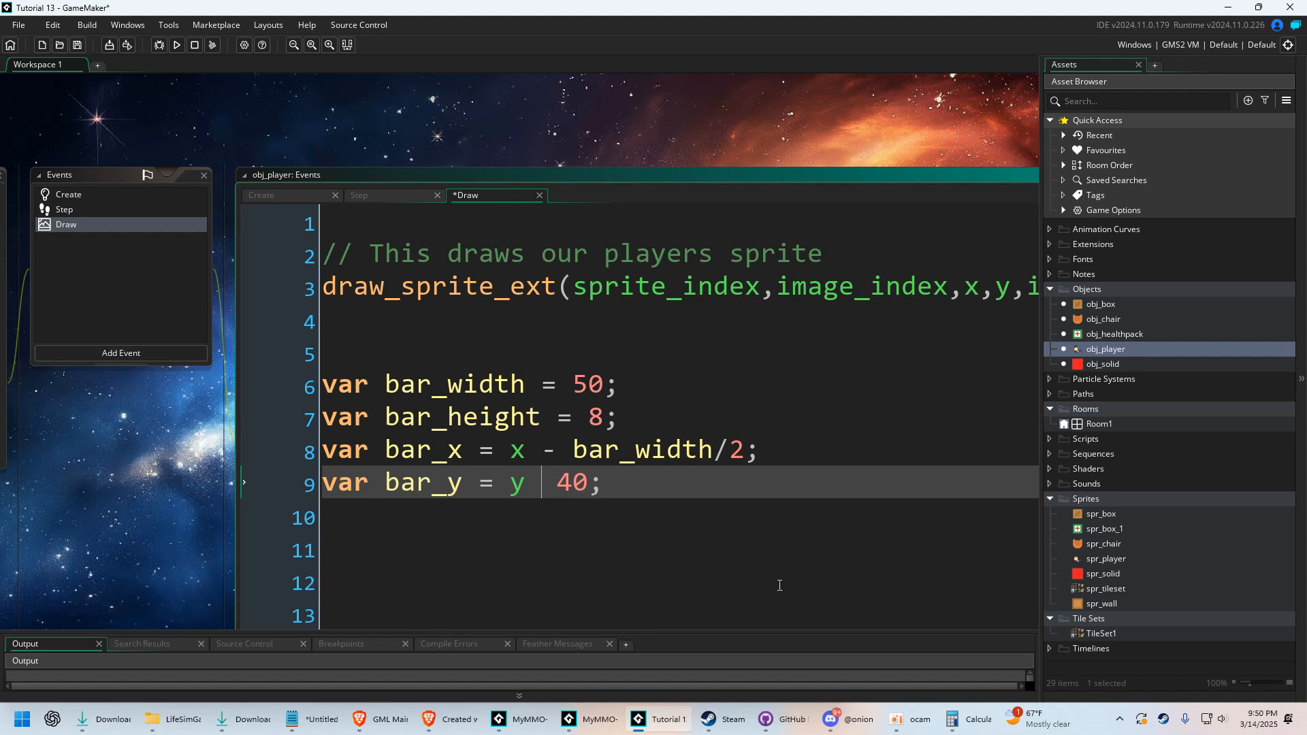
pyautogui.write('-')
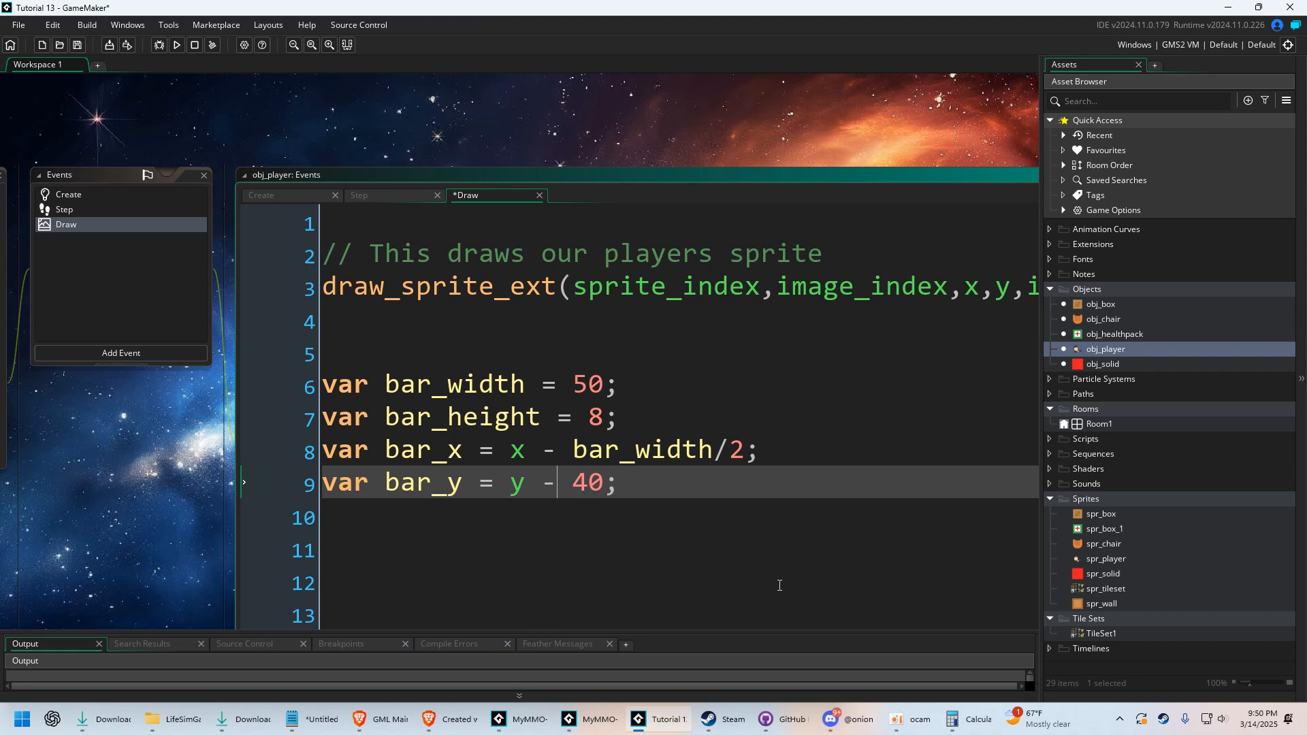
pyautogui.doubleClick(587, 482)
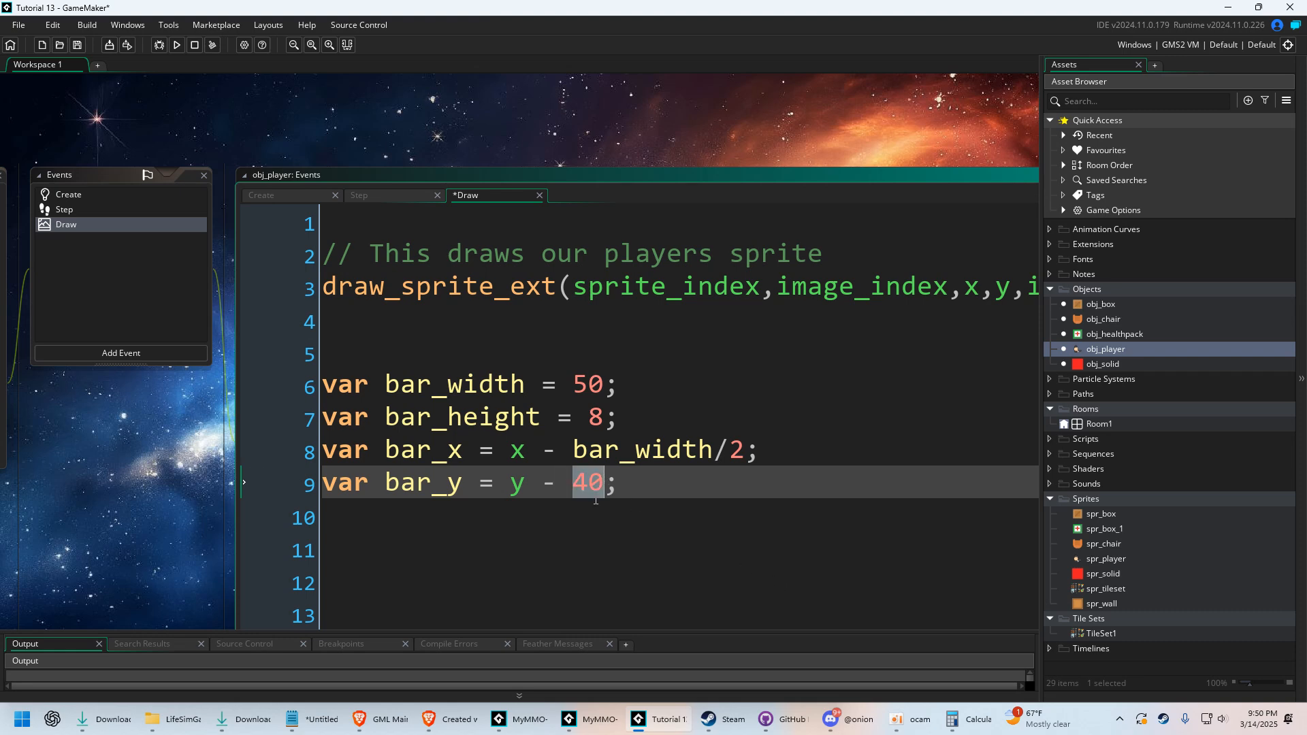
pyautogui.moveTo(627, 486)
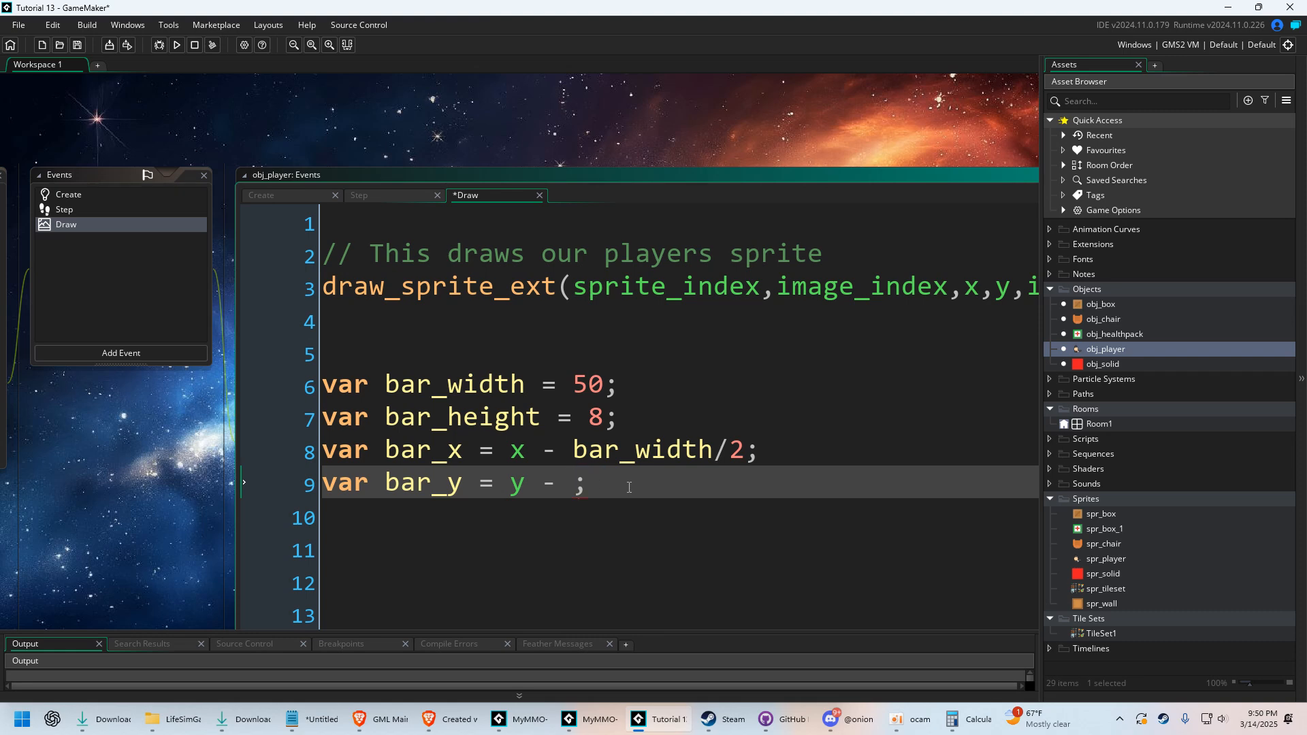
pyautogui.write('40')
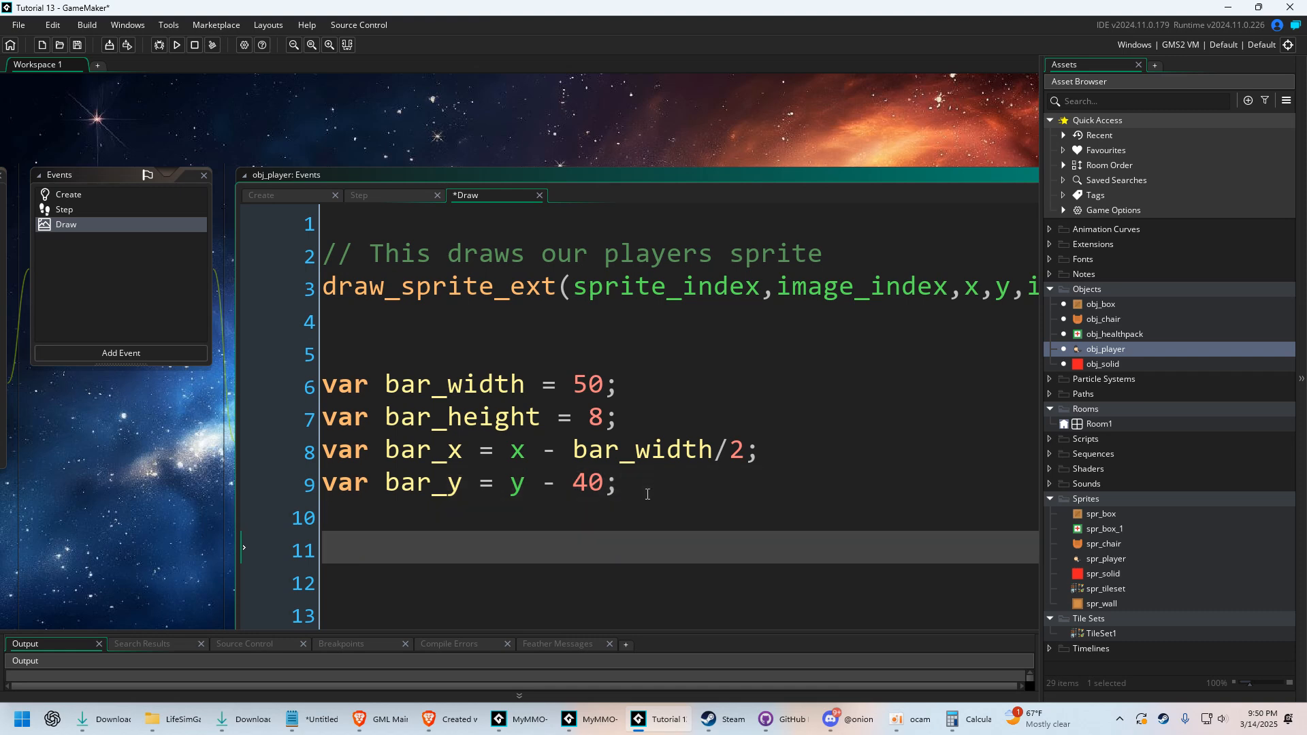
# Compute health_percentage = hitpoints / max_hitpoints and filled_width = bar_width*health_percentage
pyautogui.write('va')
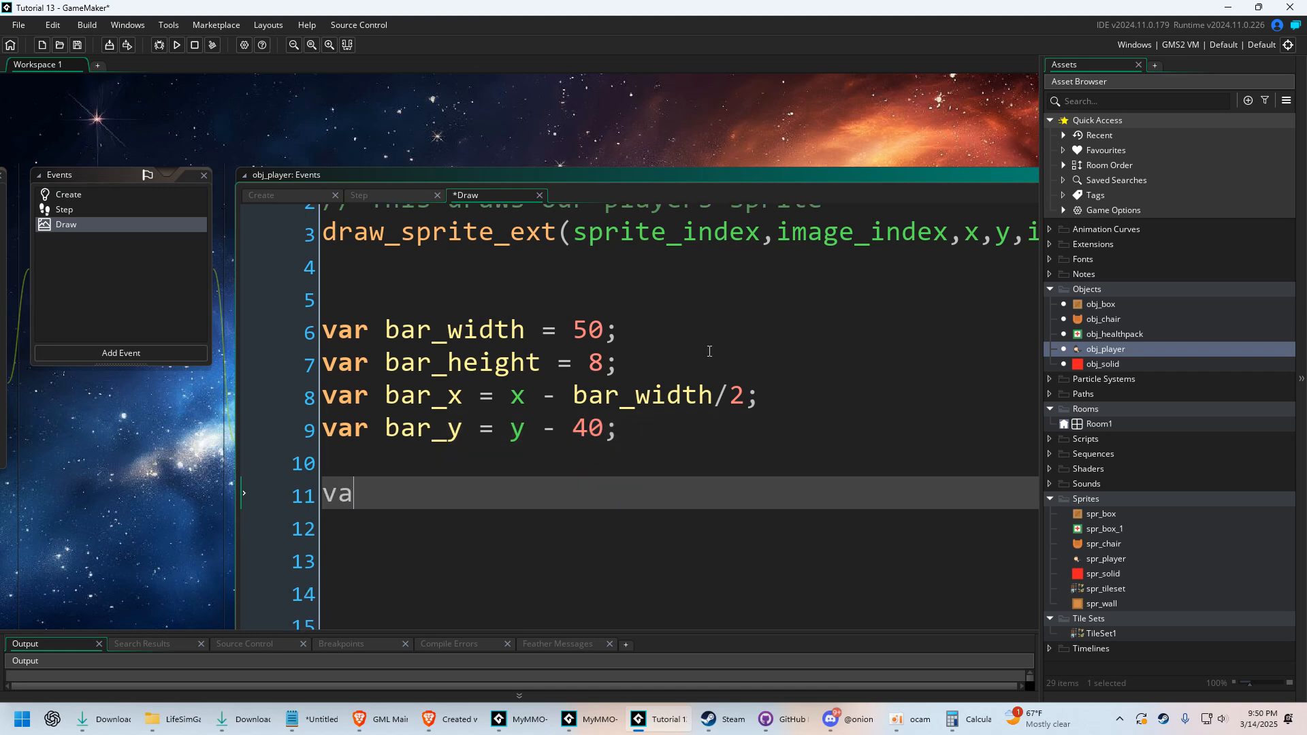
pyautogui.write('health_percentage =')
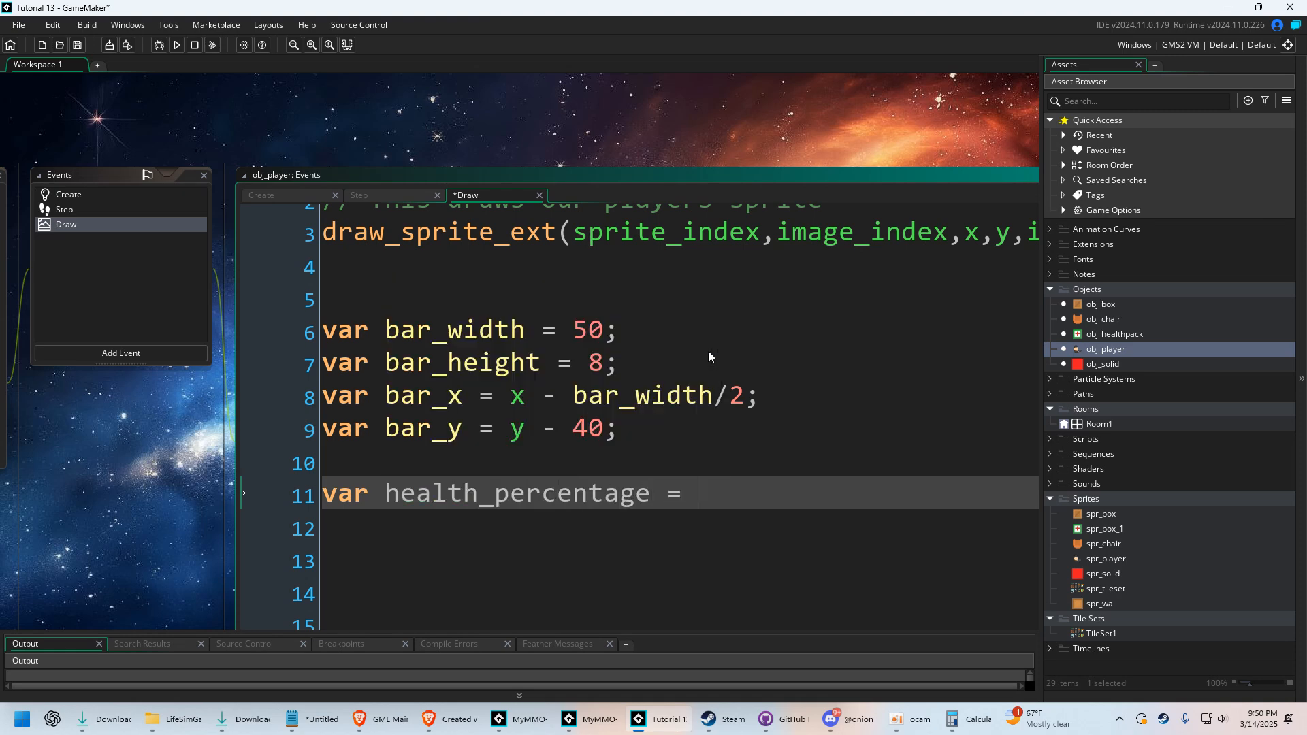
pyautogui.write('hitpoints / max_m')
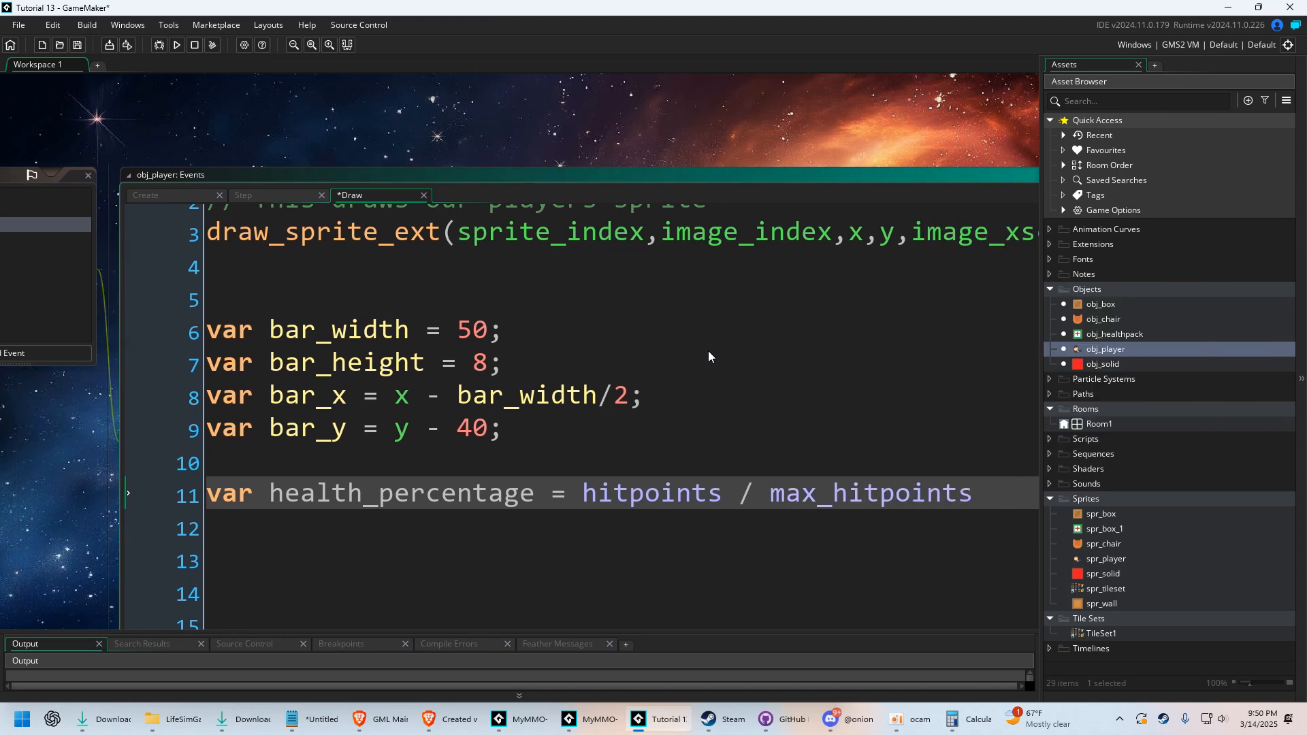
pyautogui.write(';')
pyautogui.click(621, 528)
pyautogui.write('var filled_width = bar_width*')
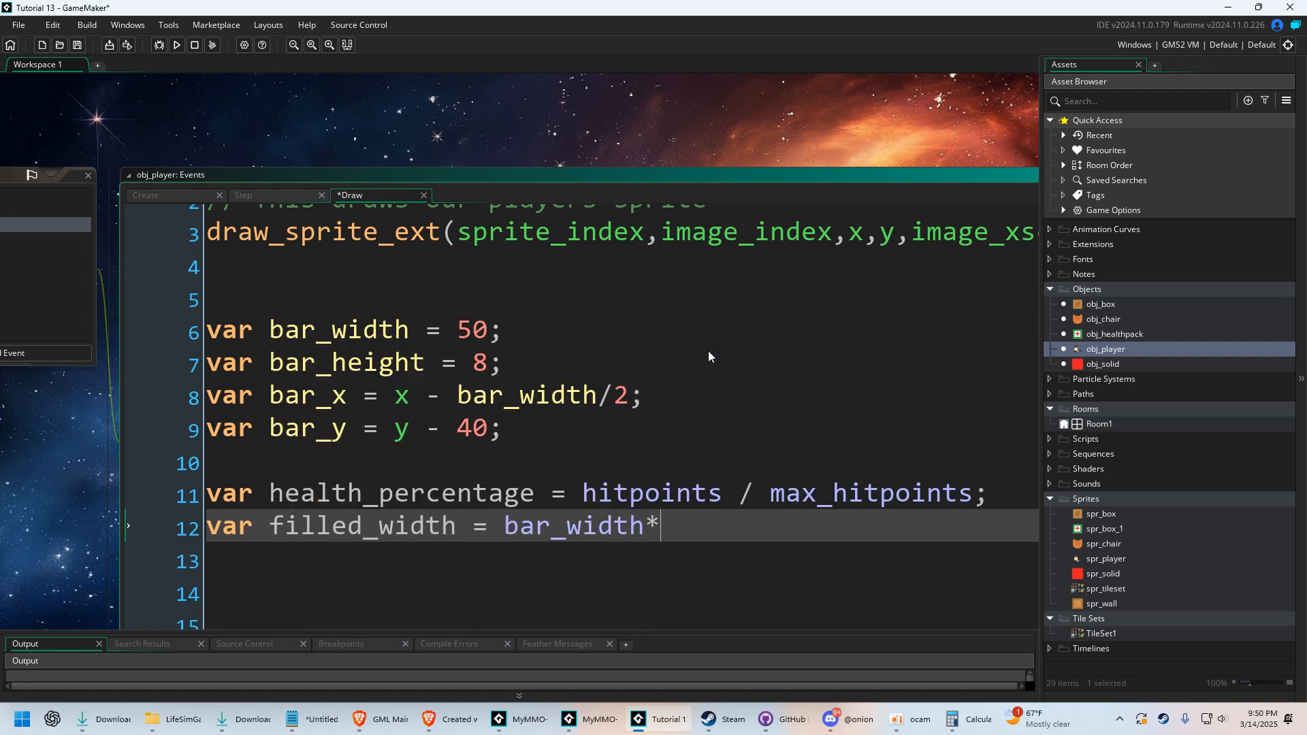
pyautogui.write('health_percentage;')
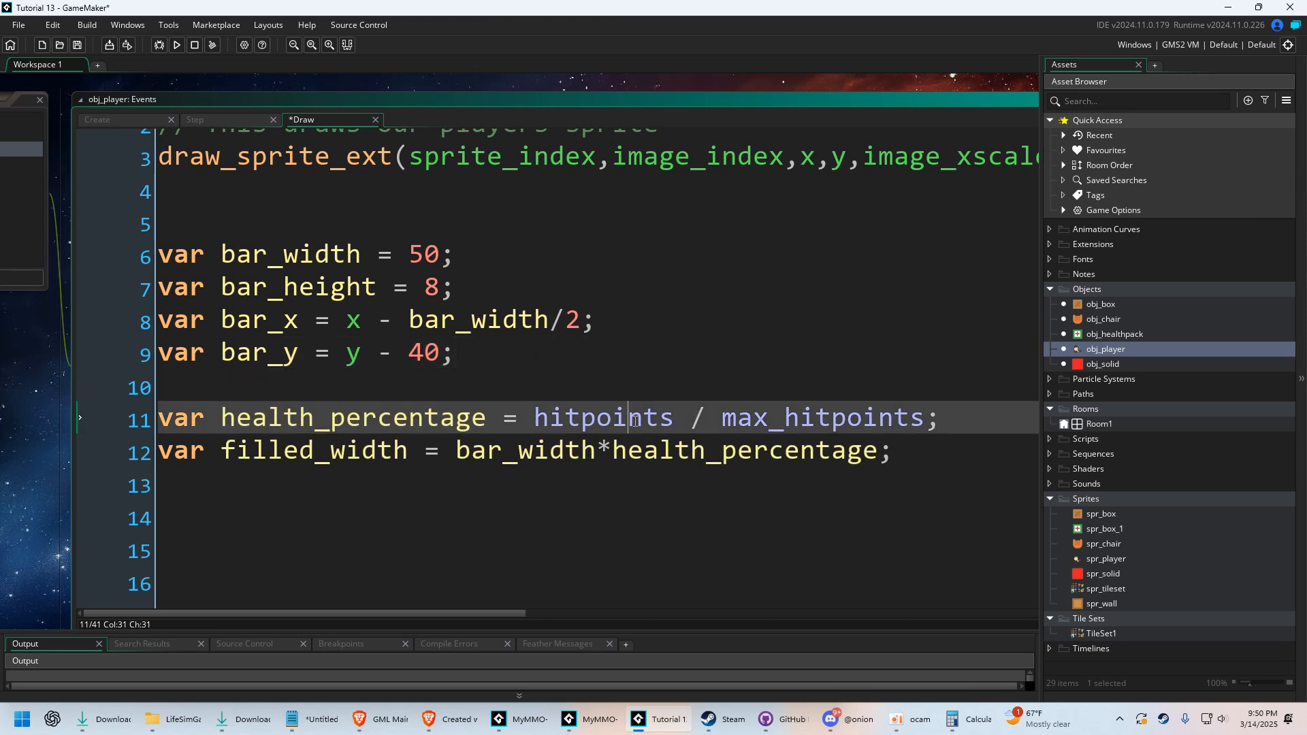
pyautogui.doubleClick(821, 416)
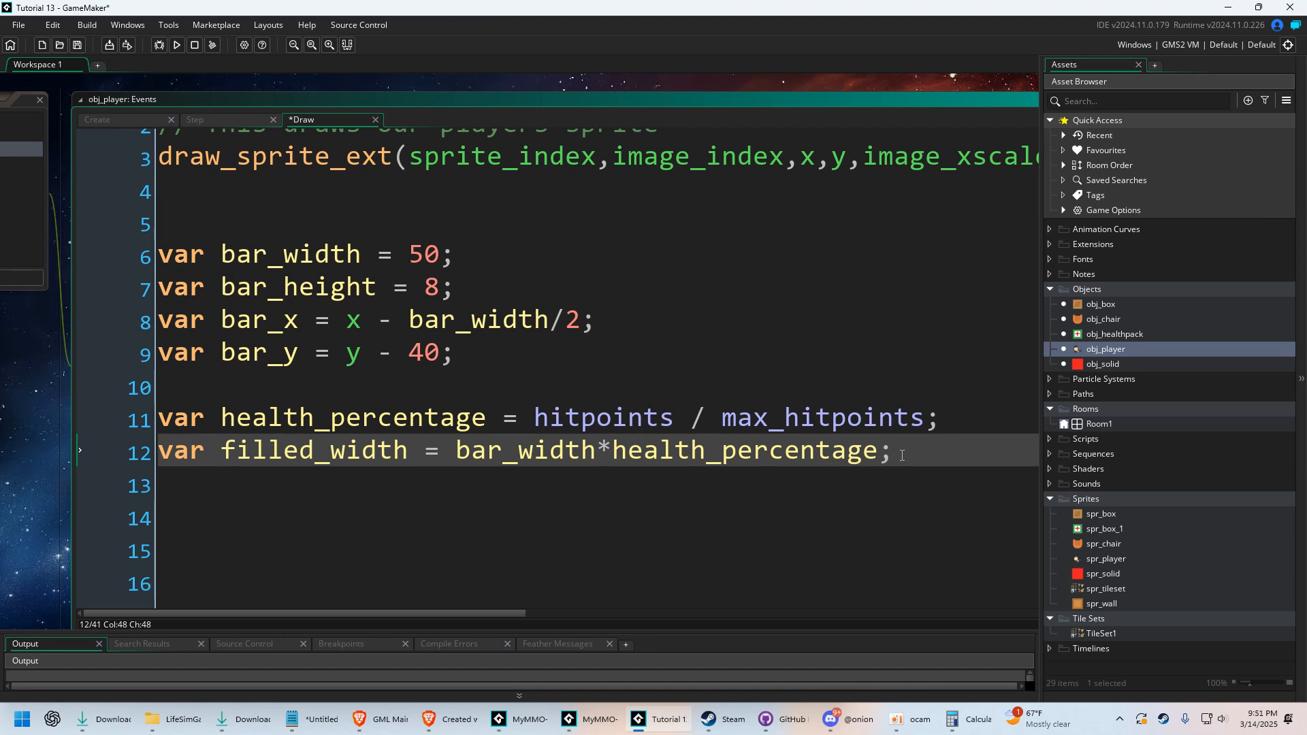
pyautogui.write('draw_set')
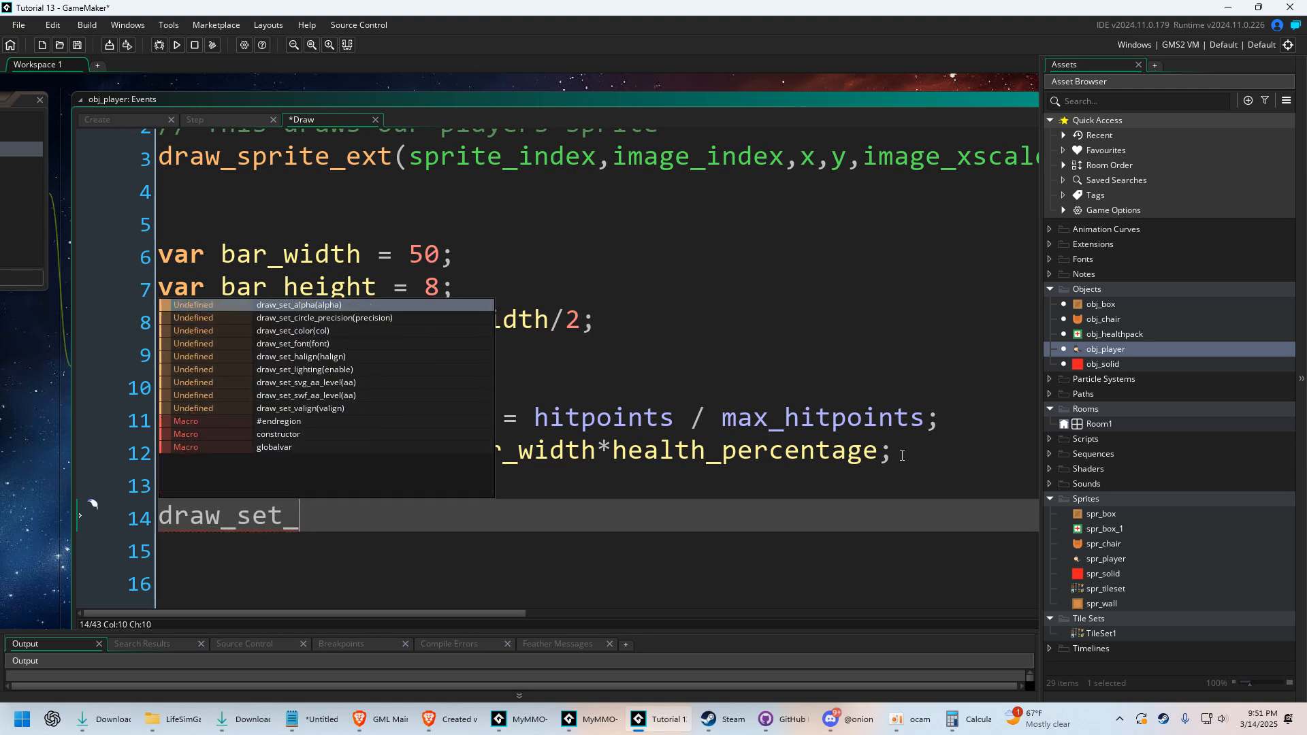
# Set draw color c_gray and draw the bar_x, bar_y, bar_width by bar_height rectangle
pyautogui.write('_color(c_g')
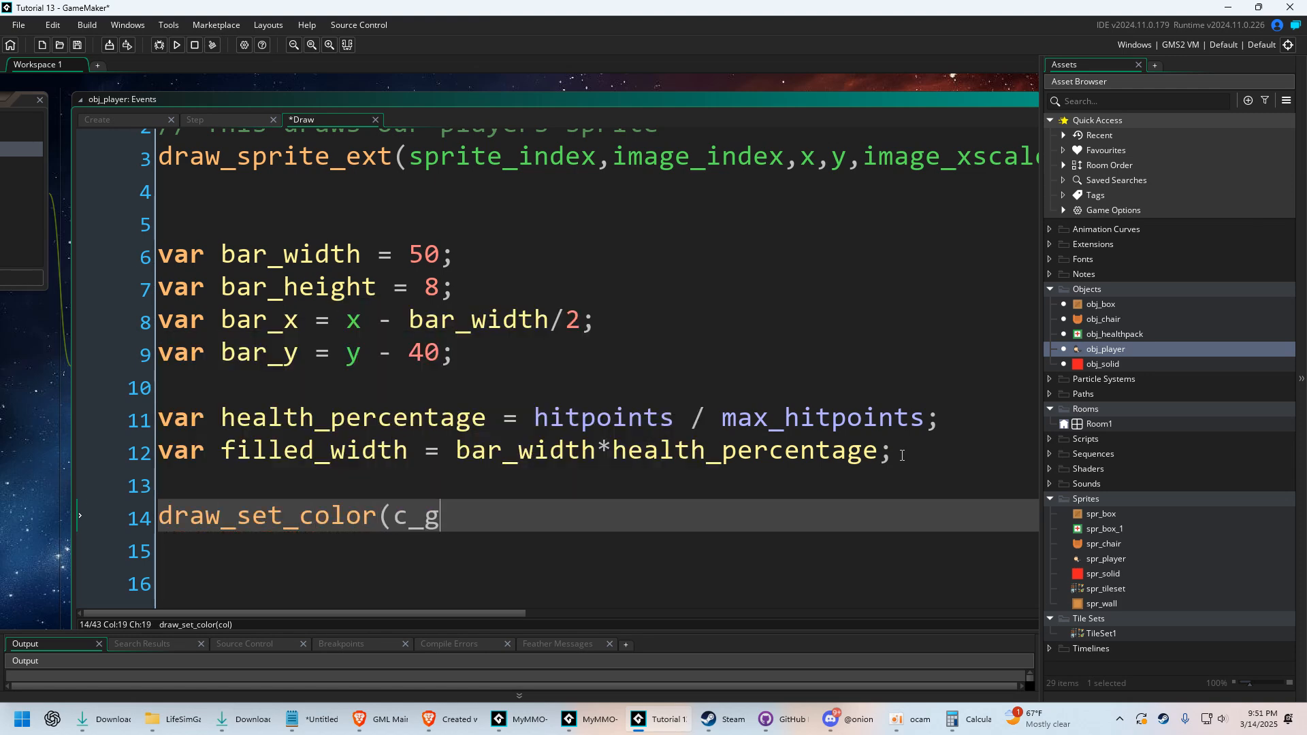
pyautogui.write('ray);')
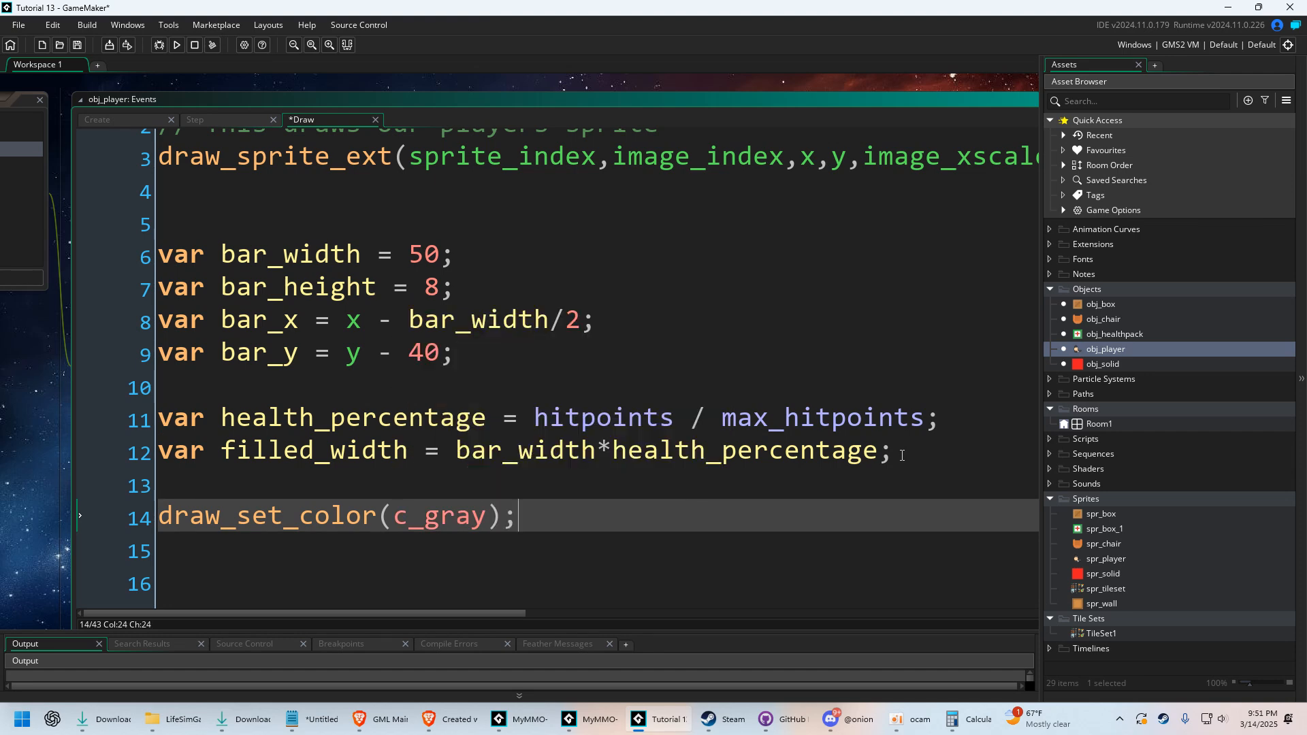
pyautogui.write('draw')
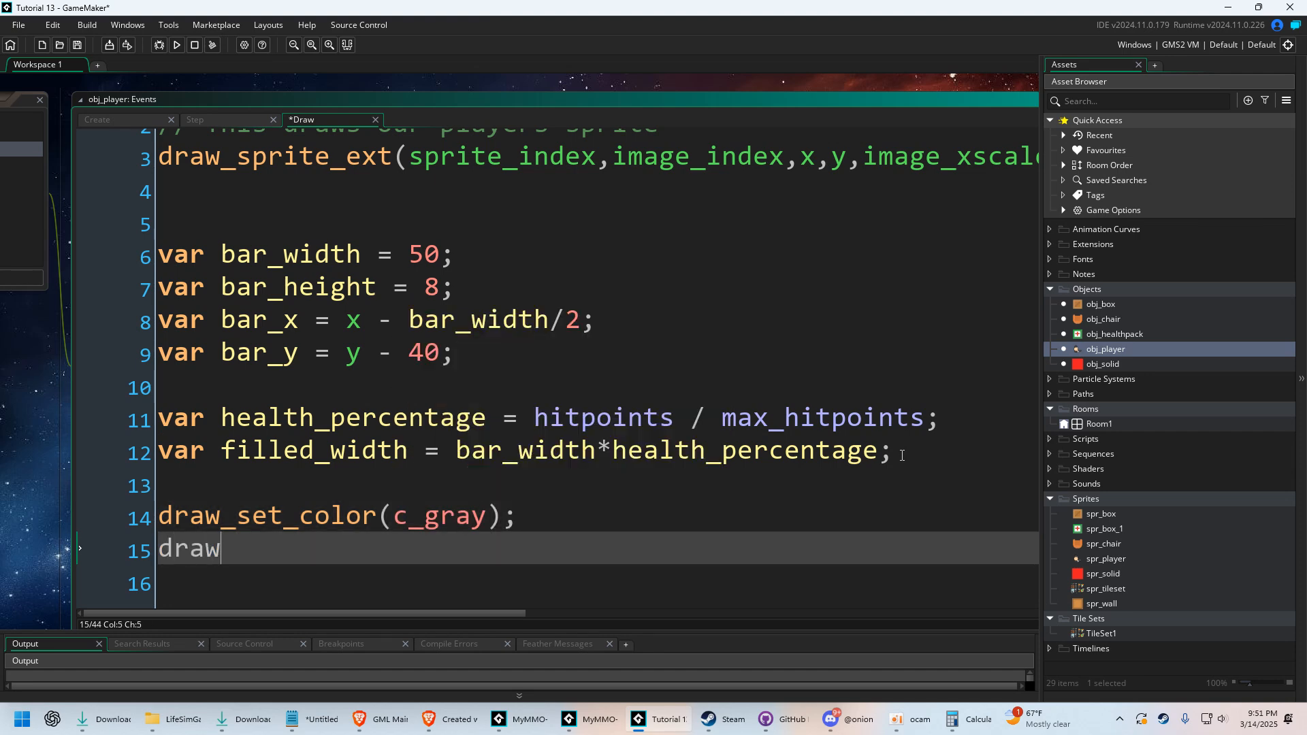
pyautogui.write('_rectangle(')
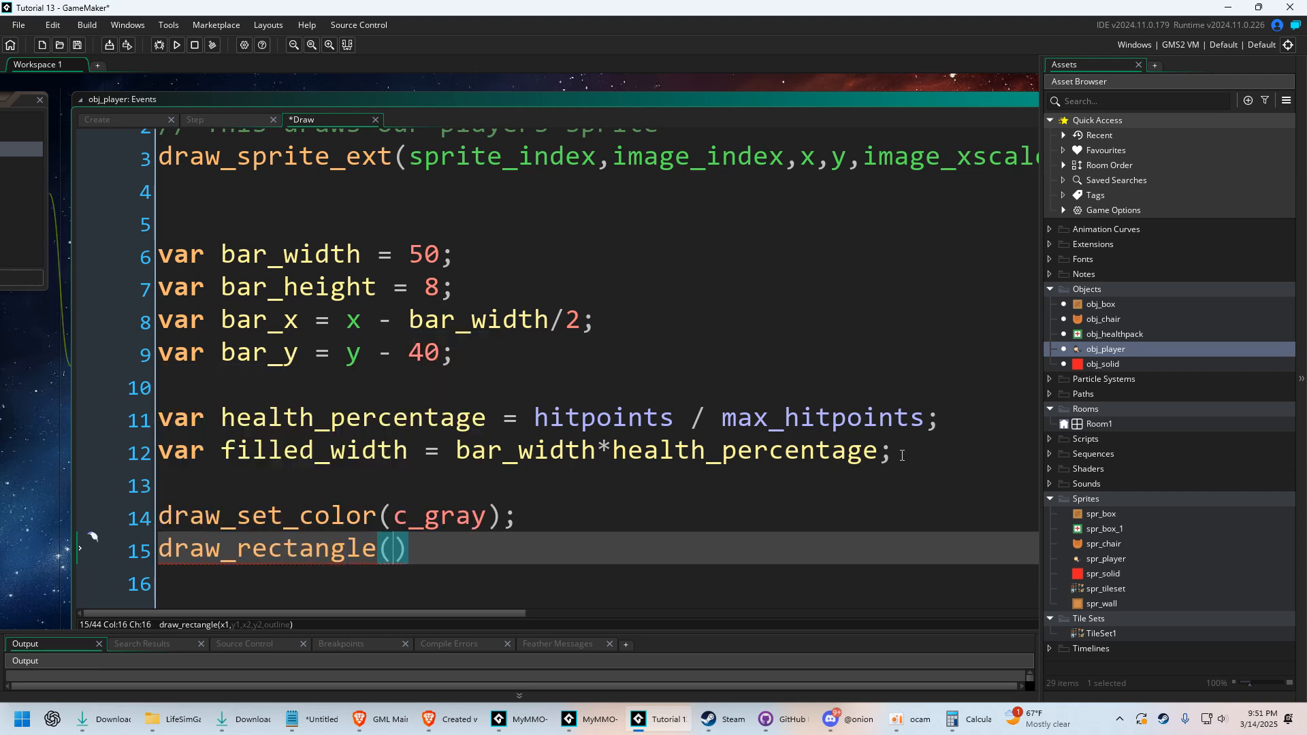
pyautogui.write('bar_x,bar')
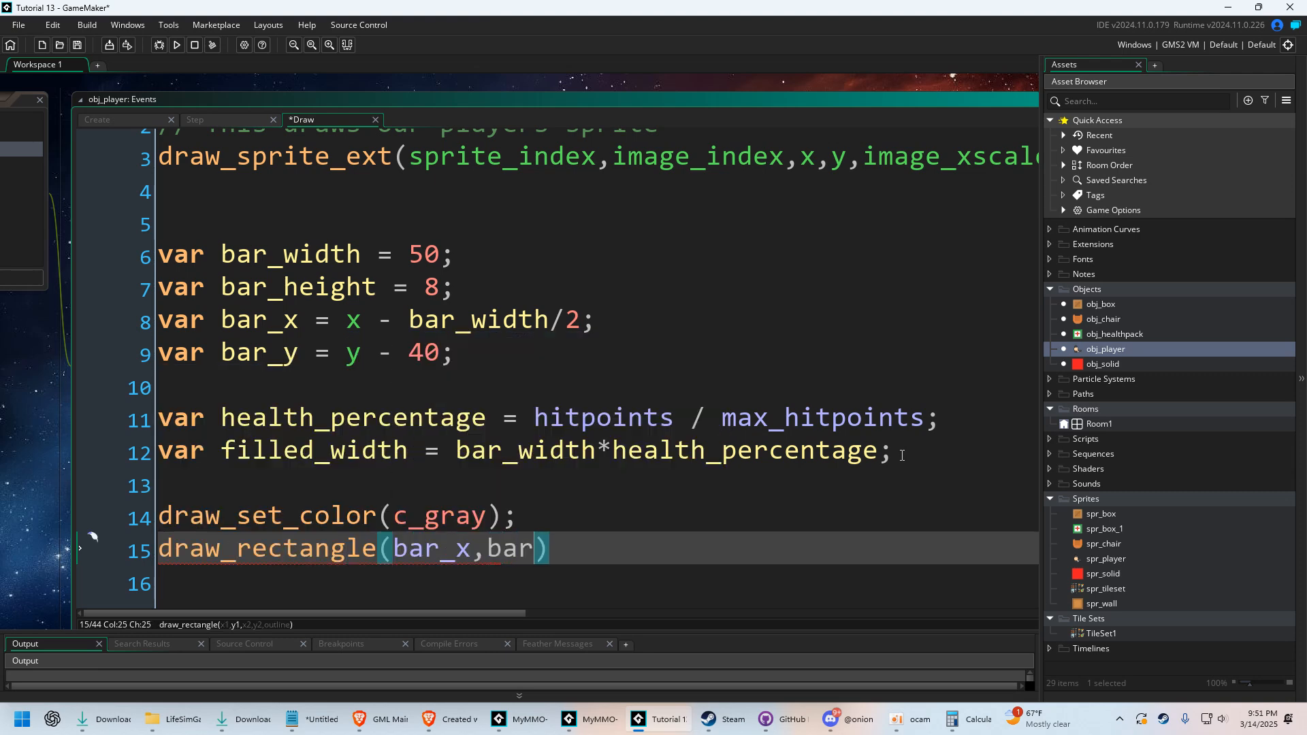
pyautogui.write('_y,b')
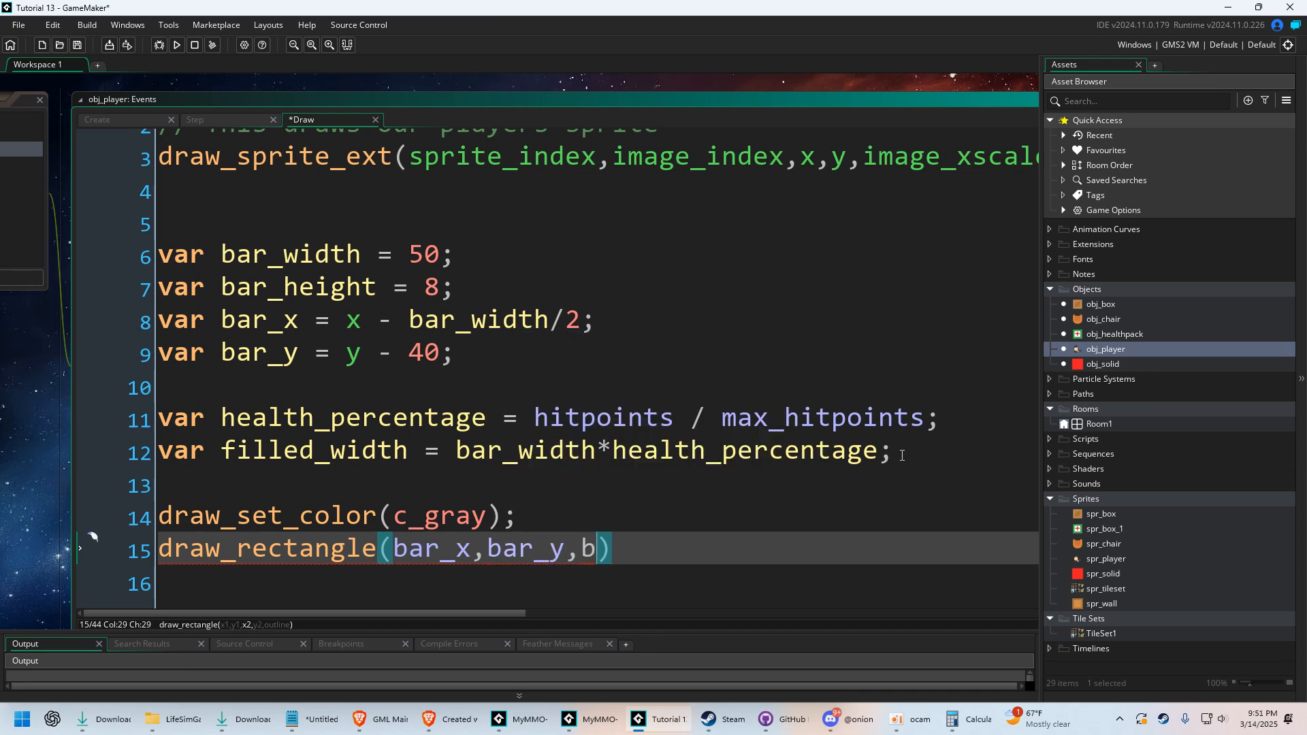
pyautogui.write('ar_x+')
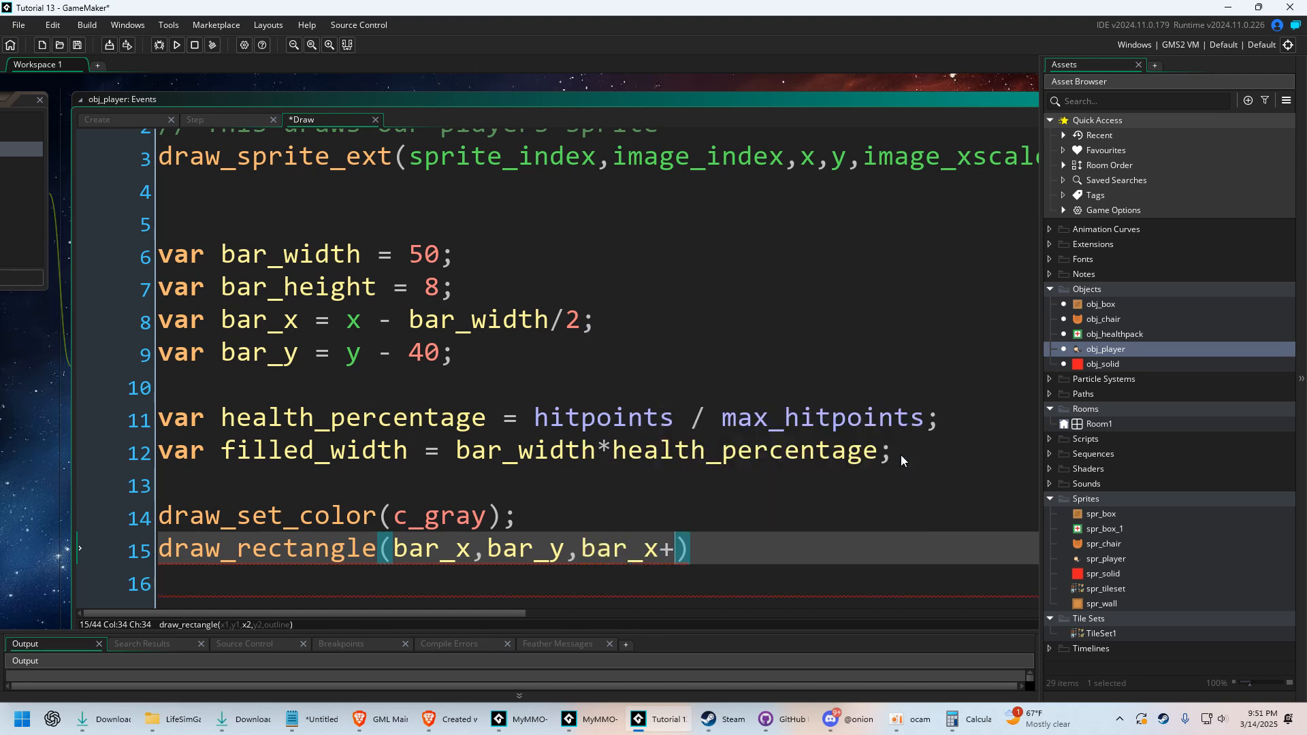
pyautogui.write('bar_width,bar_y+')
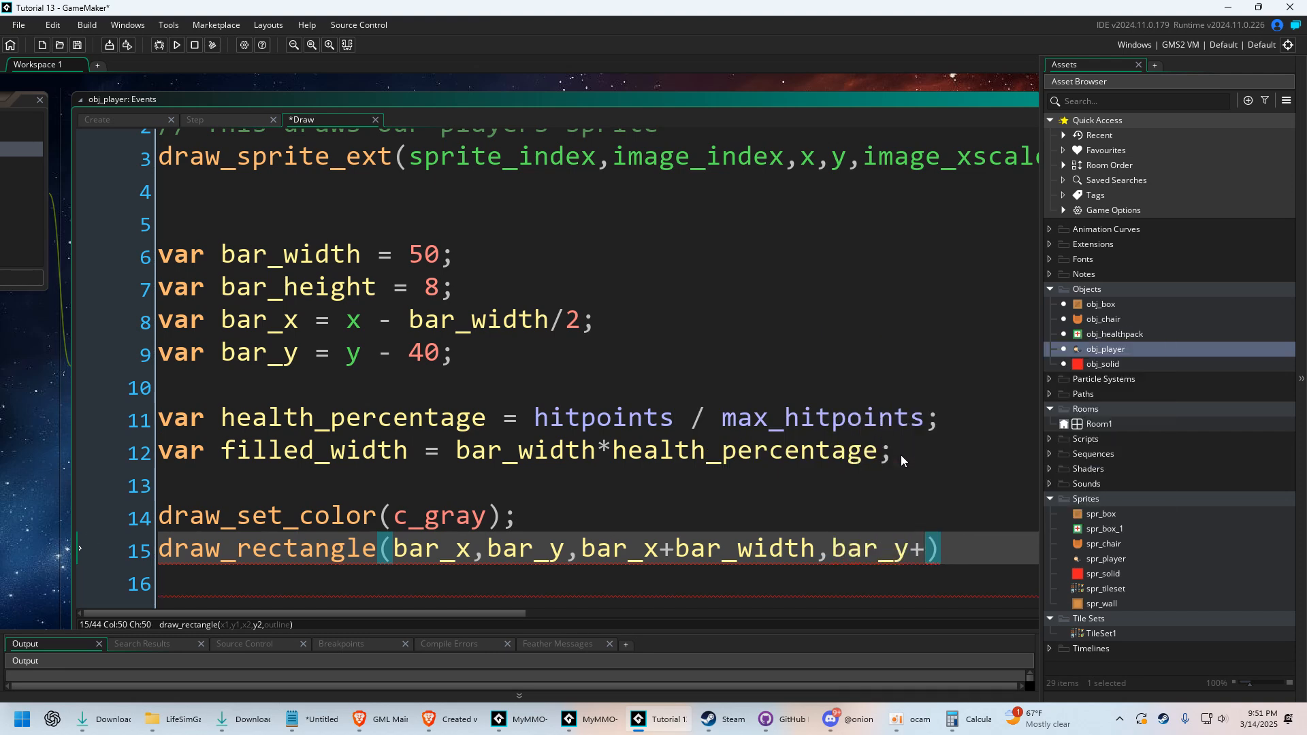
pyautogui.write('bar_height')
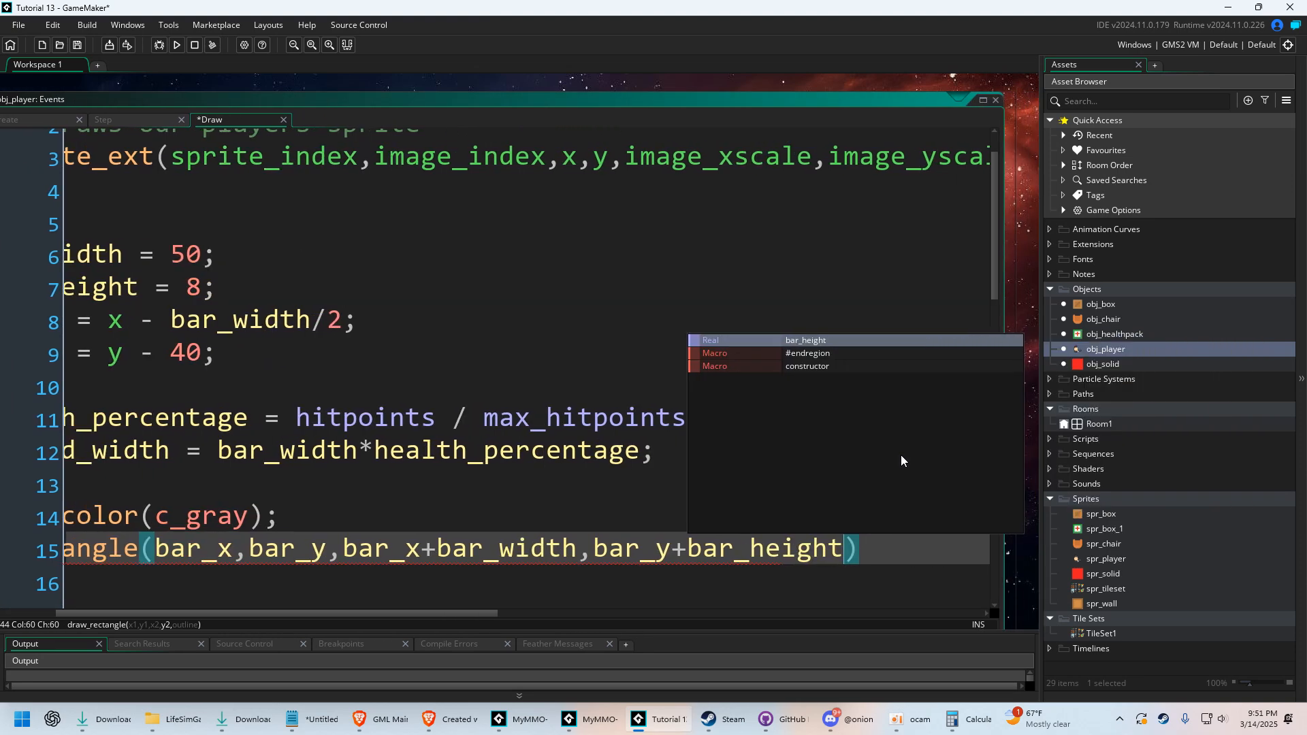
pyautogui.write(',false')
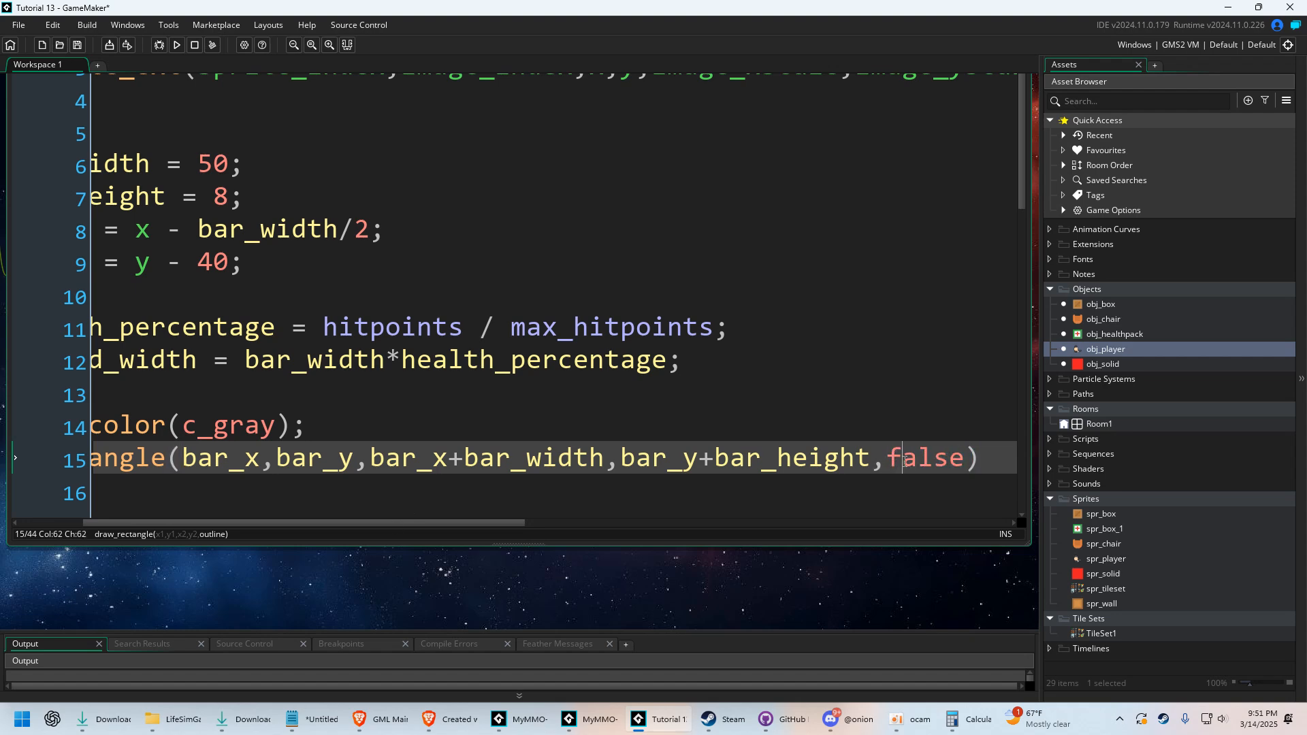
pyautogui.click(983, 458)
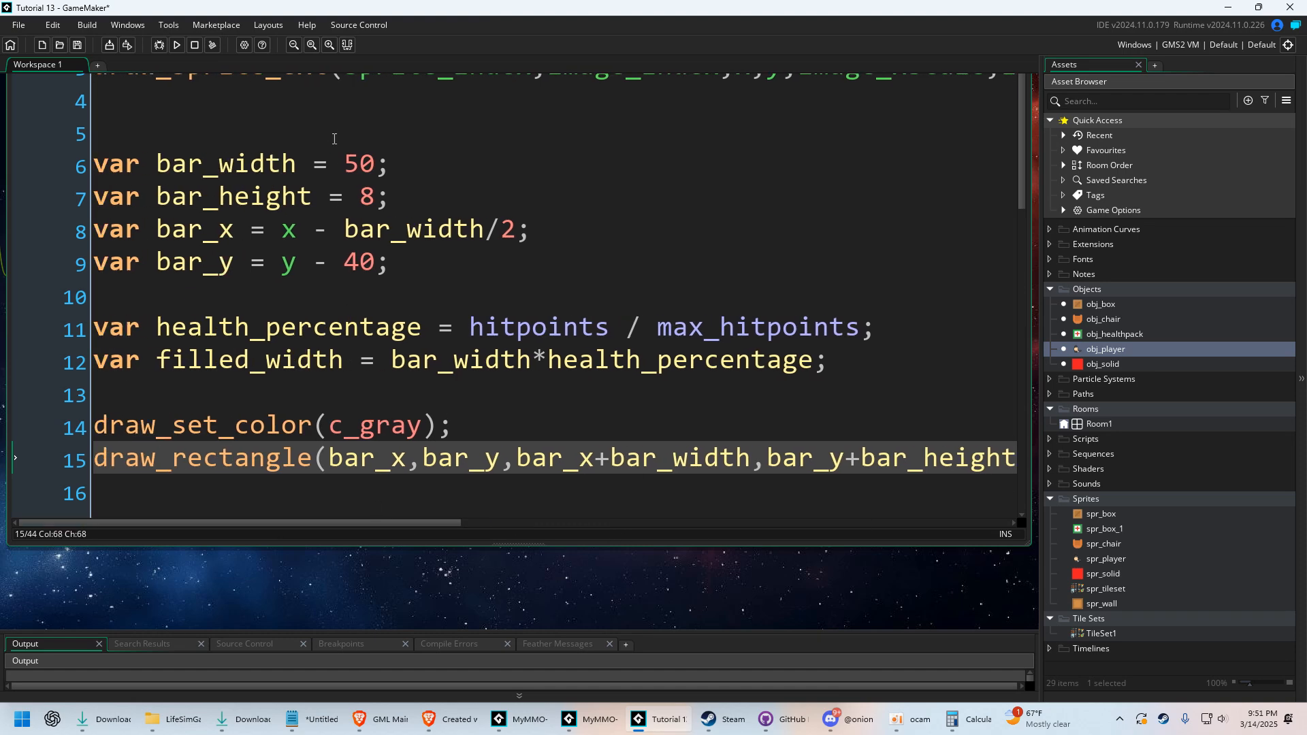
# Test-run the game to preview the gray bar, then close the game window
pyautogui.click(175, 46)
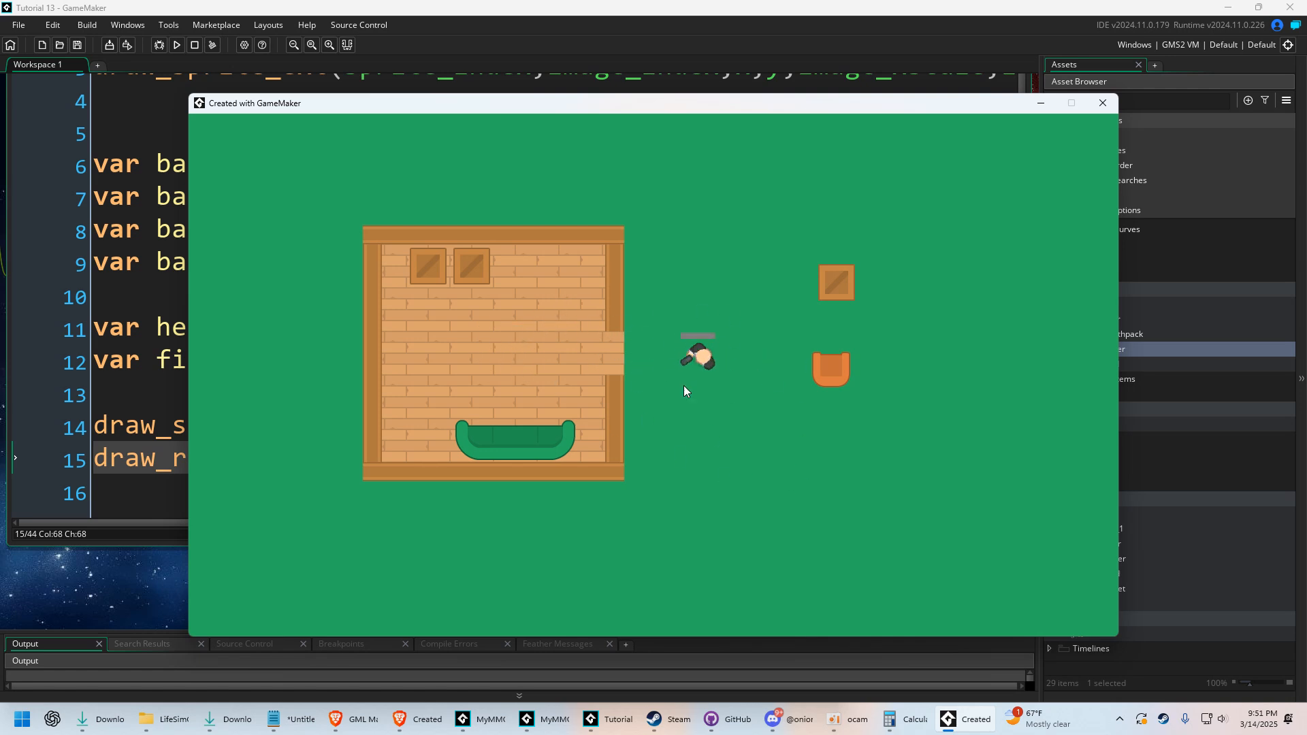
pyautogui.click(1102, 103)
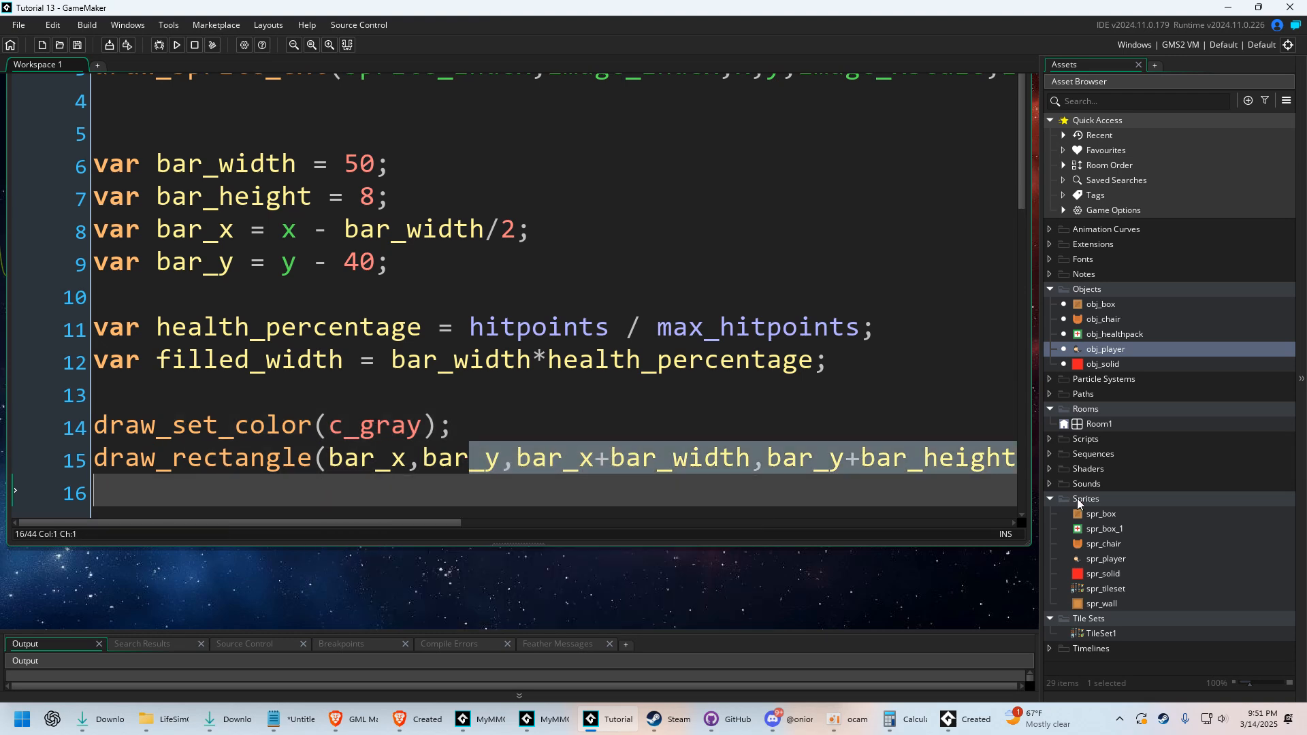
pyautogui.click(871, 500)
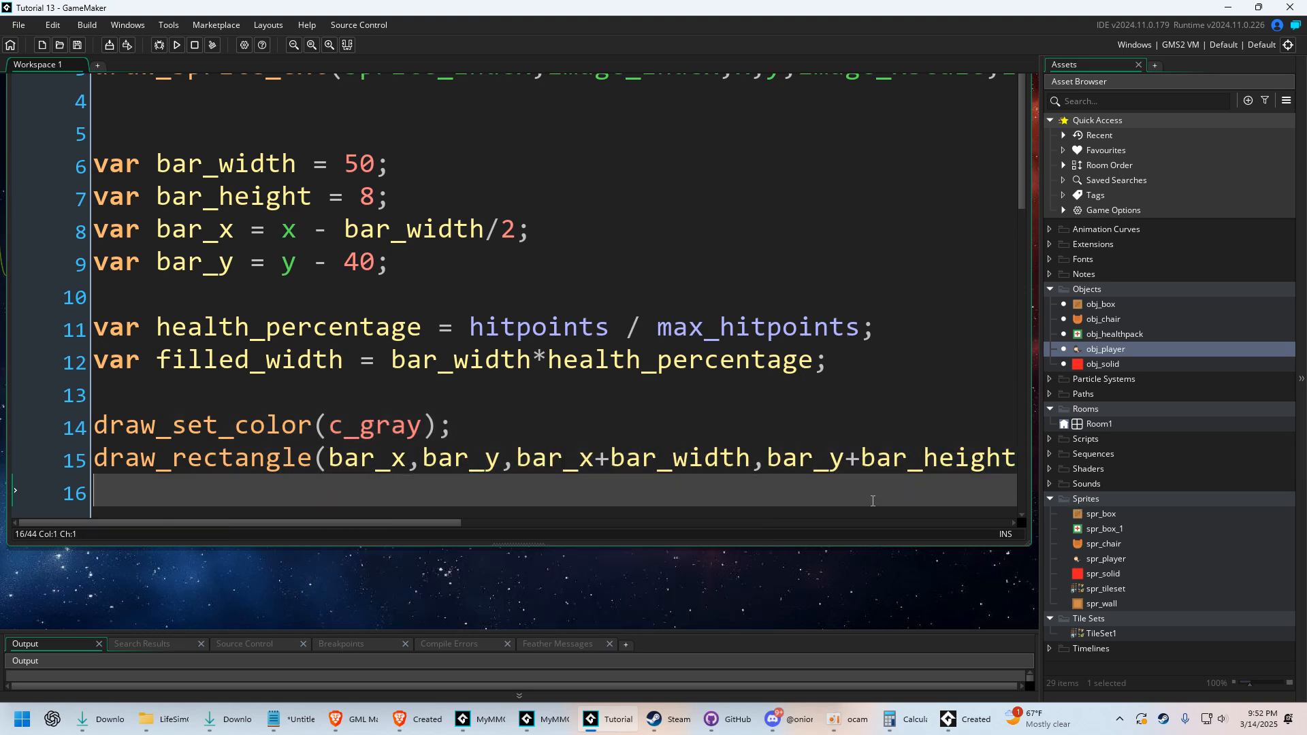
# Set color c_red and draw a filled_width-wide rectangle over the gray bar
pyautogui.write('dra')
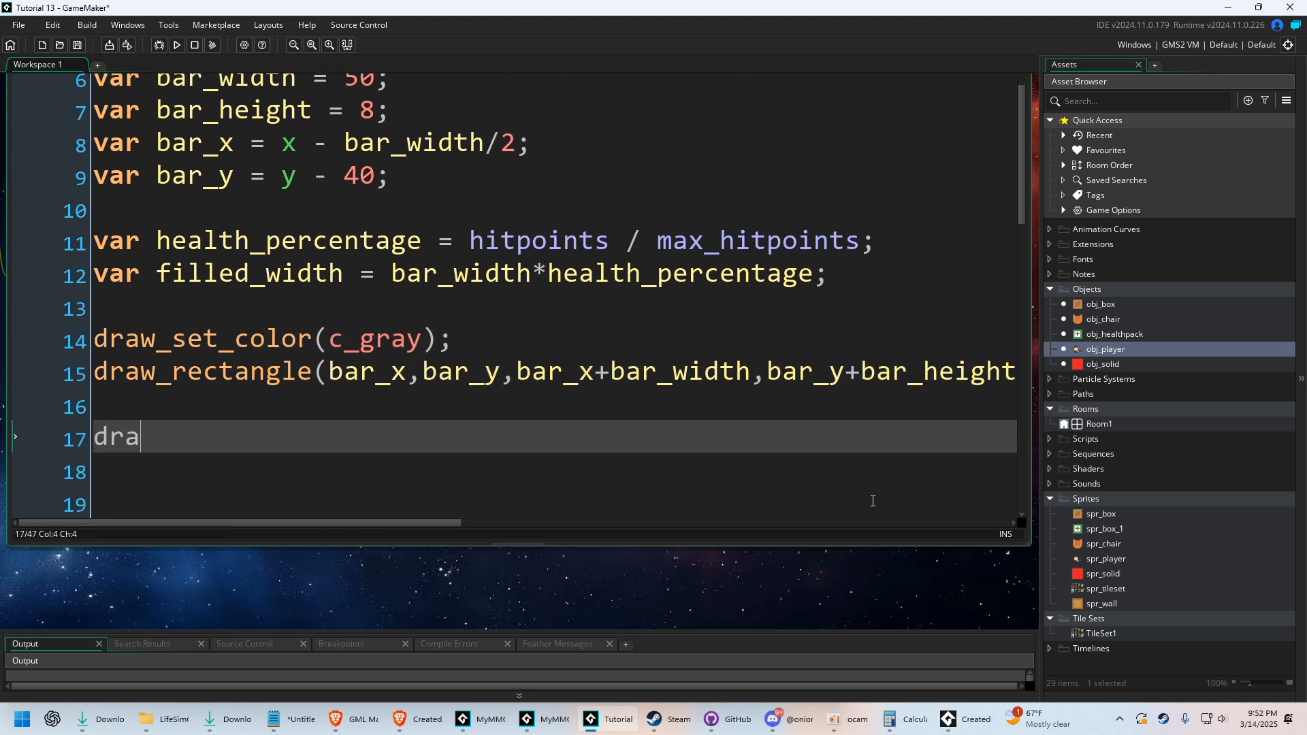
pyautogui.write('w_set_color(c_red);')
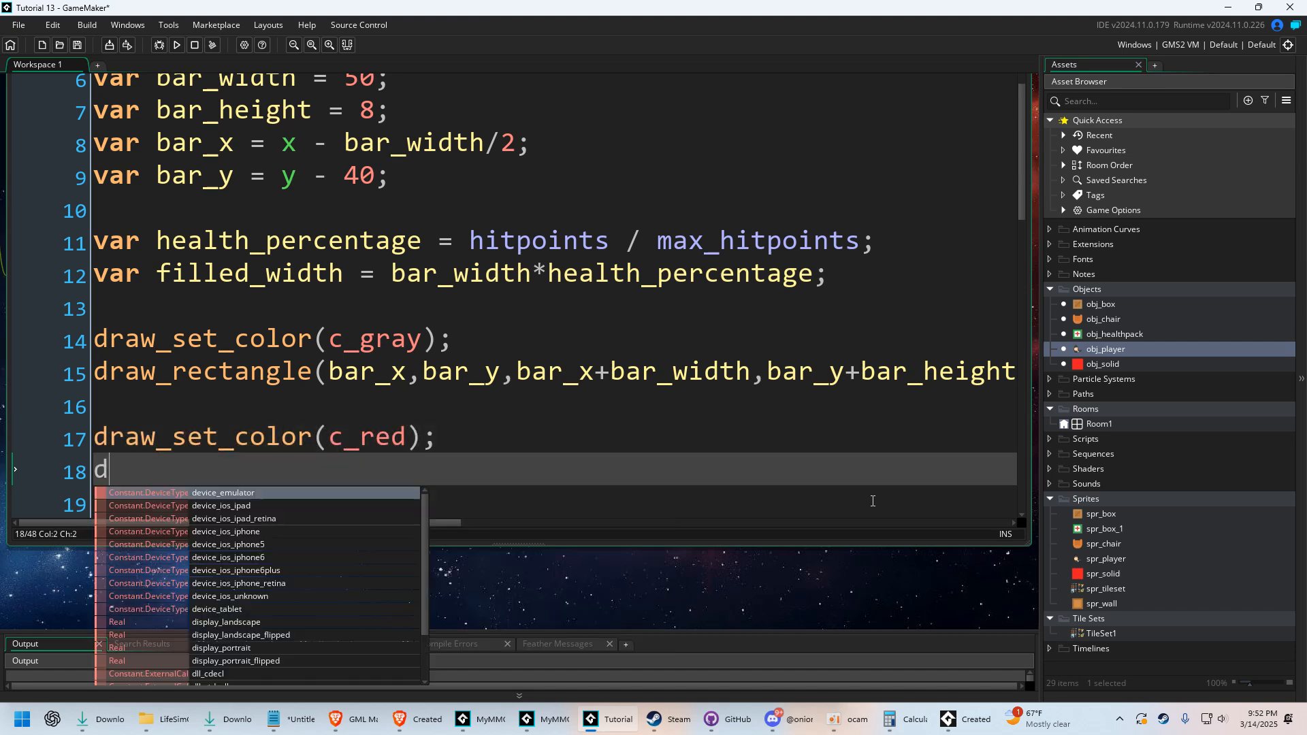
pyautogui.write('raw_rectangle(bar_x,bar_y,bar_x+bar_width,bar_y+bar_height')
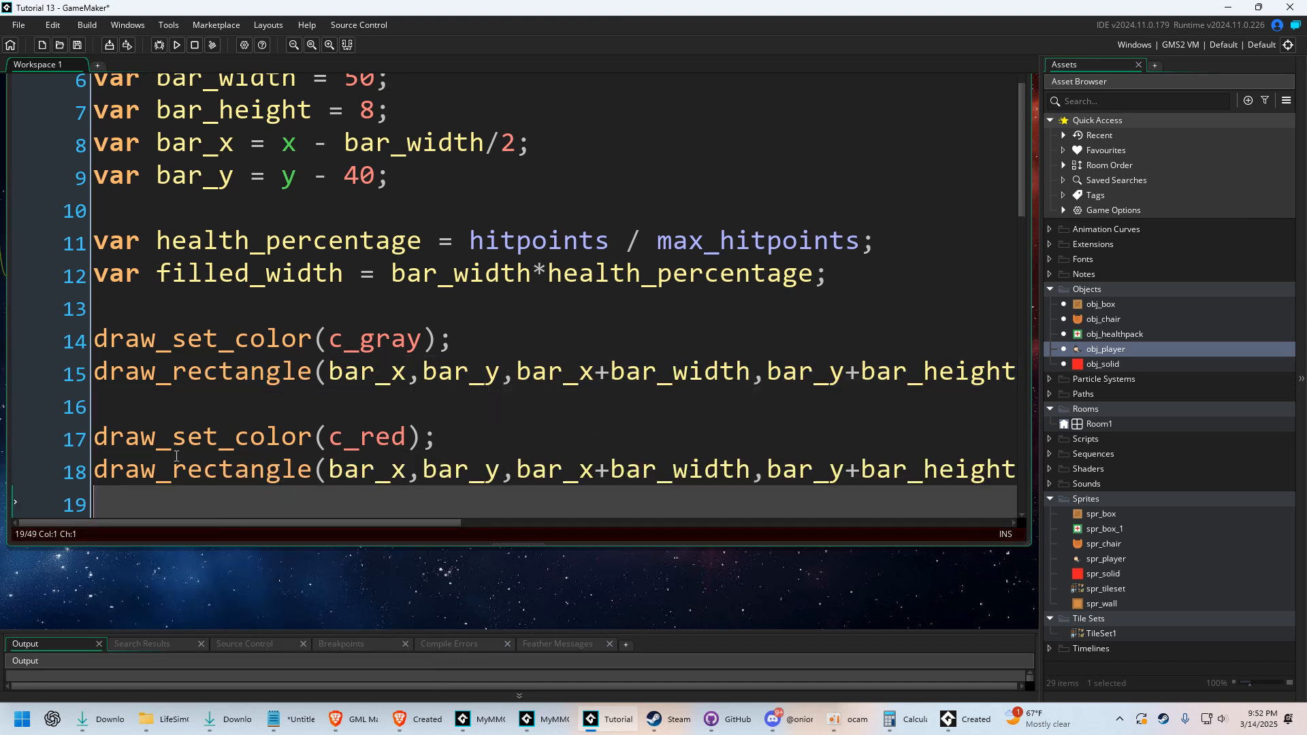
pyautogui.moveTo(462, 469)
pyautogui.write('filled')
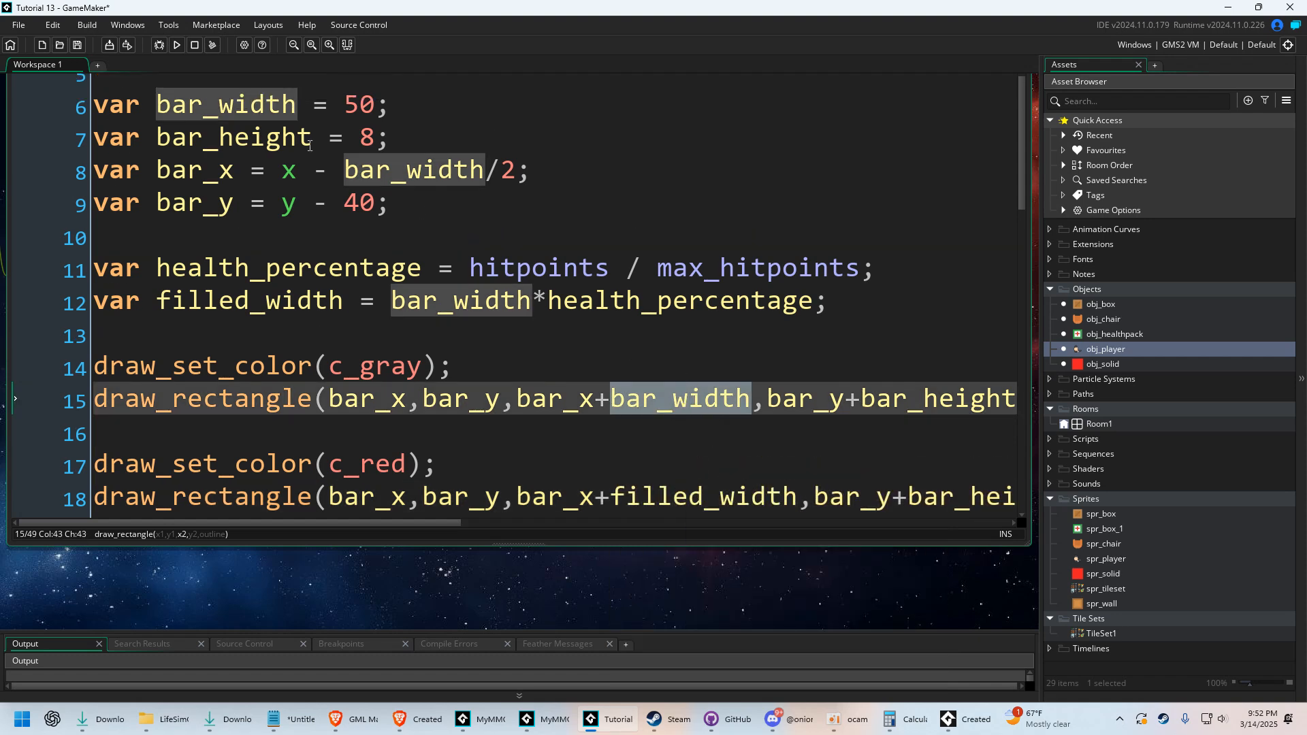
pyautogui.doubleClick(379, 365)
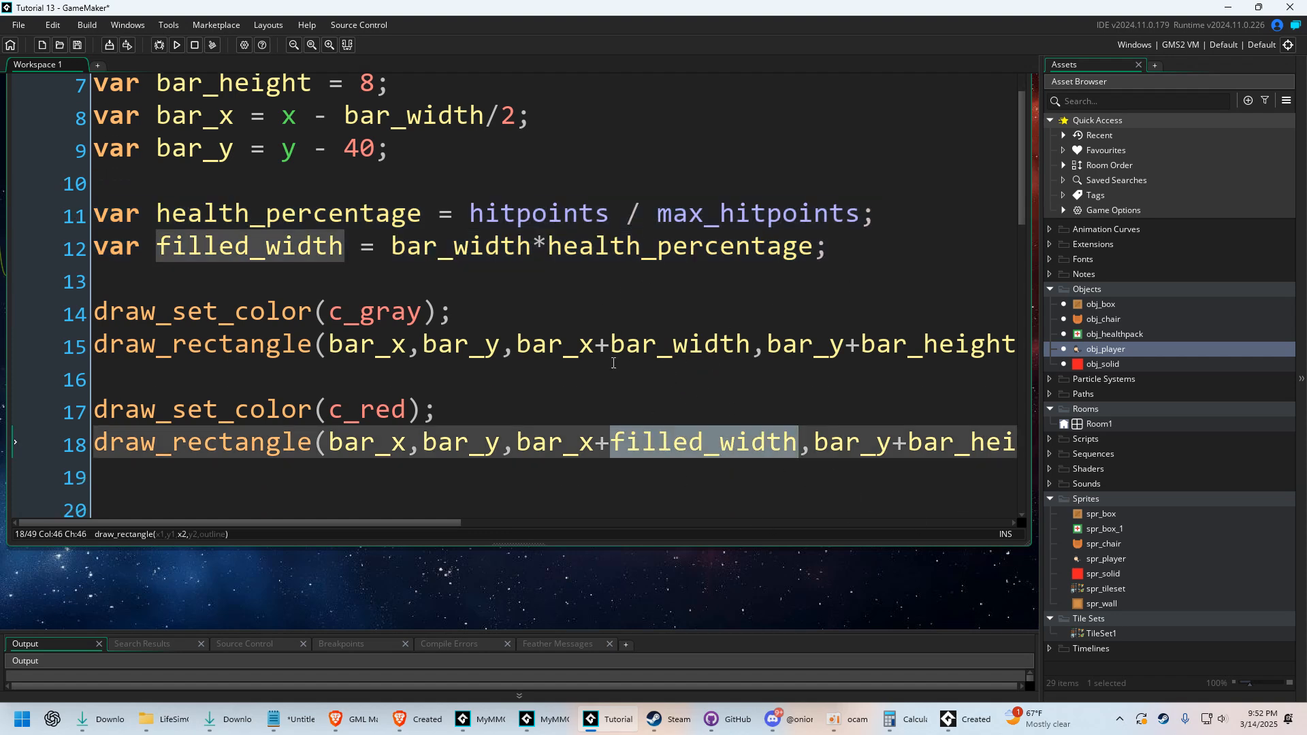
pyautogui.moveTo(593, 381)
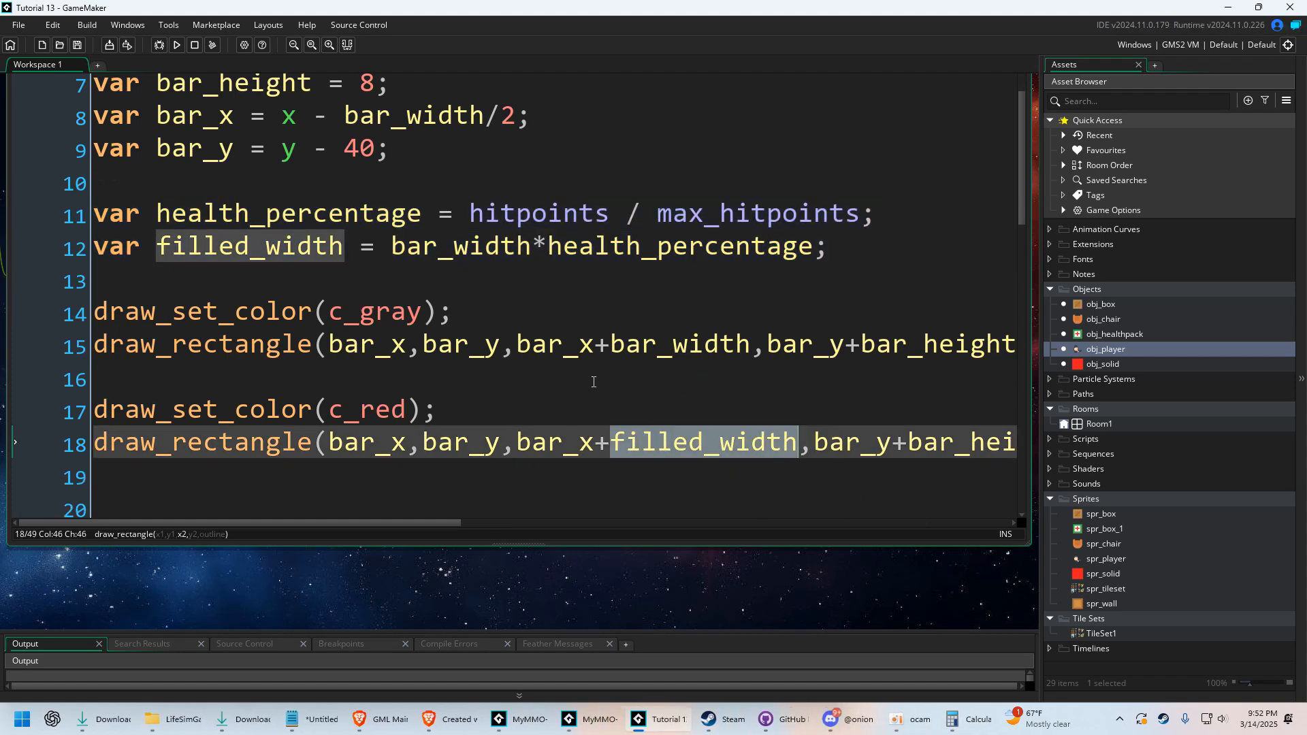
pyautogui.click(175, 45)
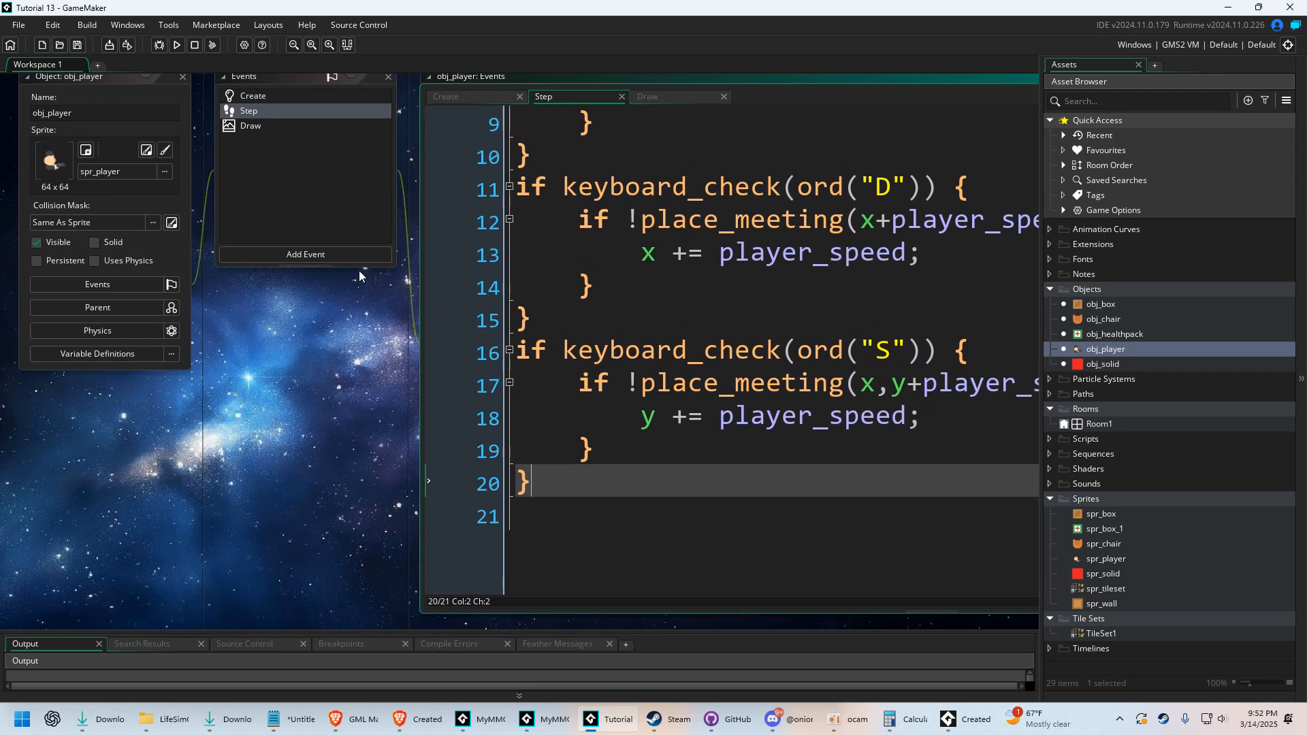
# Add a Space key press event: hitpoints -= 25; clamp hitpoints to 0 if negative
pyautogui.click(305, 254)
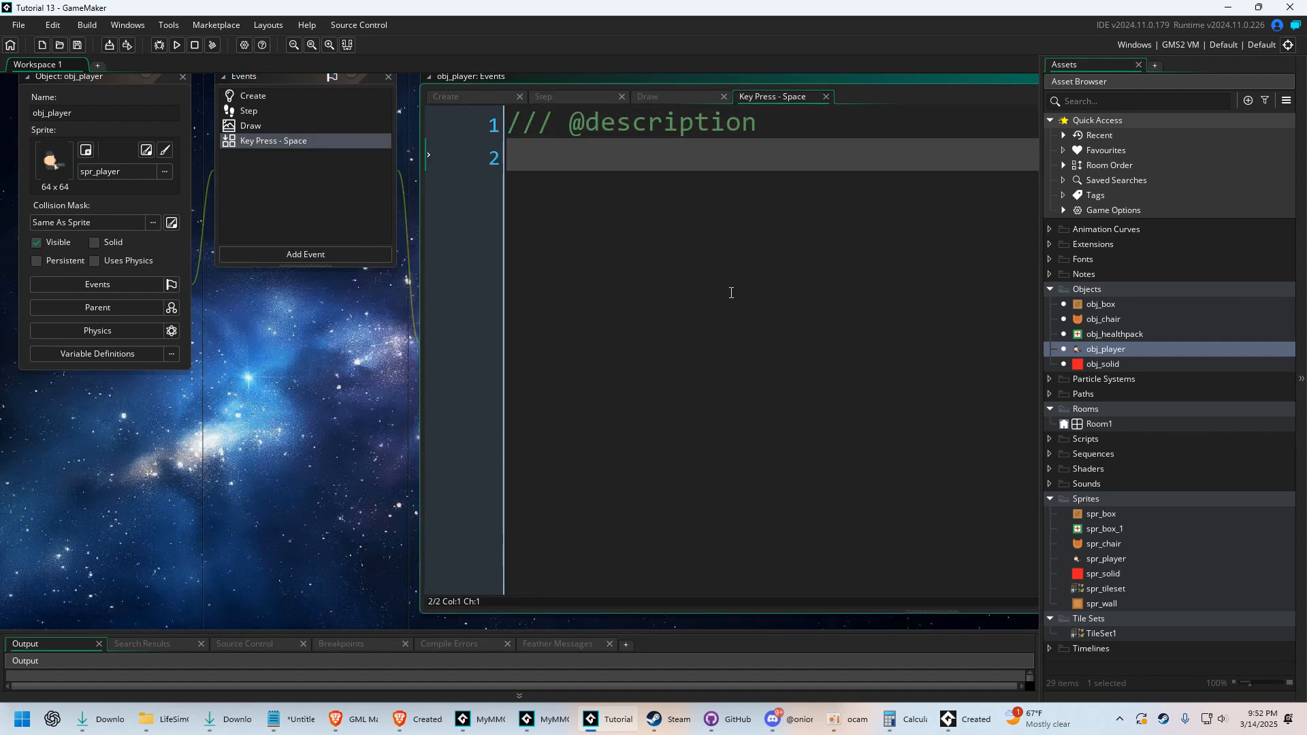
pyautogui.write('hitpoints -=')
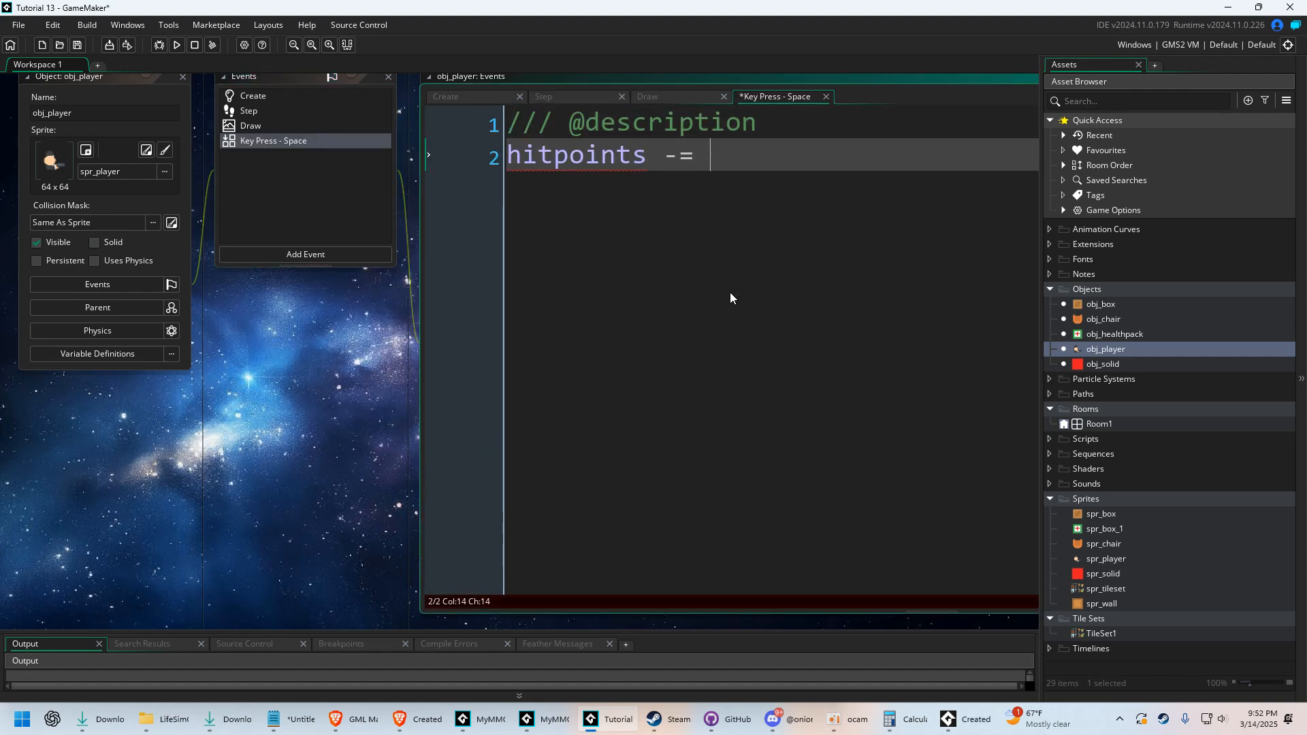
pyautogui.write('25;')
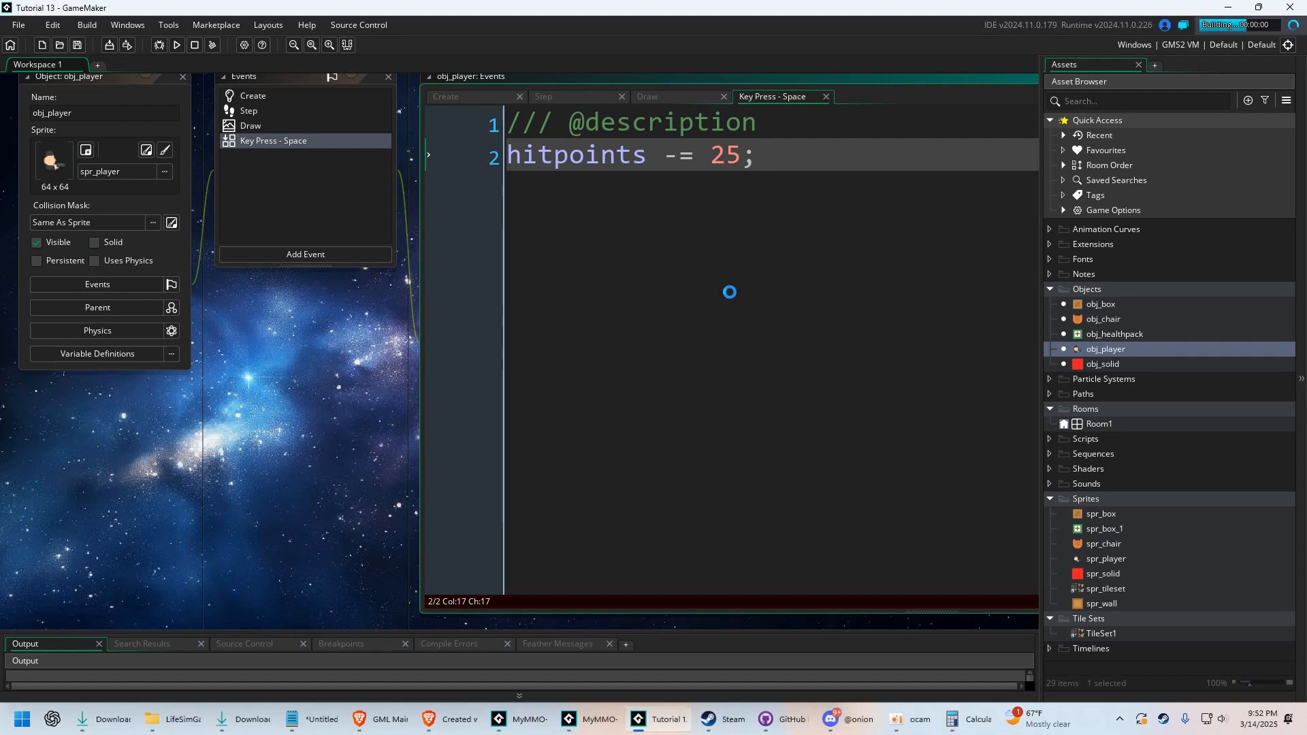
pyautogui.click(175, 44)
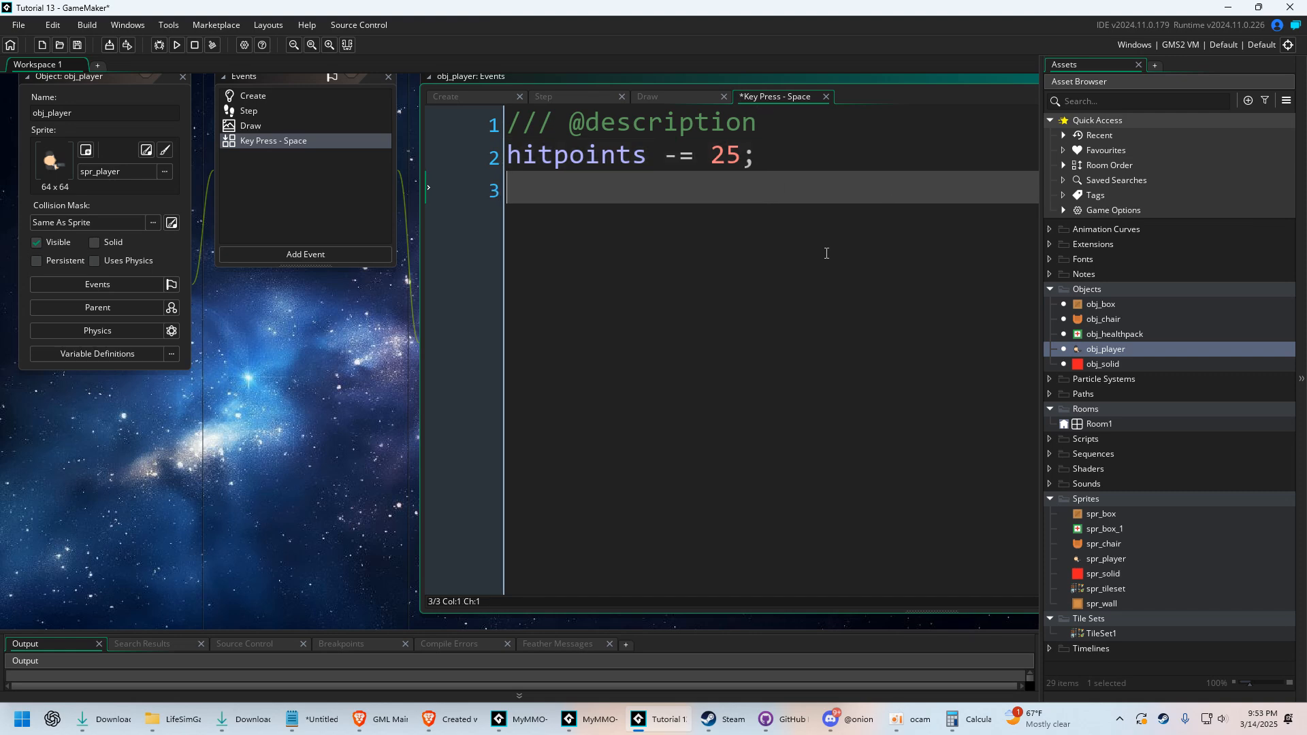
pyautogui.write('if hitpoints >')
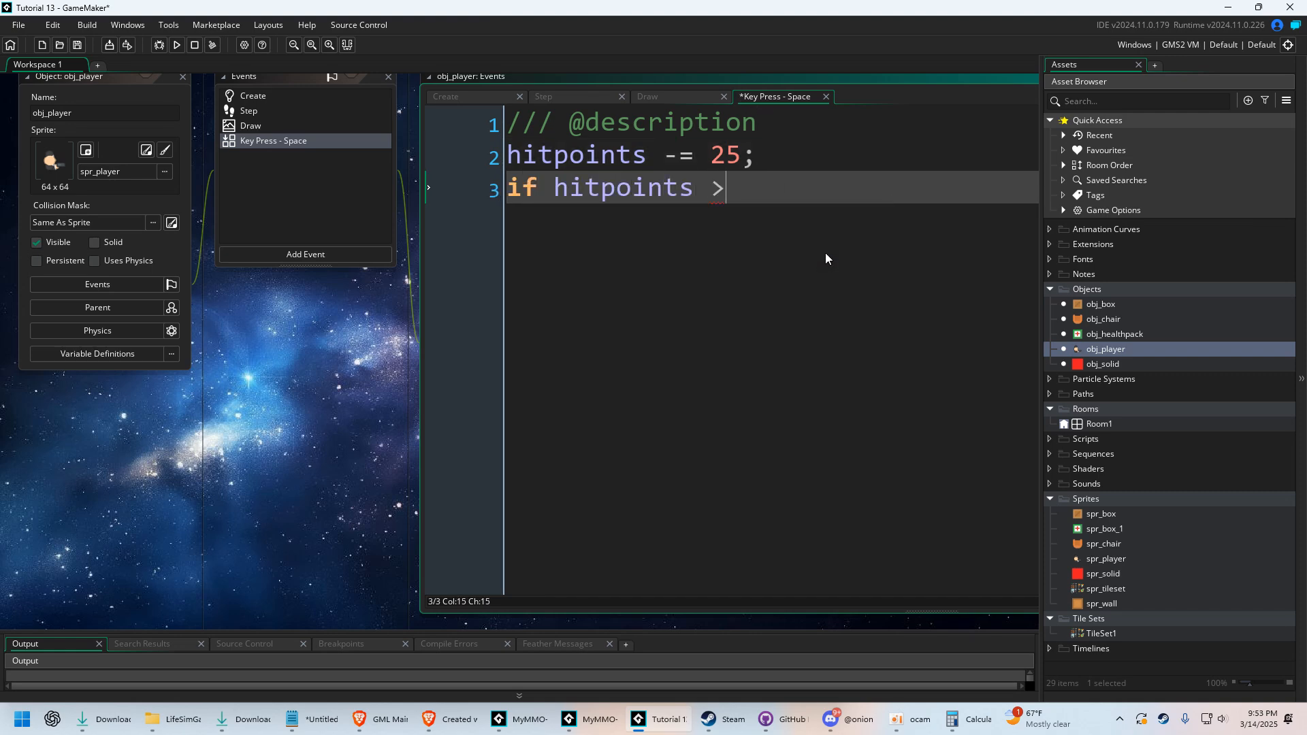
pyautogui.write('< 0')
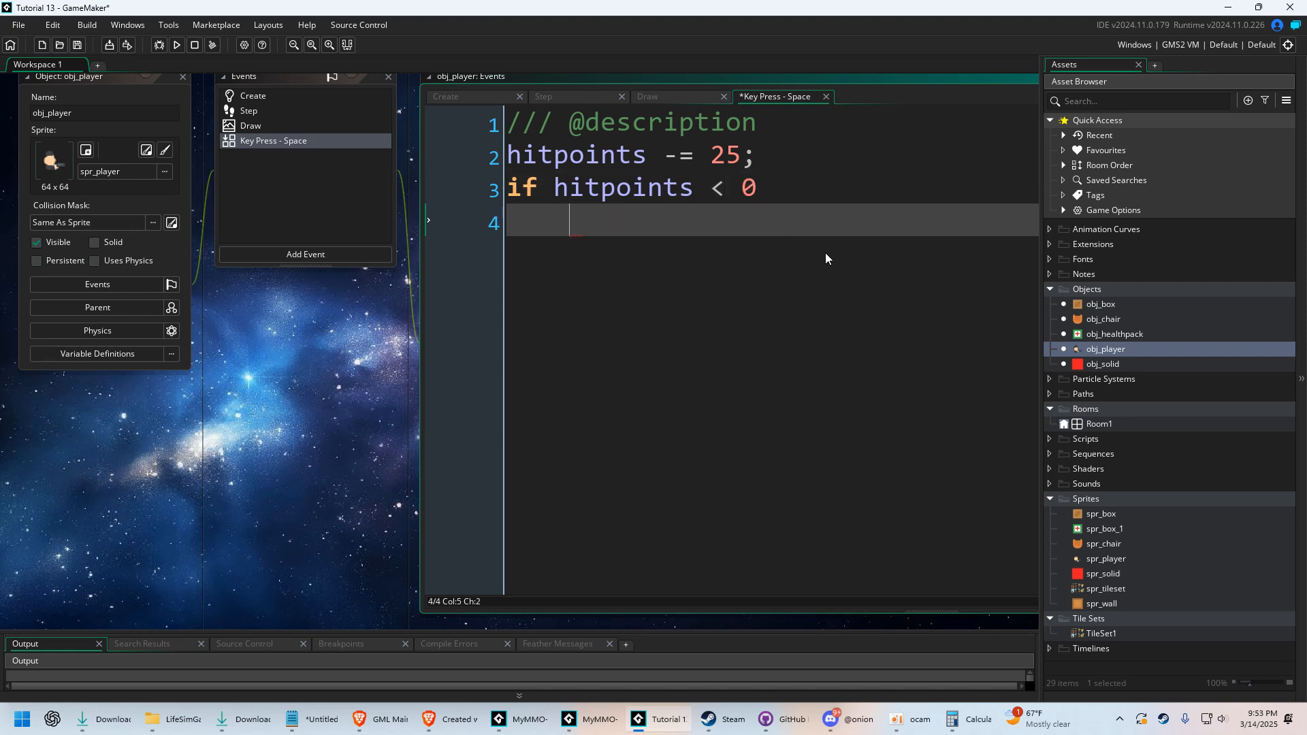
pyautogui.write('hitpoints = 0;')
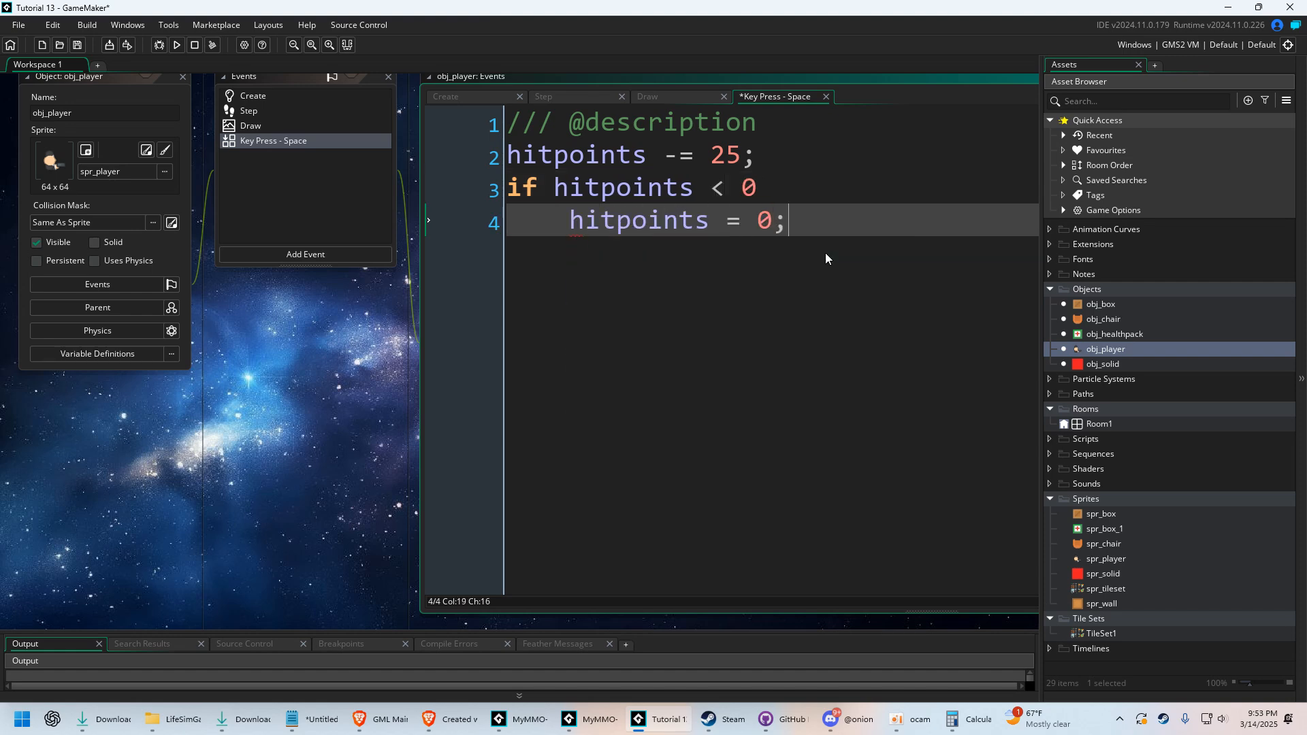
pyautogui.click(175, 45)
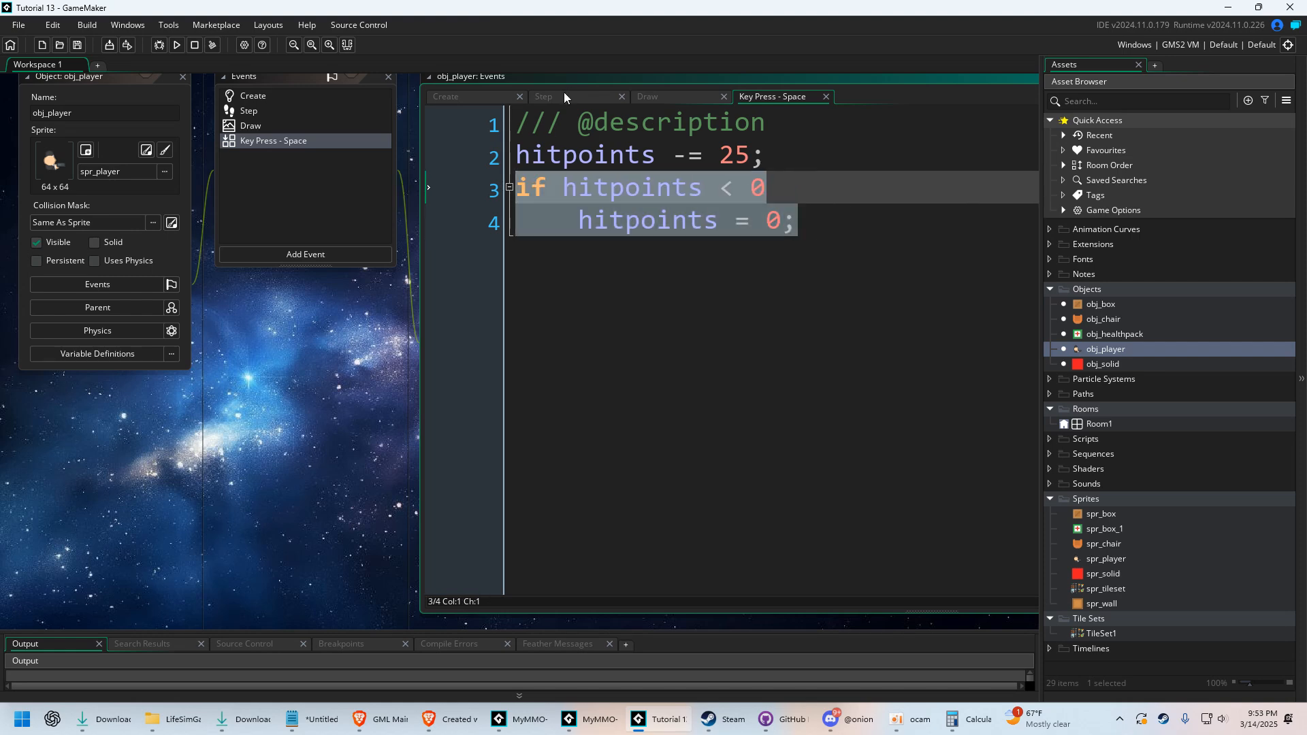
# In the Step event's death block, show "You have died!" and call game_restart()
pyautogui.click(543, 96)
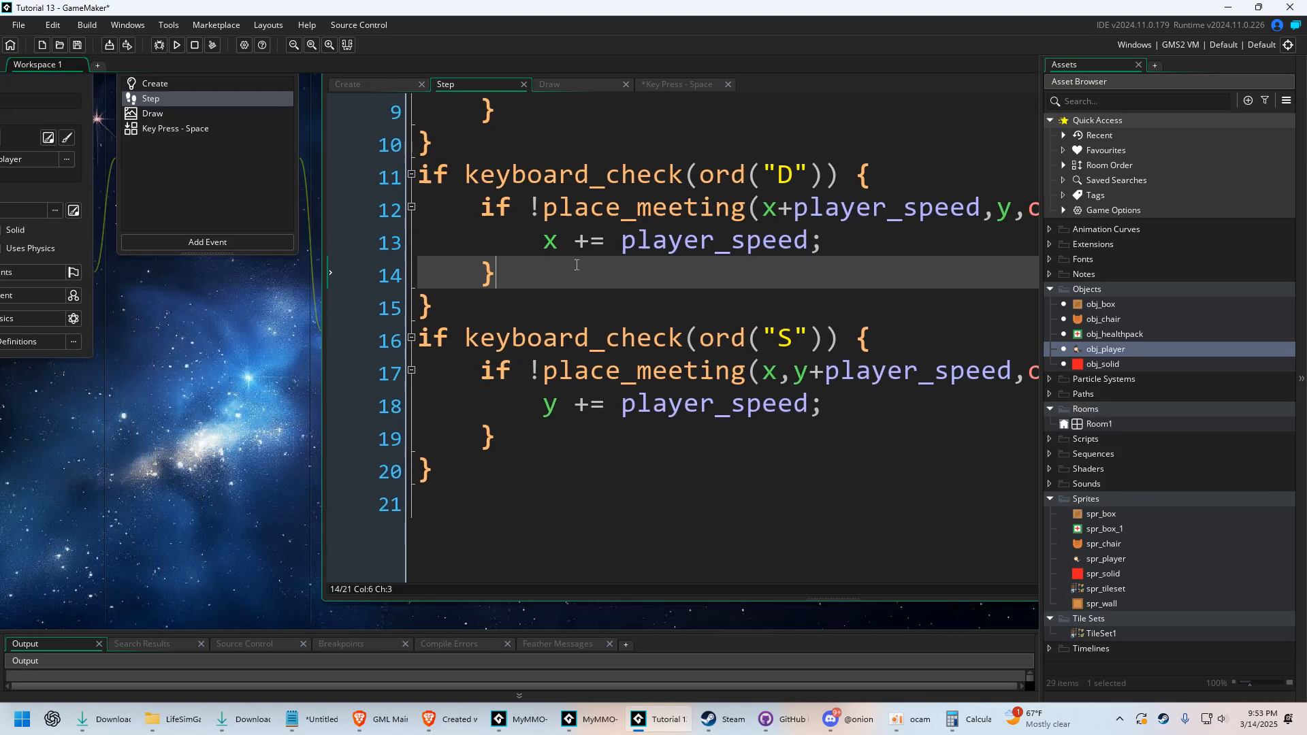
pyautogui.scroll(3)
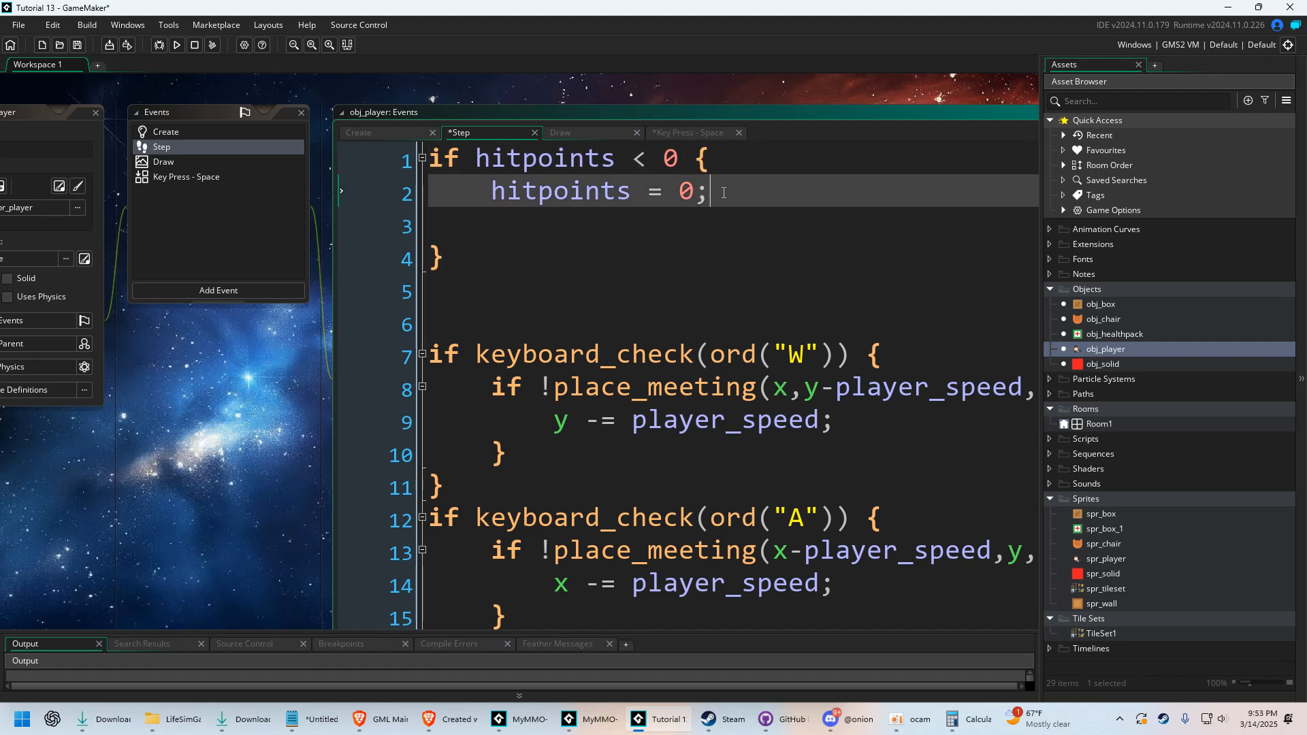
pyautogui.moveTo(775, 200)
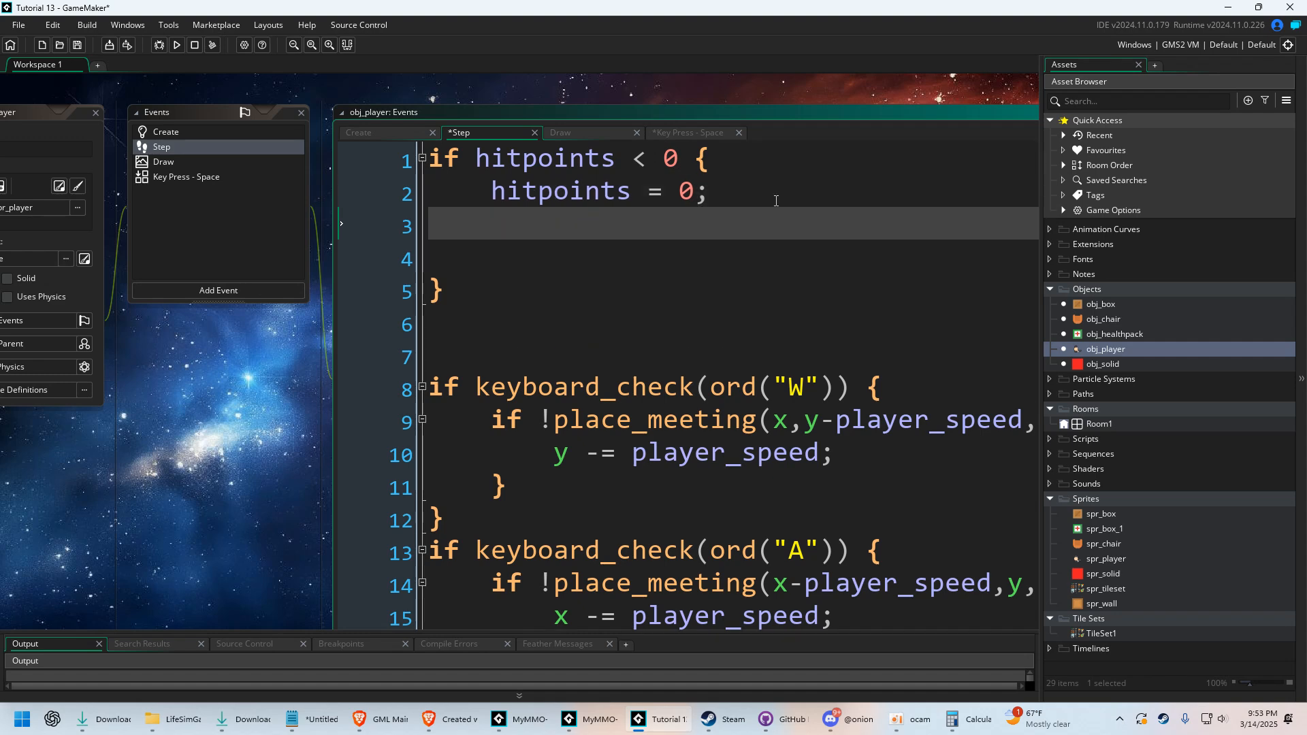
pyautogui.write('show_message("')
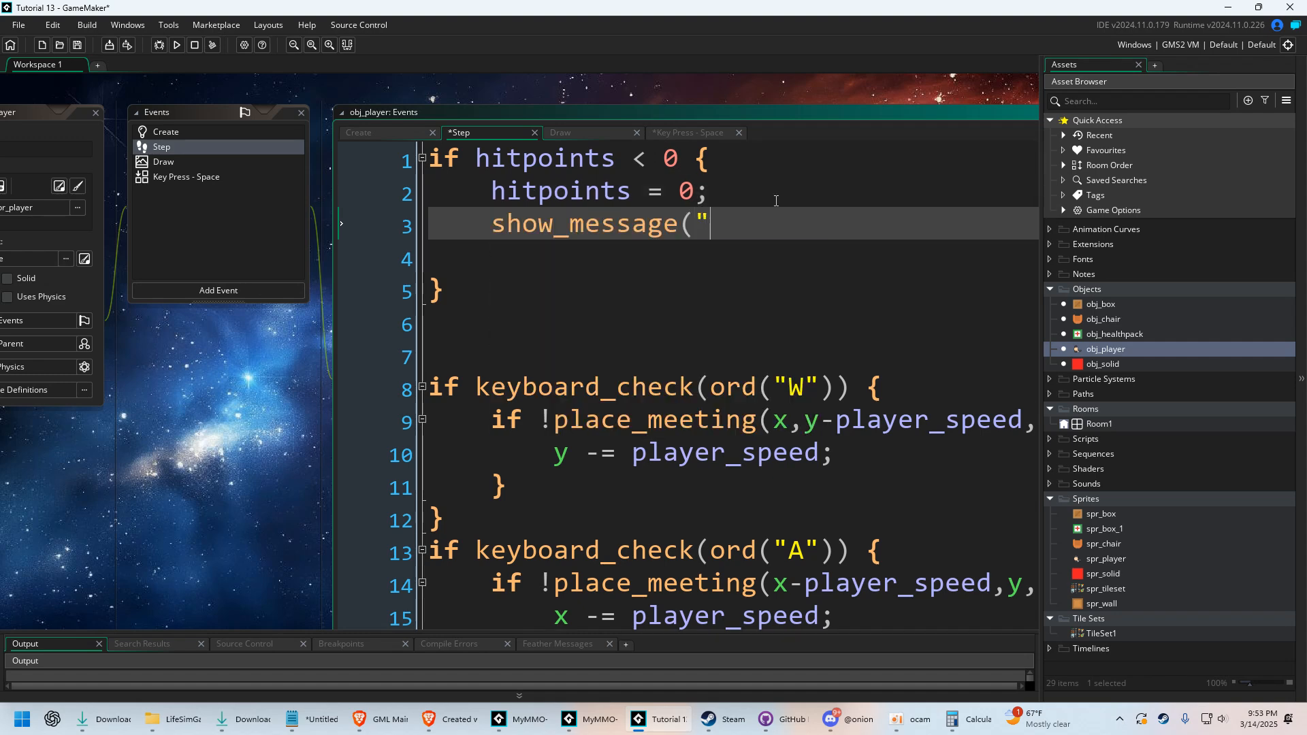
pyautogui.write('You have died!");')
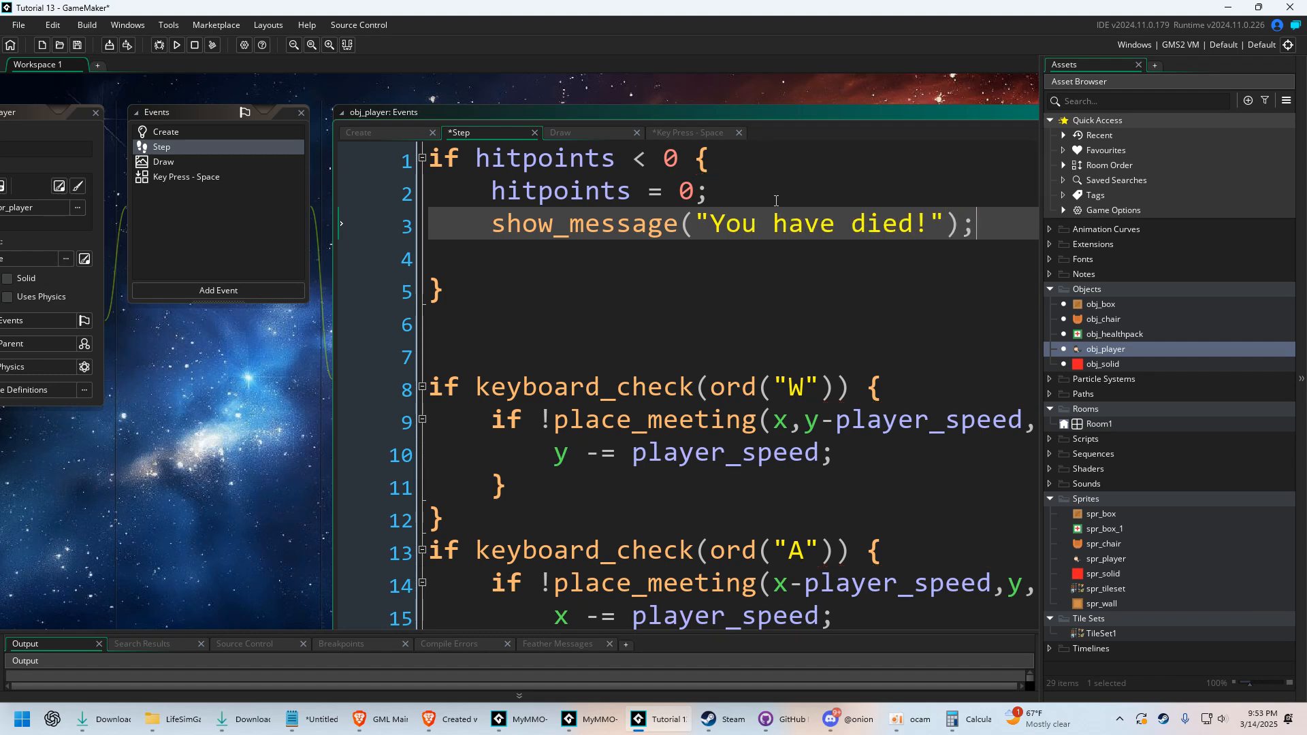
pyautogui.write('game_restart')
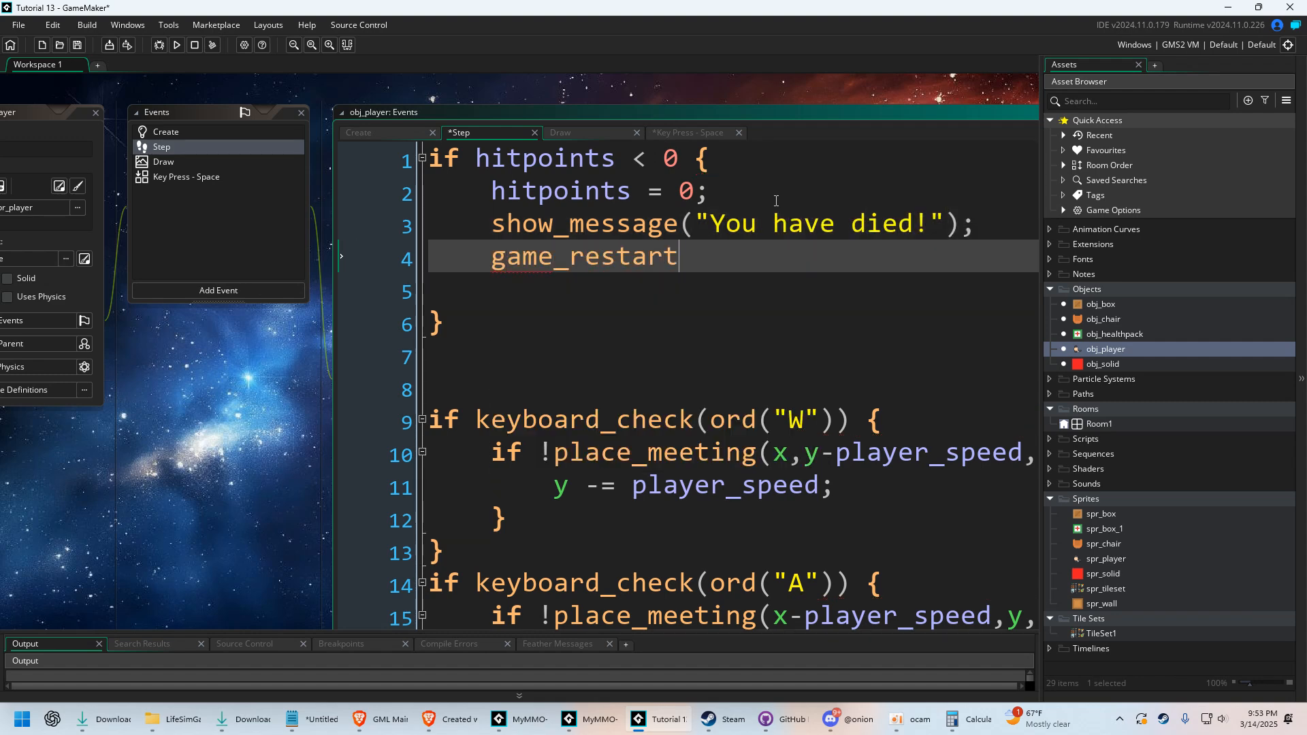
pyautogui.write('();')
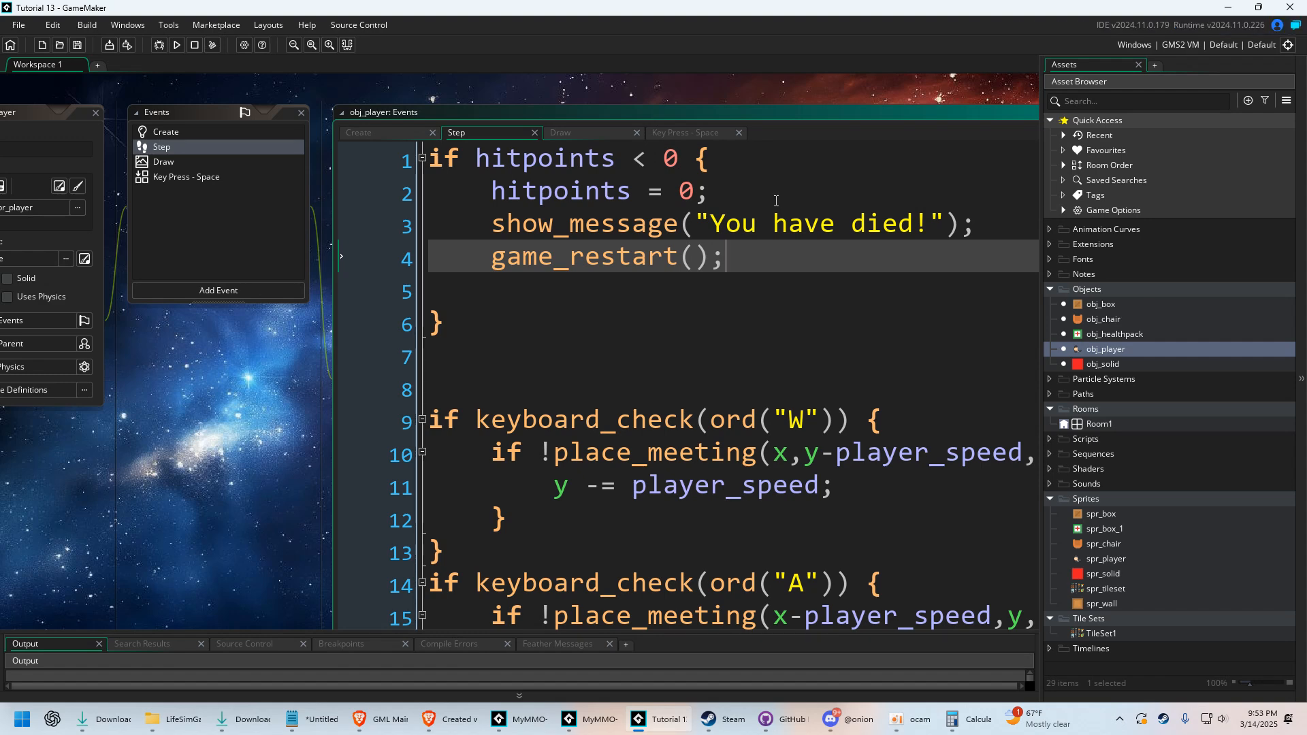
pyautogui.click(685, 133)
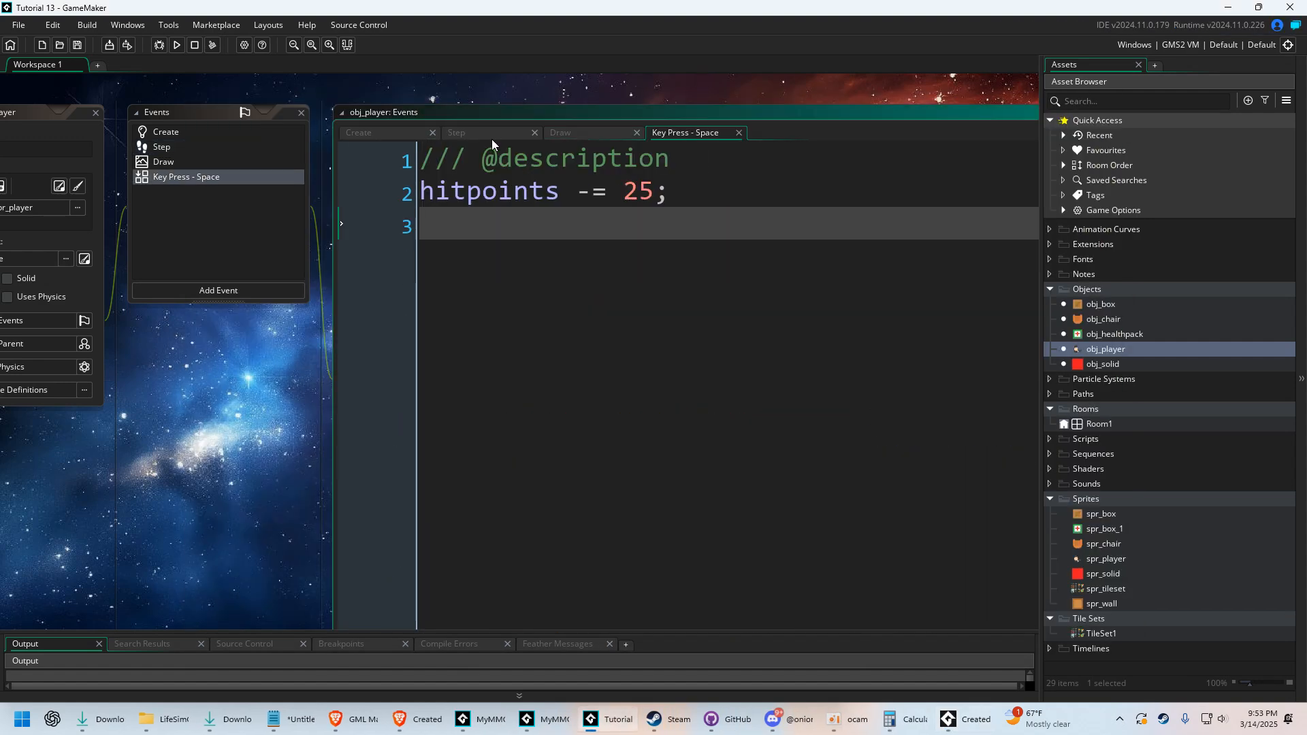
pyautogui.click(456, 133)
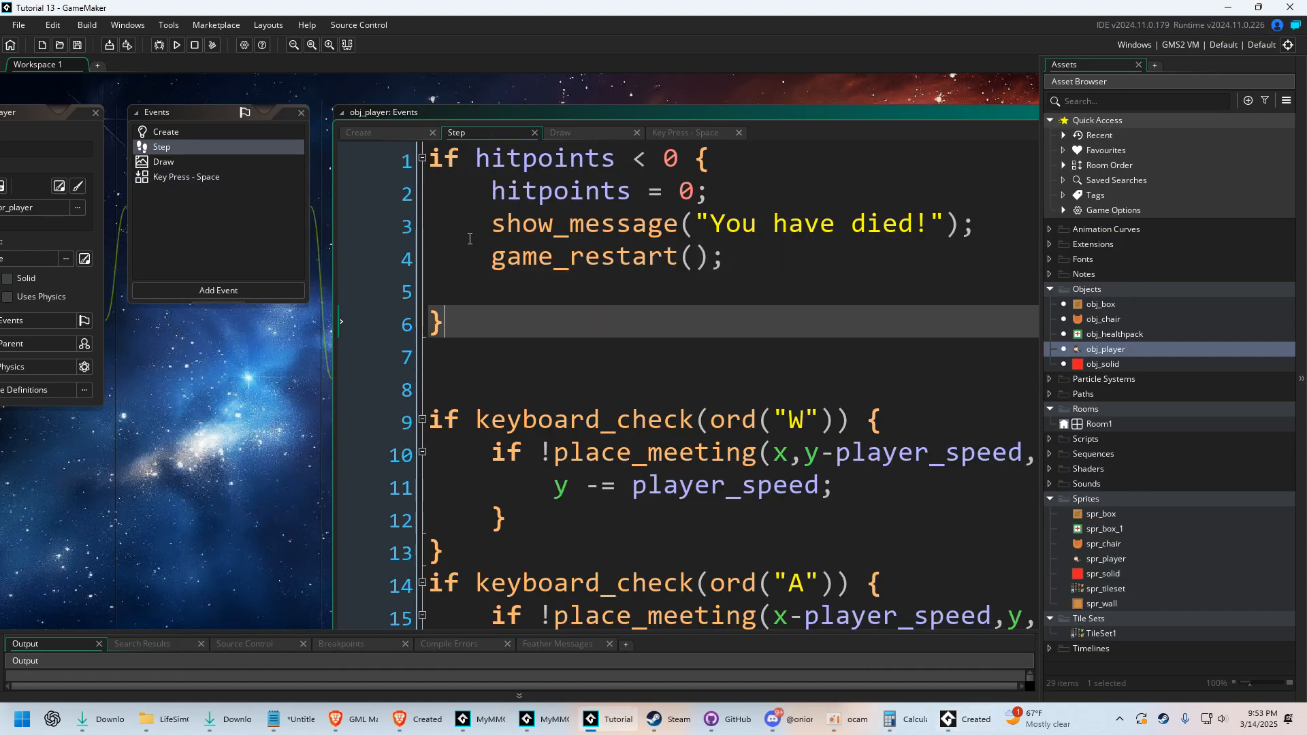
pyautogui.click(175, 45)
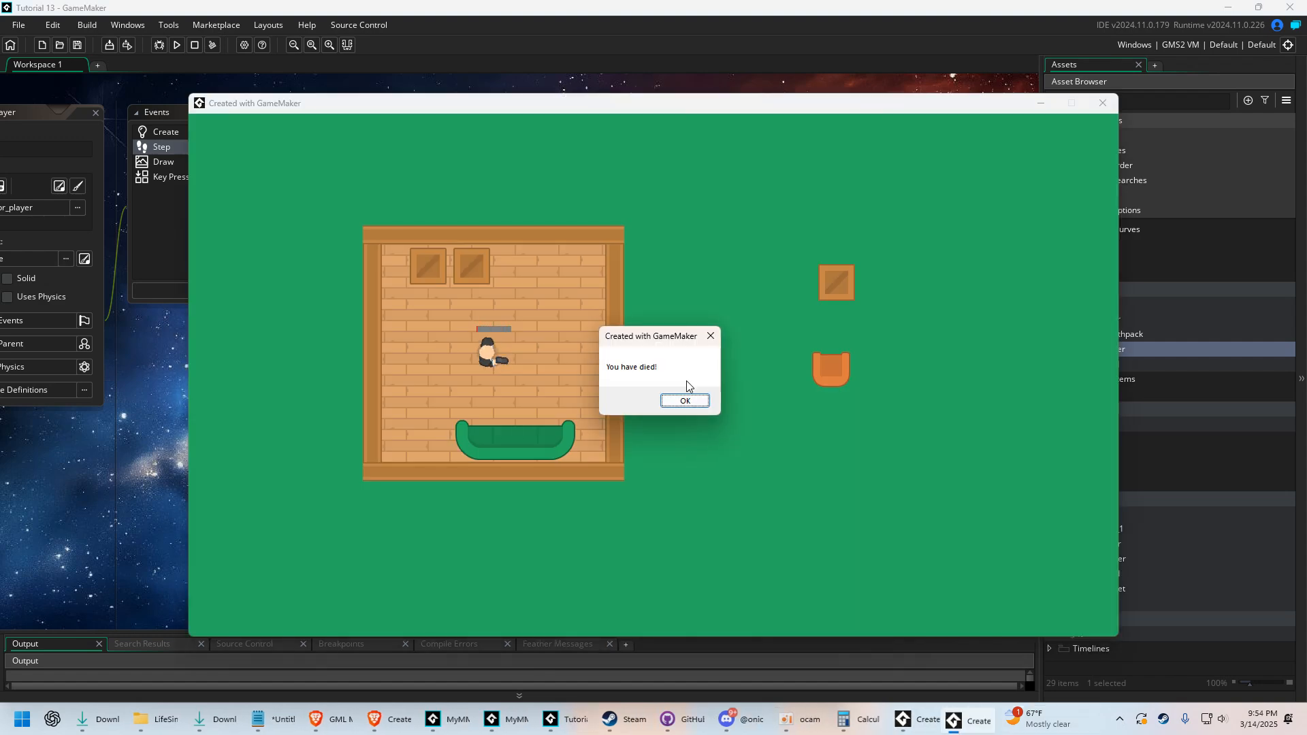
pyautogui.click(683, 401)
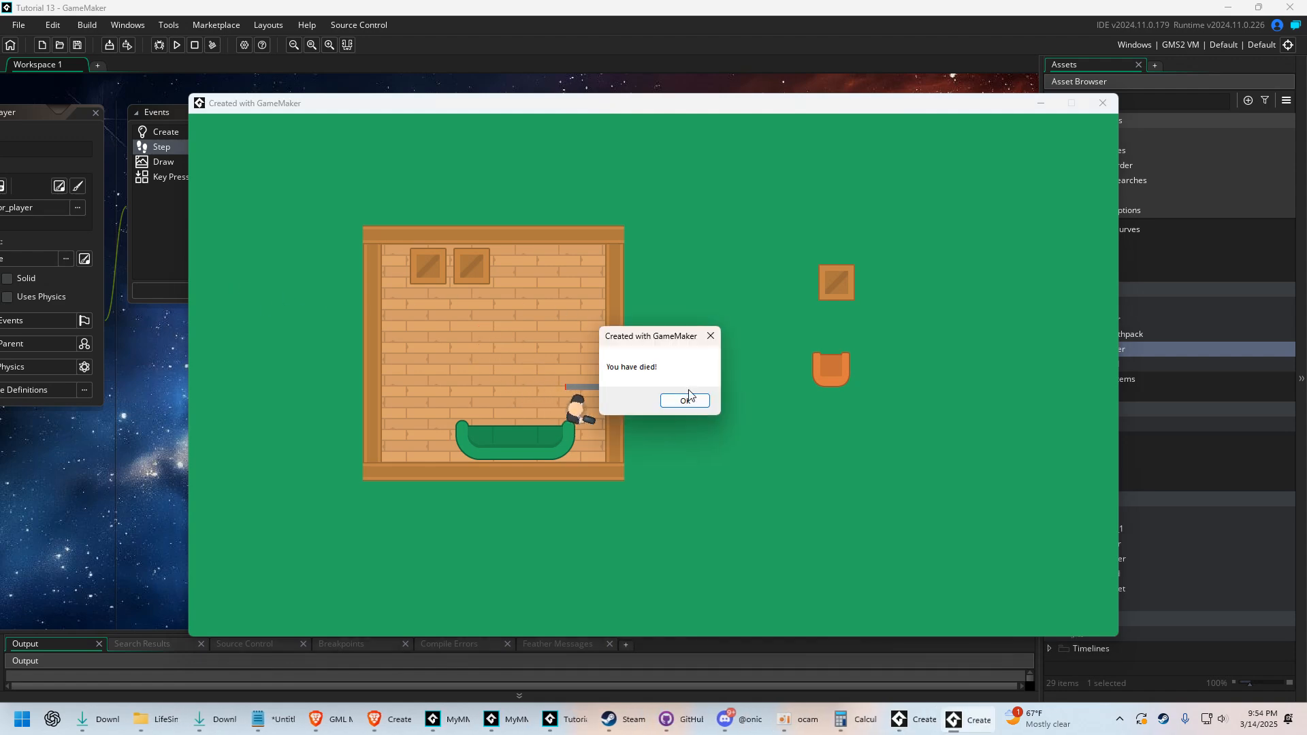
pyautogui.click(680, 400)
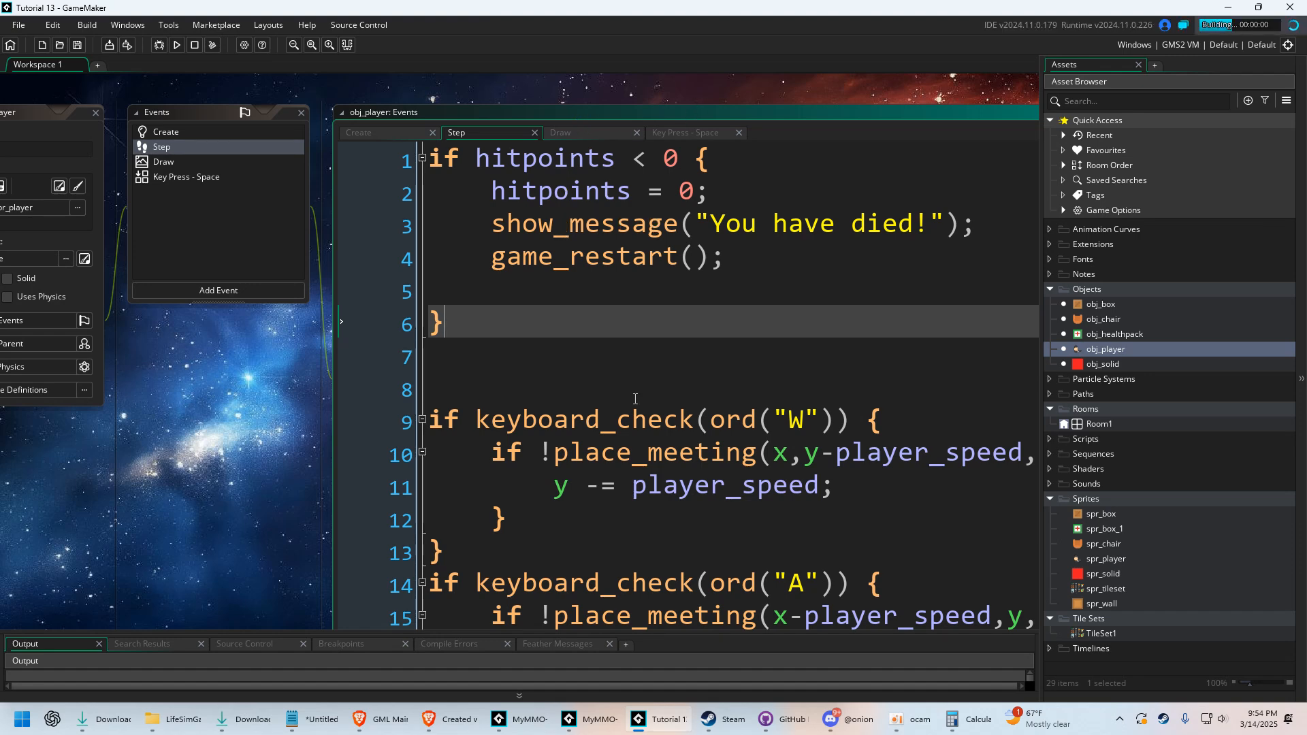
# In the Draw event, replace bar_x's expression with 50 and bar_y's with 20
pyautogui.click(175, 45)
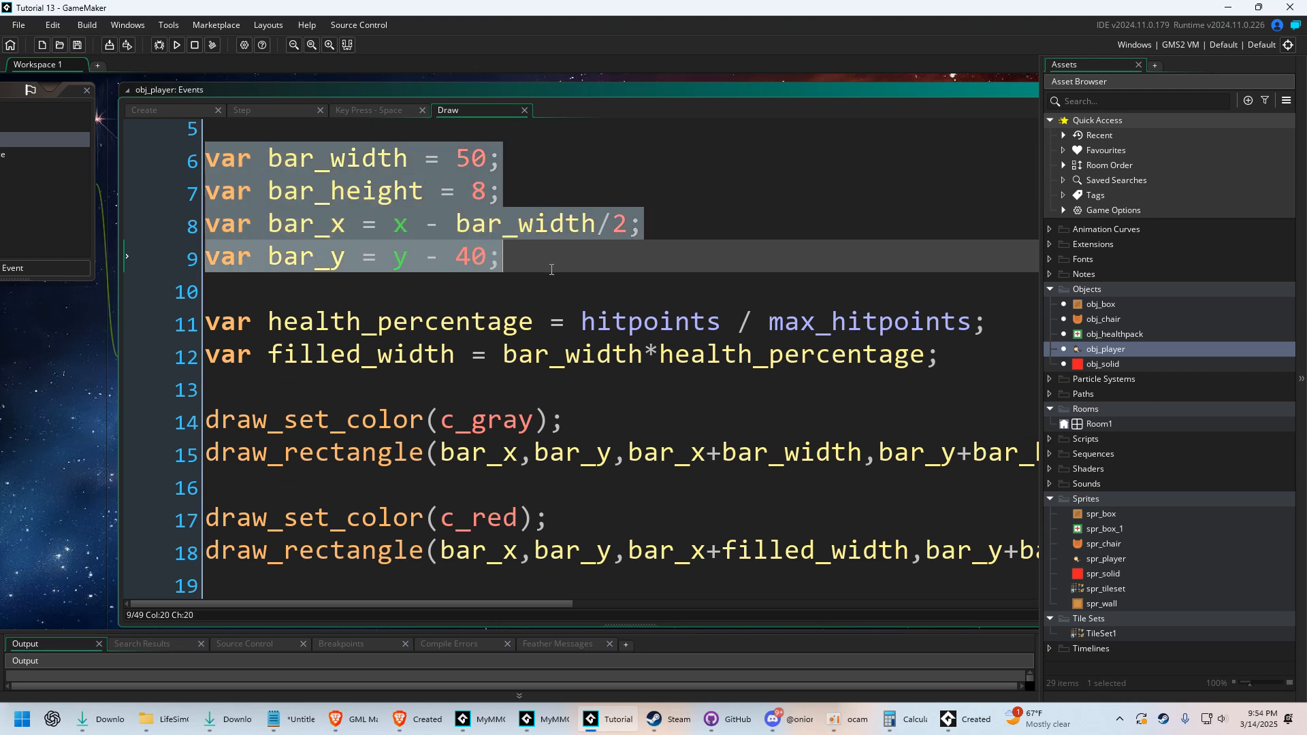
pyautogui.click(550, 256)
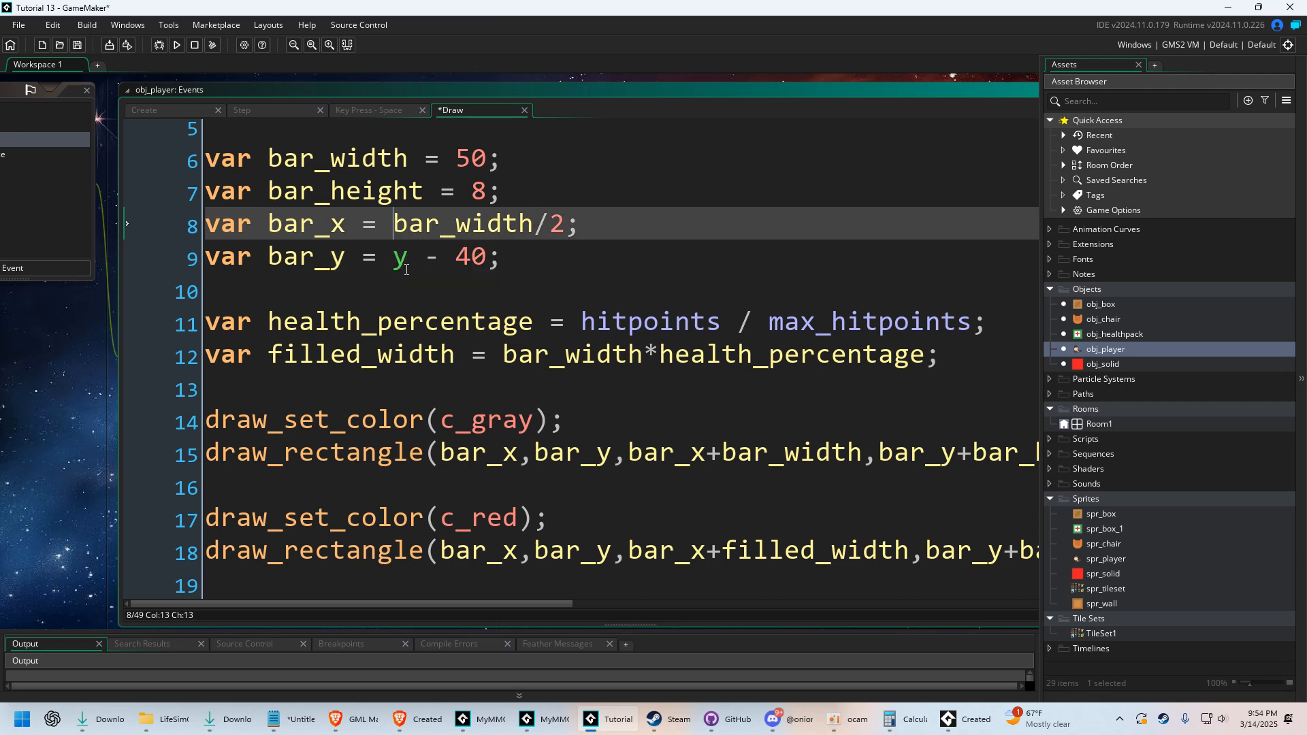
pyautogui.moveTo(394, 257); pyautogui.dragTo(454, 257)
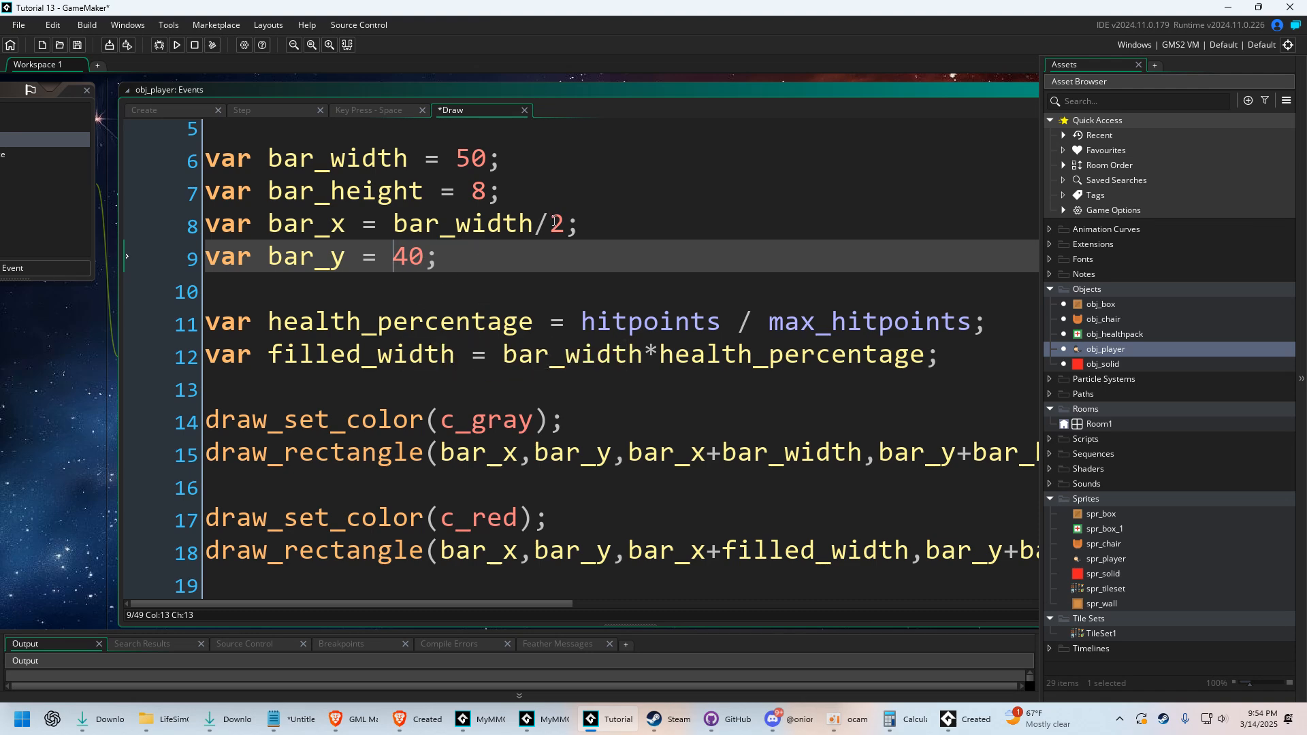
pyautogui.moveTo(392, 223); pyautogui.dragTo(565, 223)
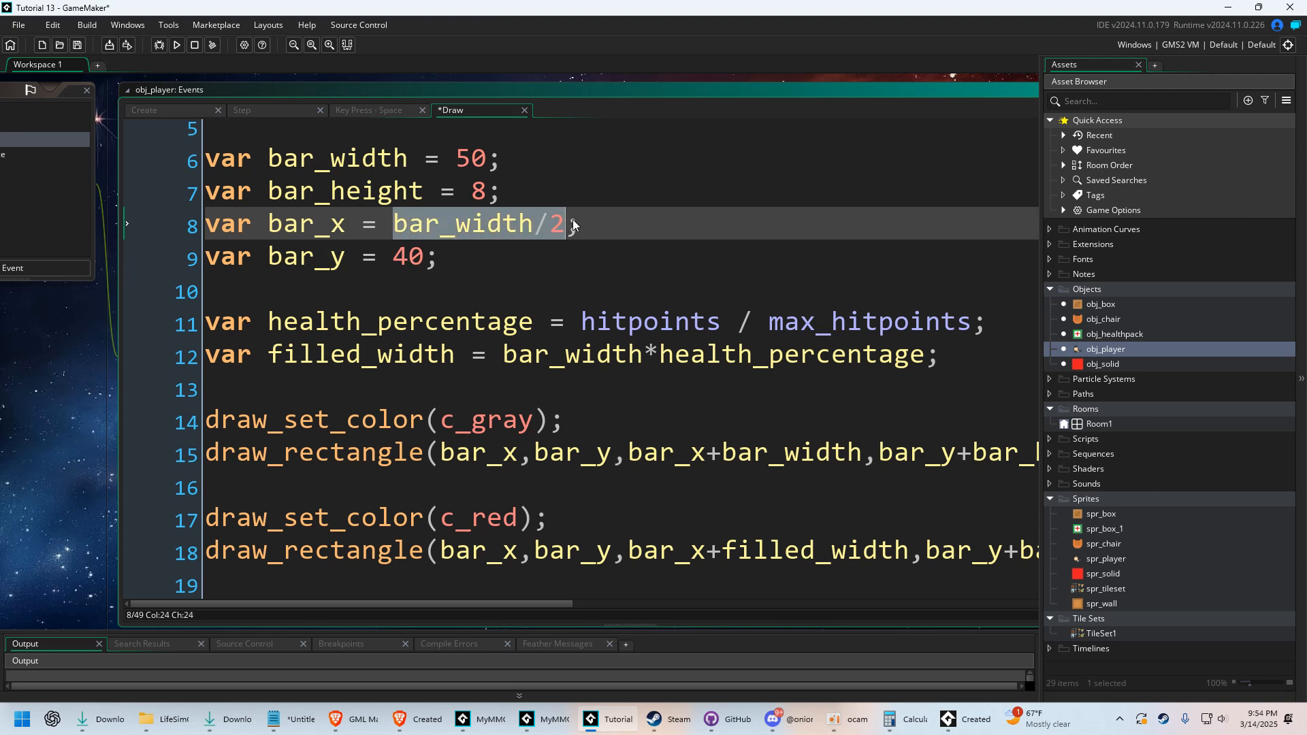
pyautogui.press('Delete')
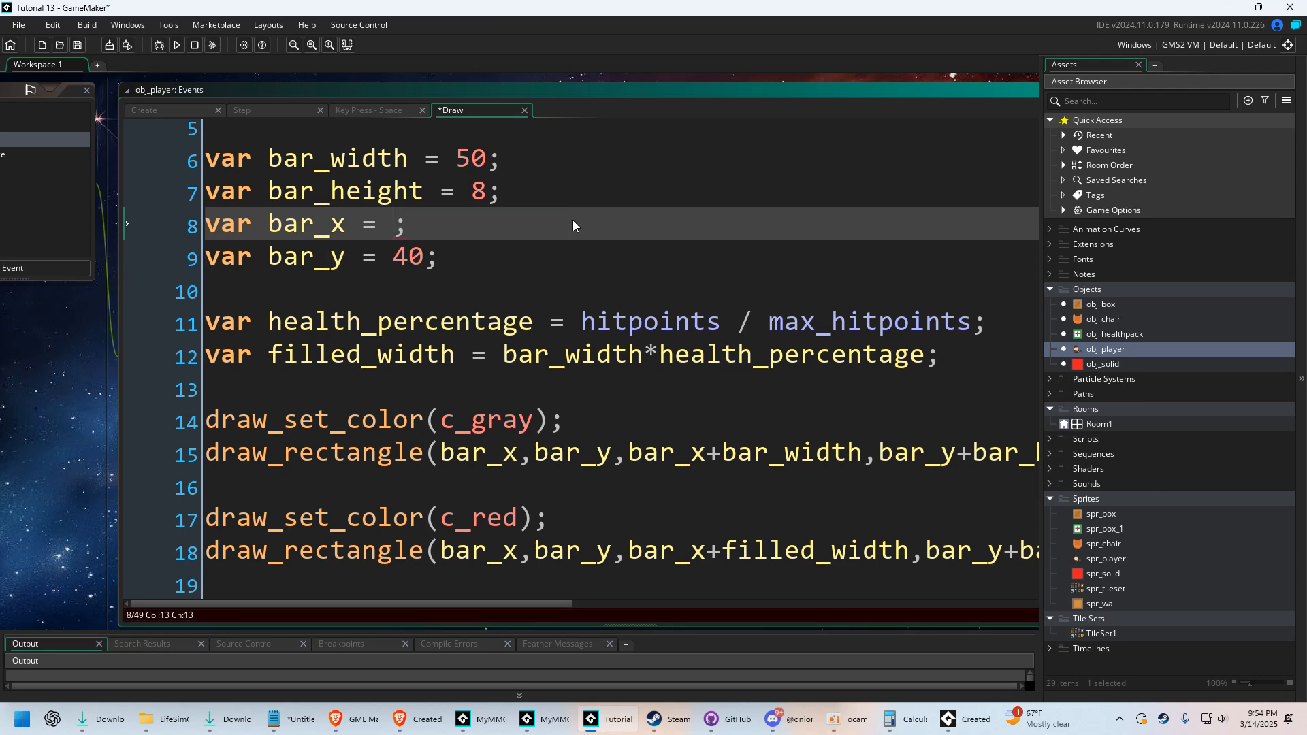
pyautogui.write('50')
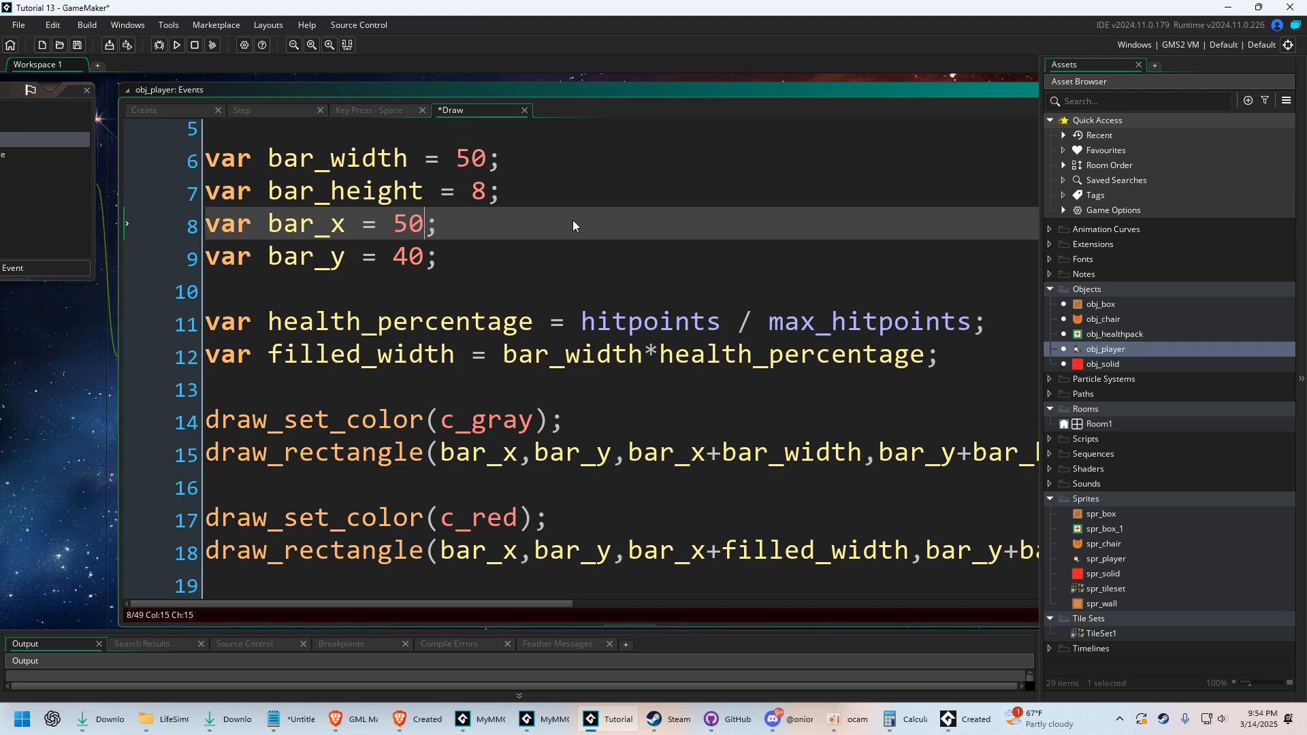
pyautogui.press('Backspace')
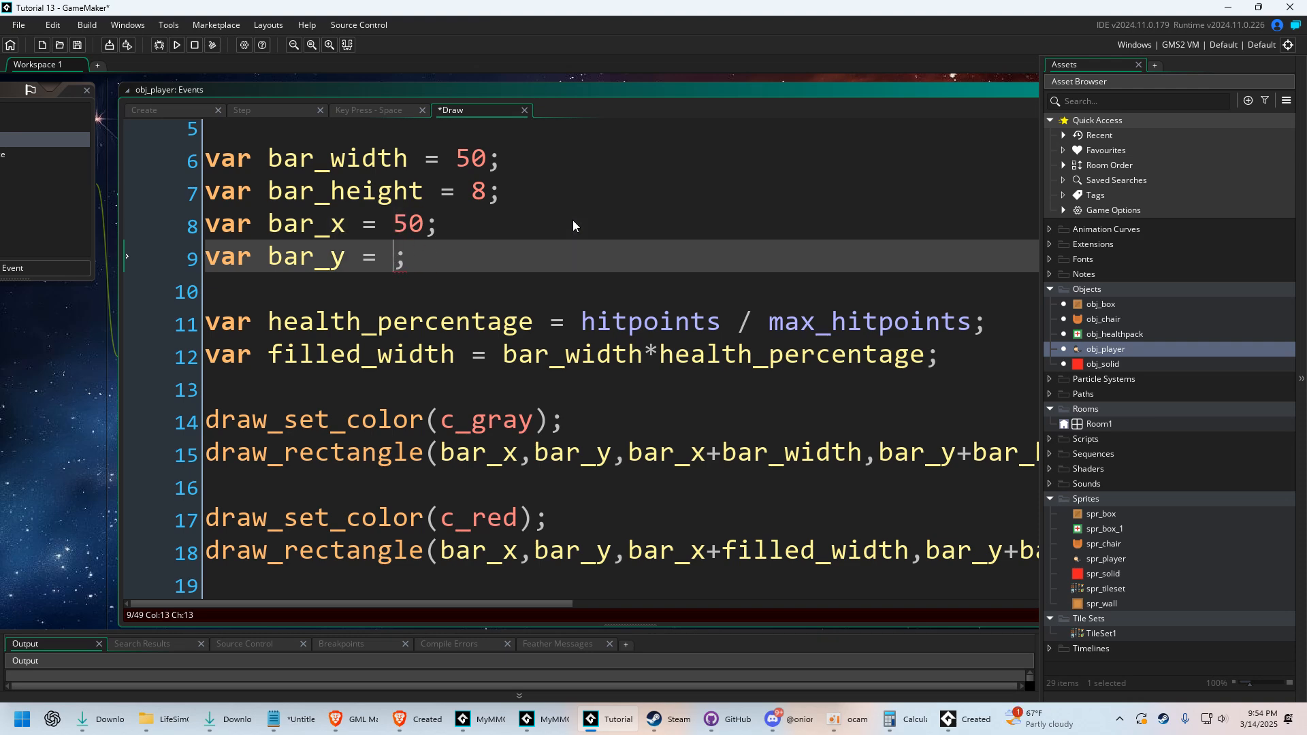
pyautogui.write('20')
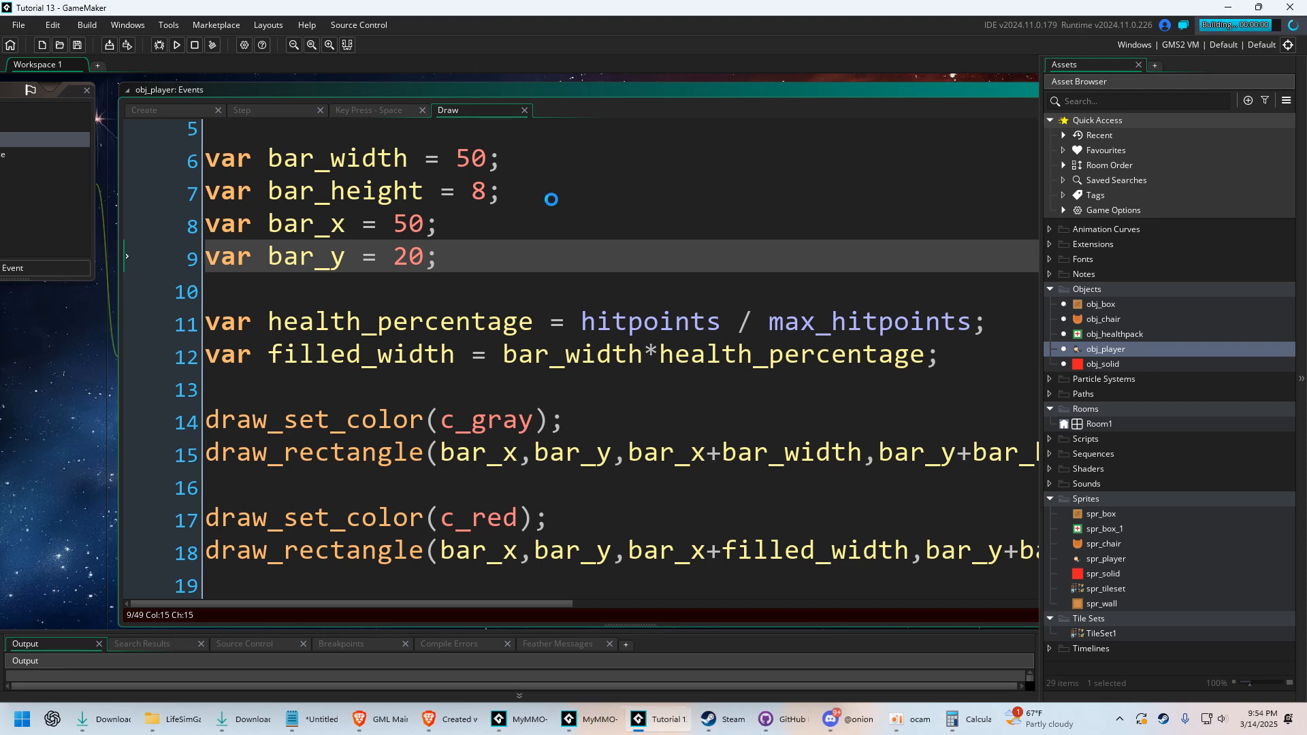
# Test-run the game to confirm the red health bar sits top-left, then close it
pyautogui.click(176, 45)
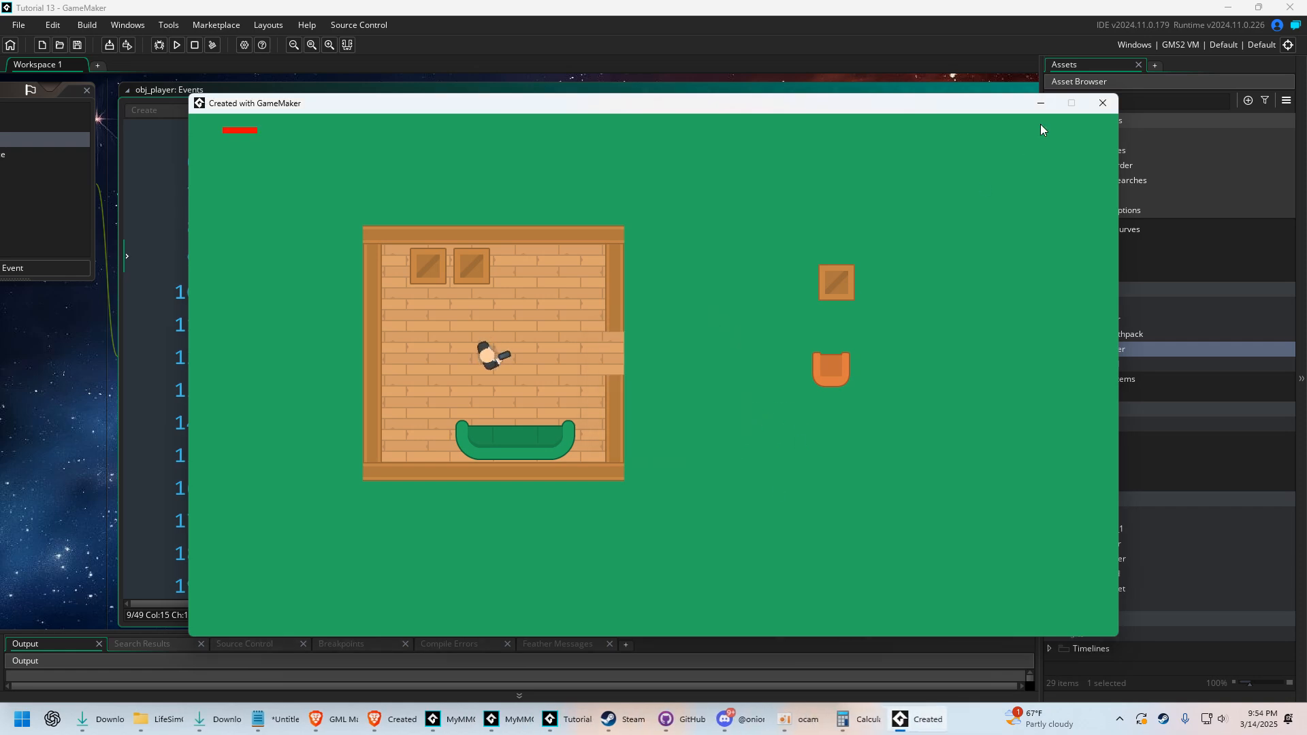
pyautogui.click(1102, 103)
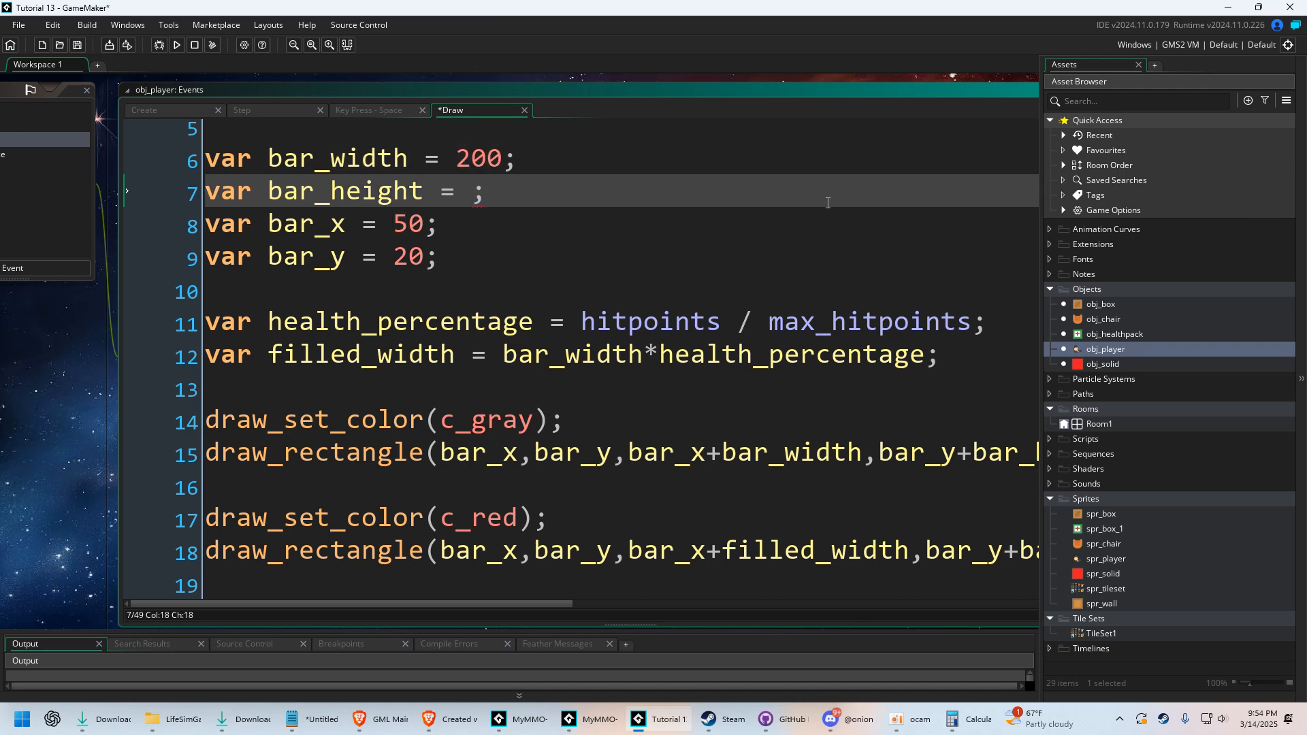
# Set bar_height to 32 and run the game to view the larger 200×32 red bar
pyautogui.write('32')
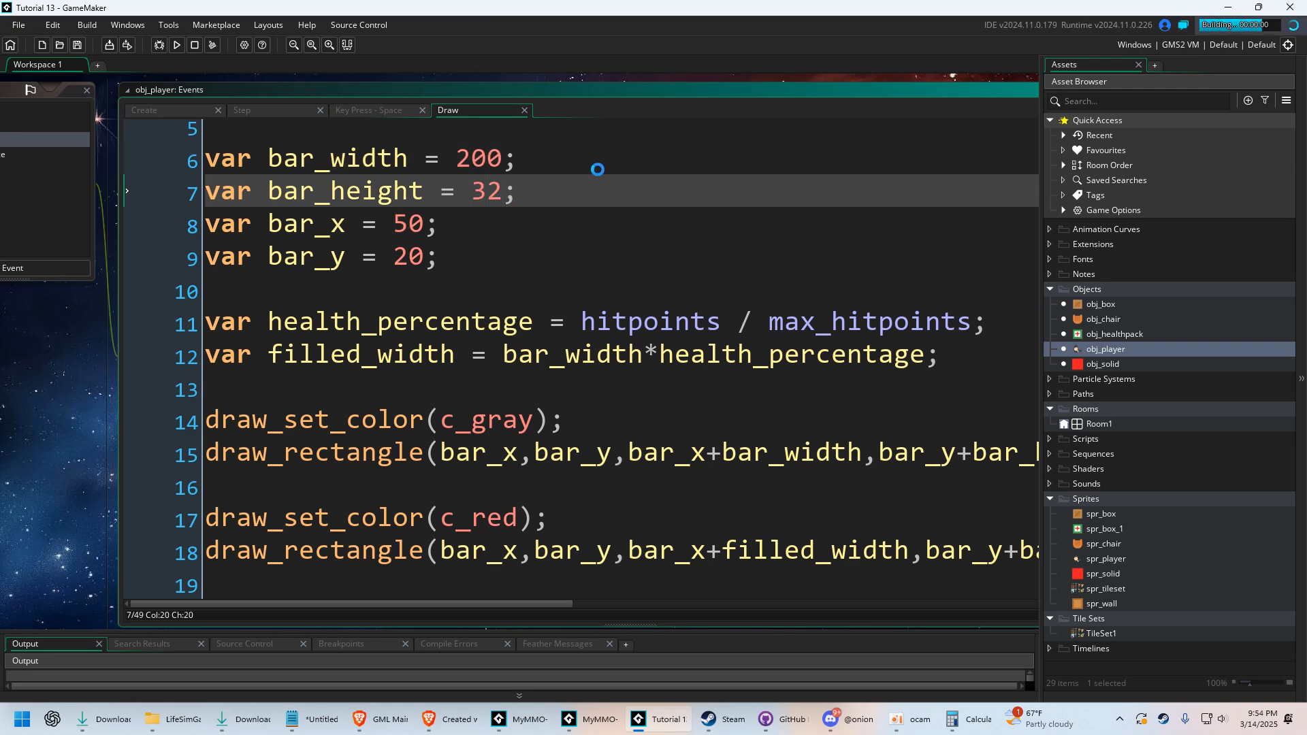
pyautogui.click(175, 46)
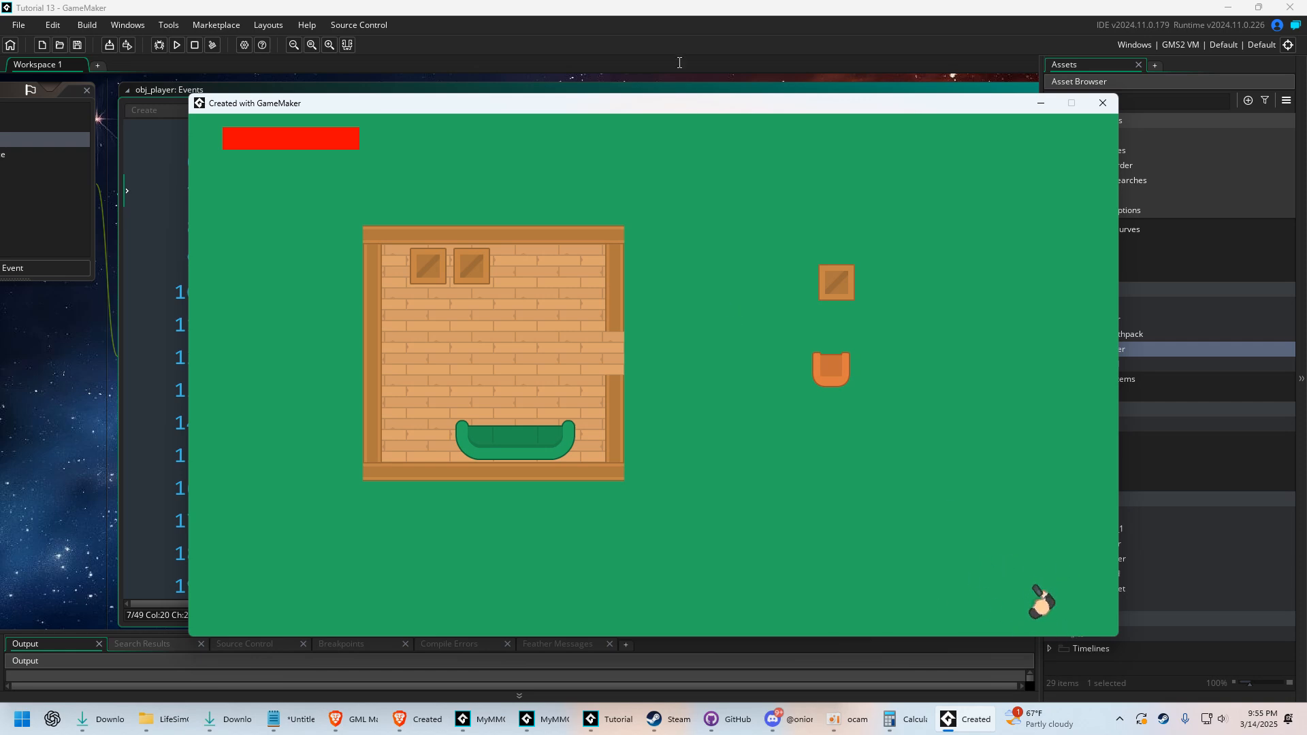
pyautogui.click(1102, 103)
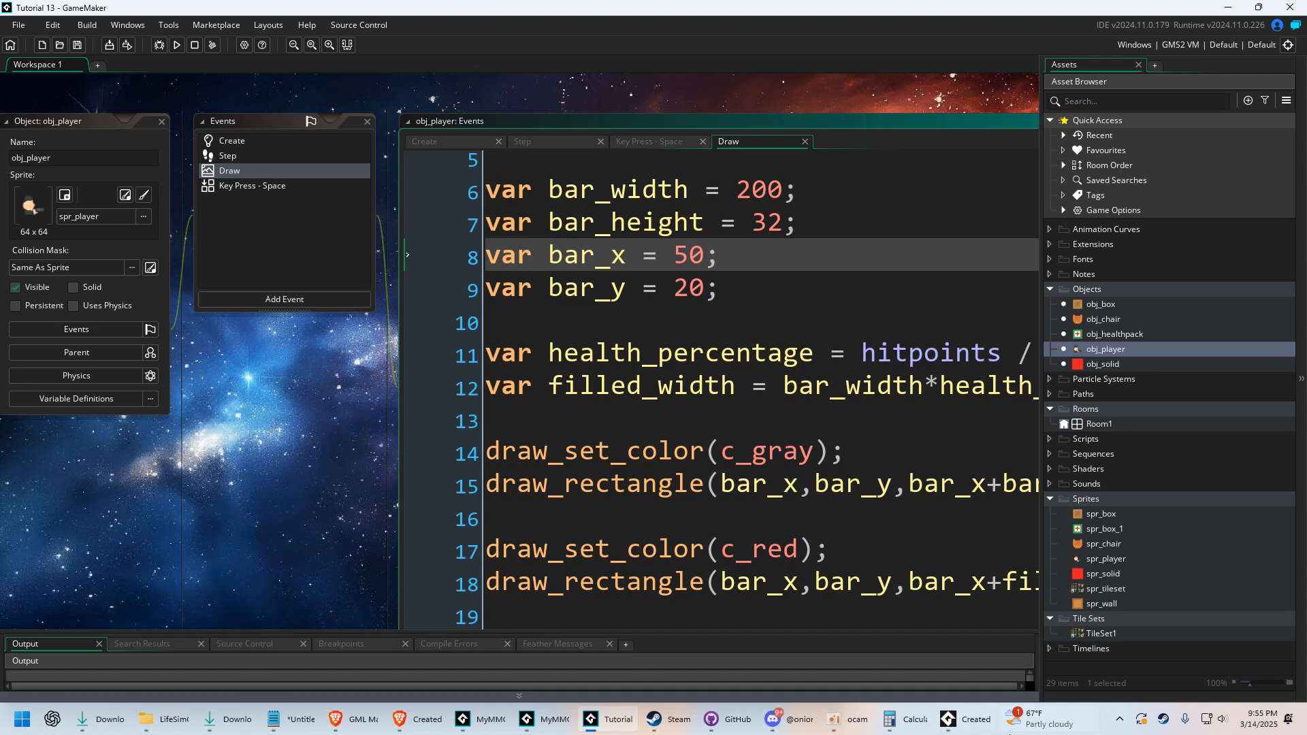
pyautogui.click(175, 45)
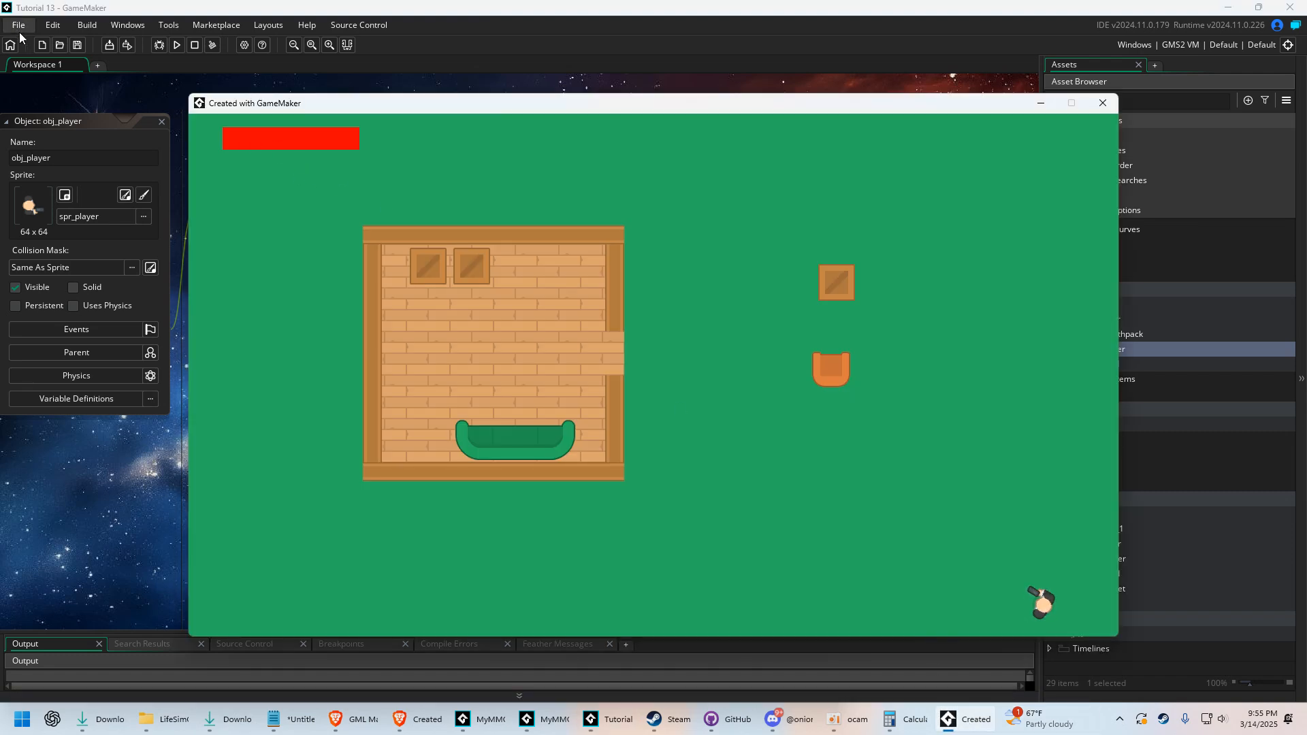
pyautogui.moveTo(542, 196)
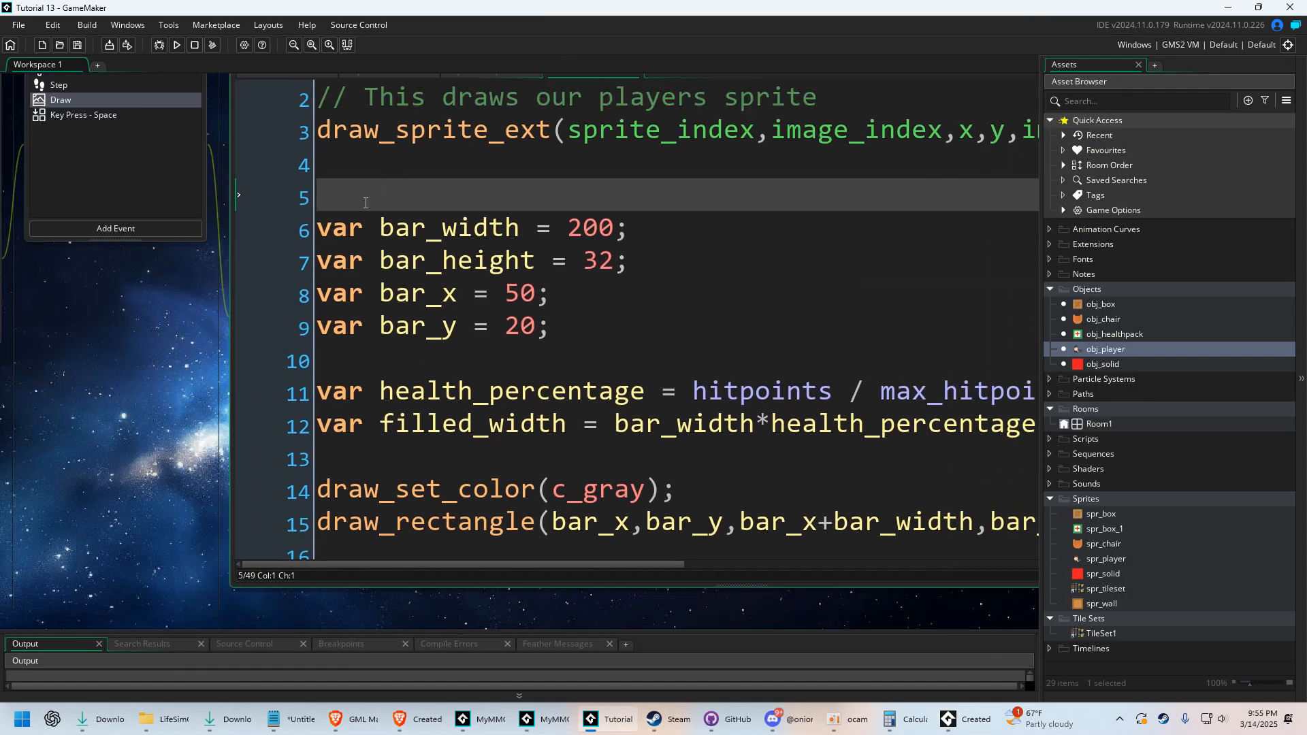
# Close the test game, move the bar code into a new Draw GUI event, and save
pyautogui.click(175, 45)
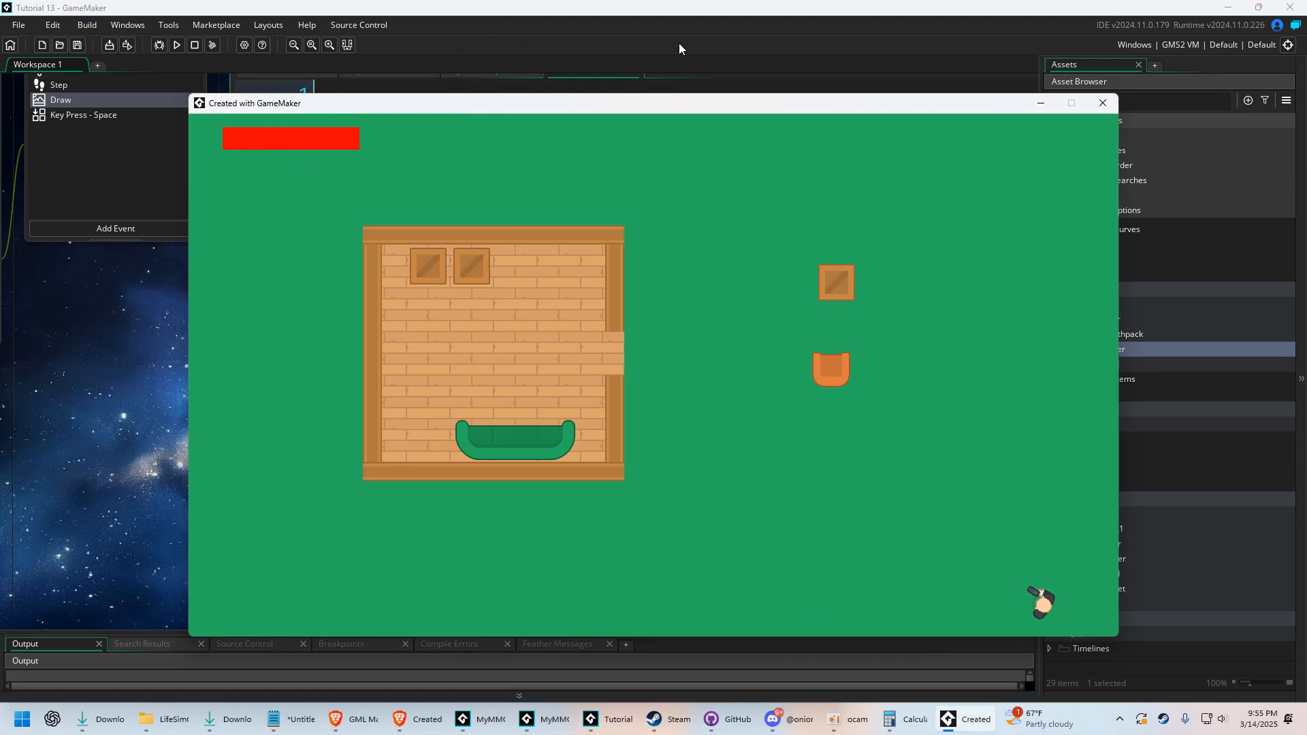
pyautogui.click(1102, 103)
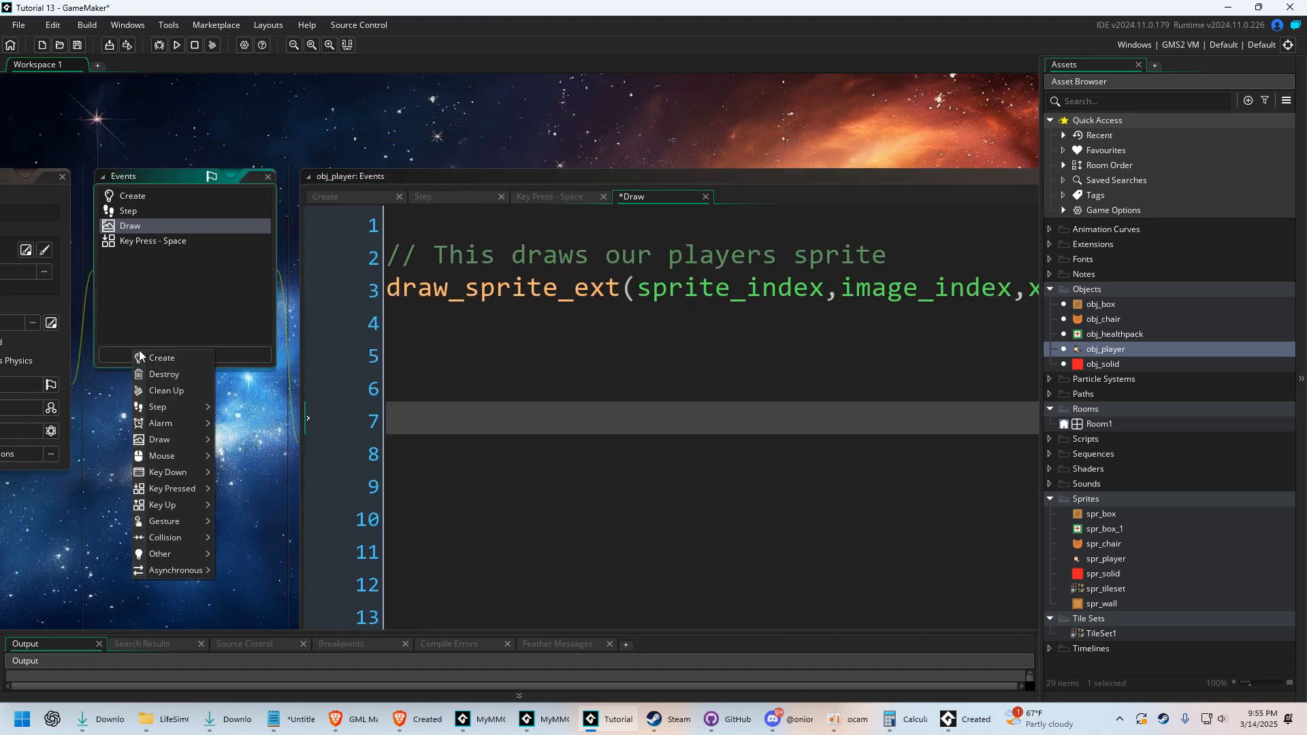
pyautogui.click(160, 439)
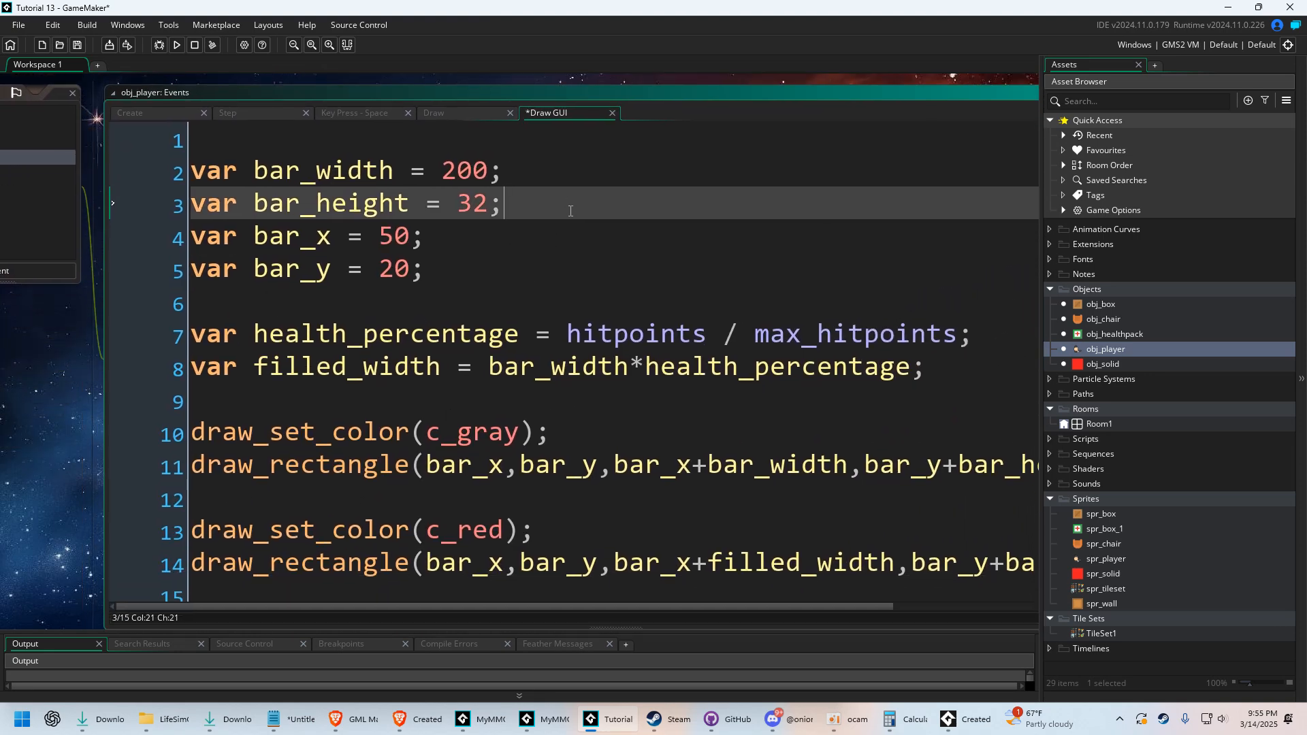
pyautogui.press('ctrl+s')
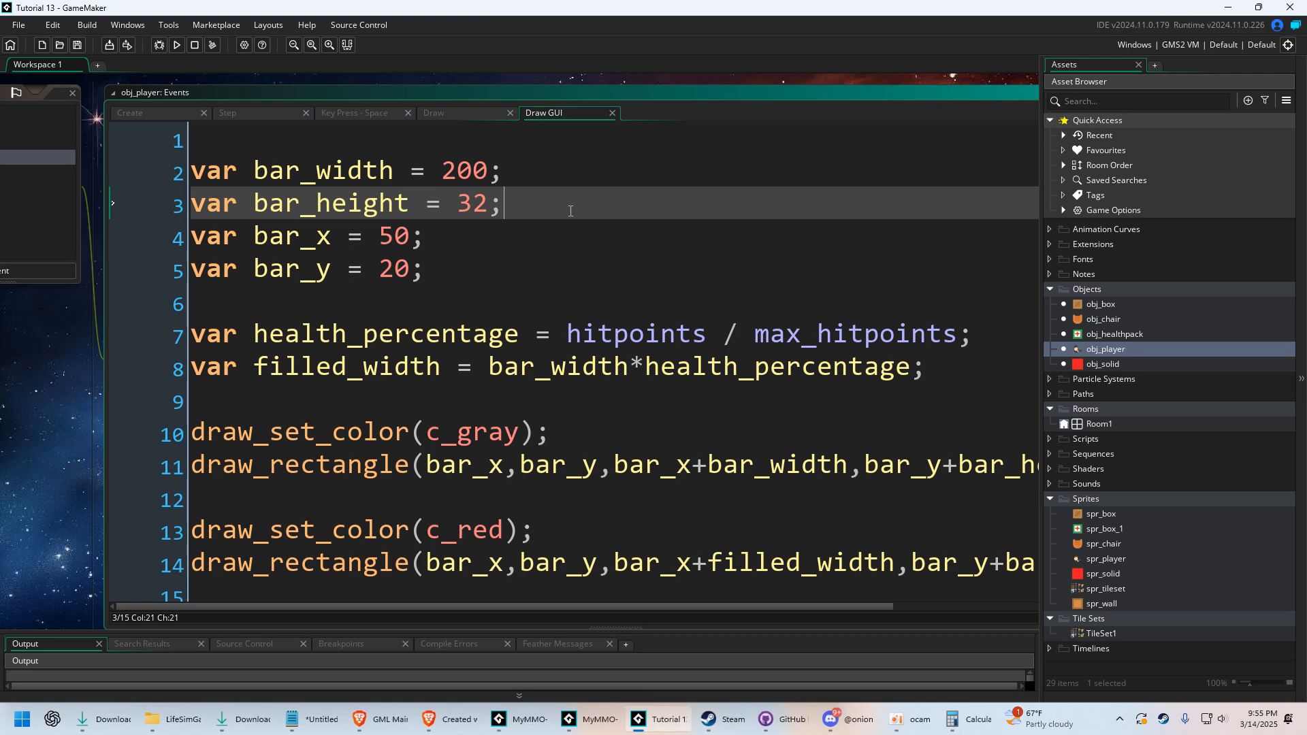
pyautogui.click(175, 45)
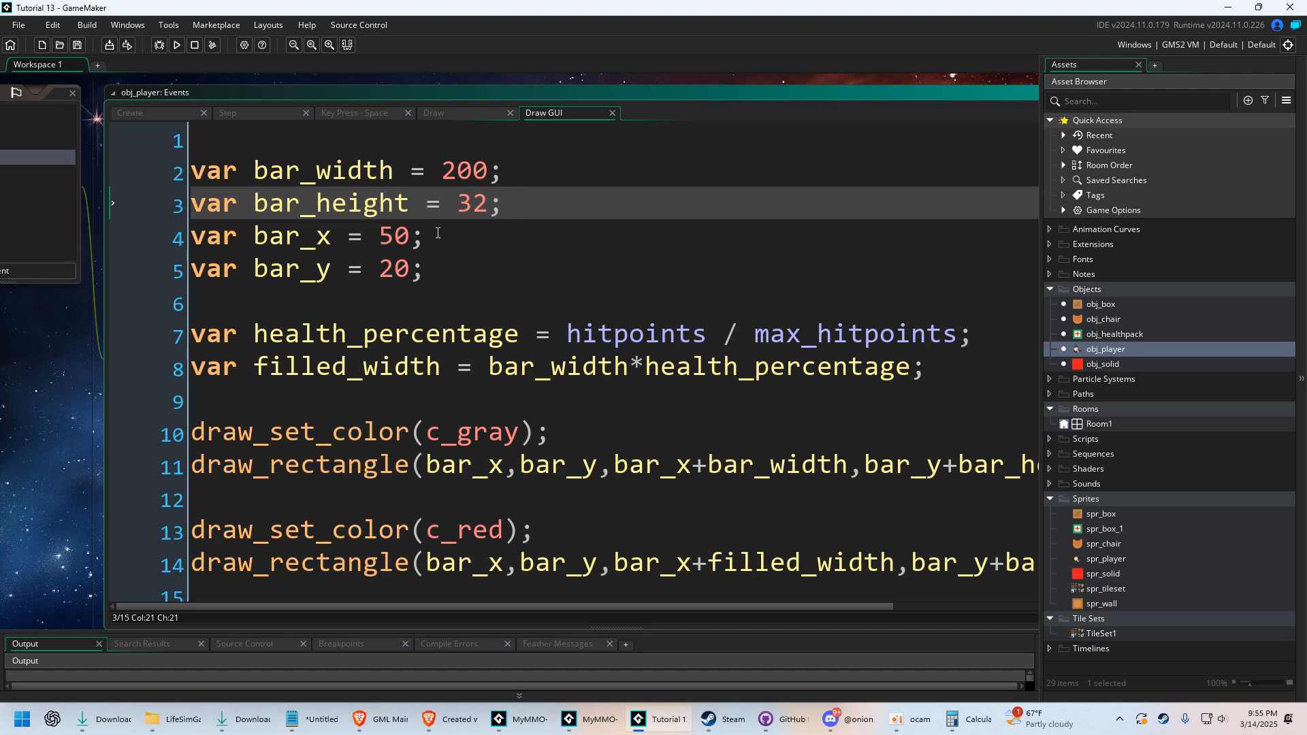
pyautogui.doubleClick(635, 333)
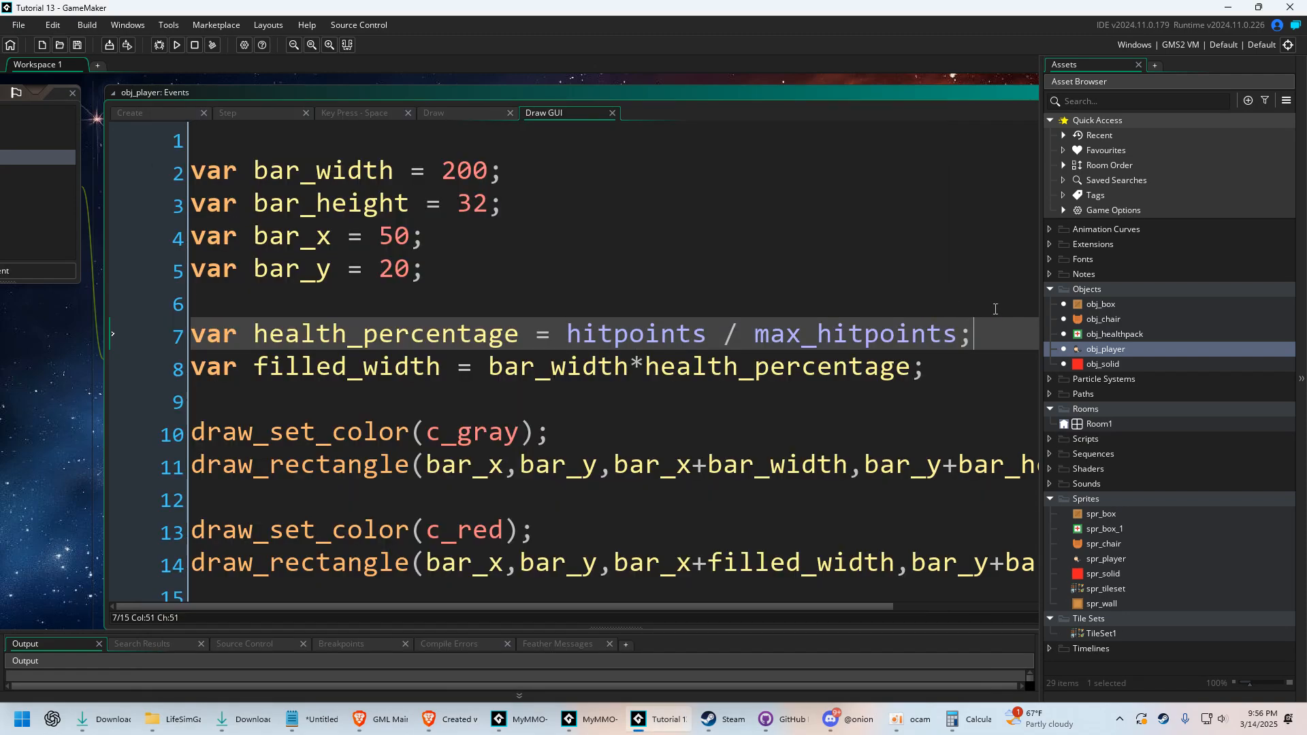
pyautogui.moveTo(556, 464)
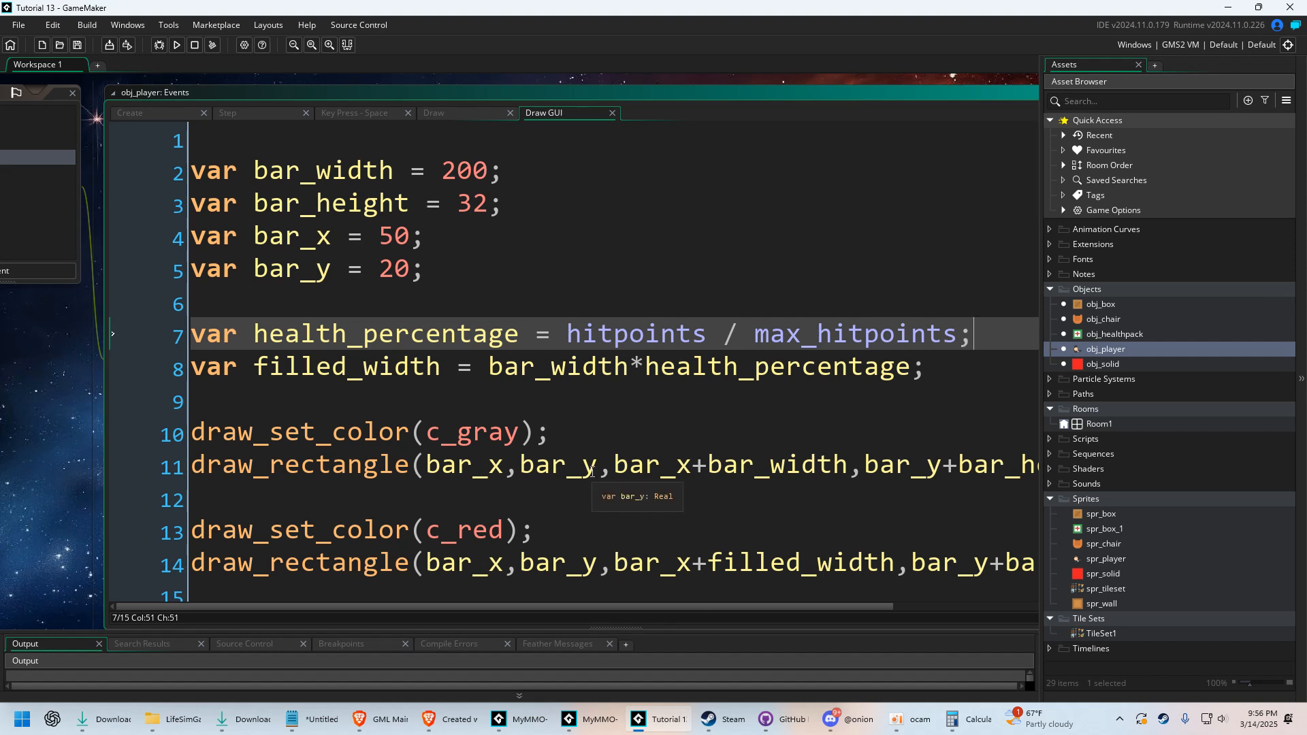